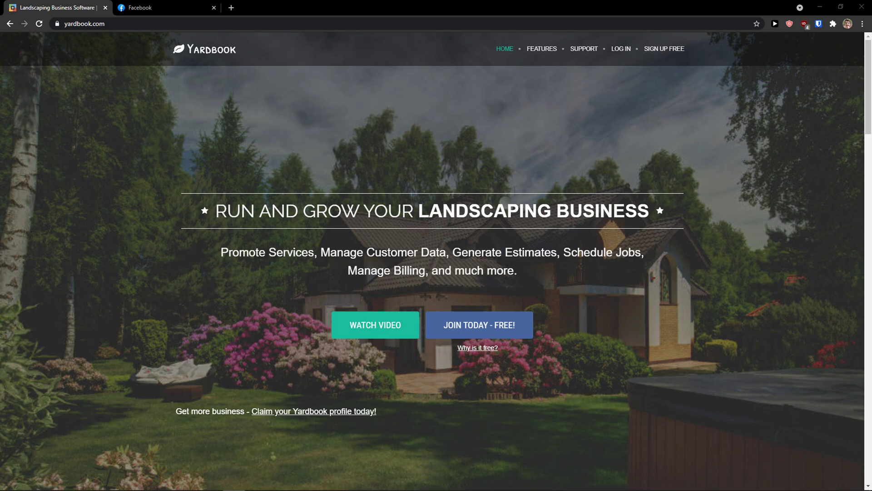
{"action": "mouse_move", "coordinate": [71, 439]}
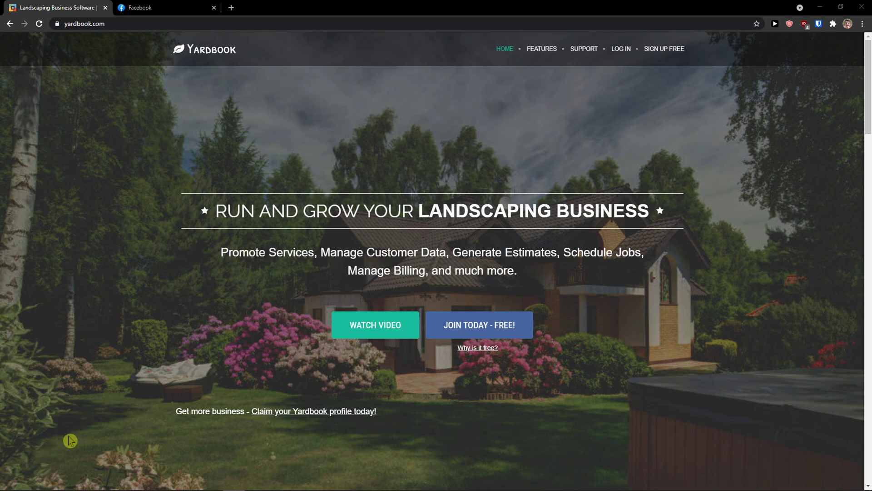
{"action": "mouse_move", "coordinate": [81, 428]}
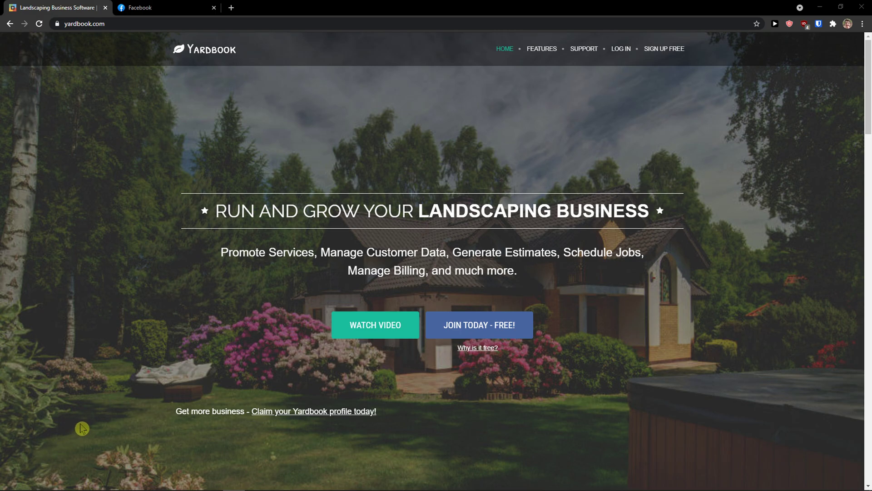
{"action": "mouse_move", "coordinate": [150, 418]}
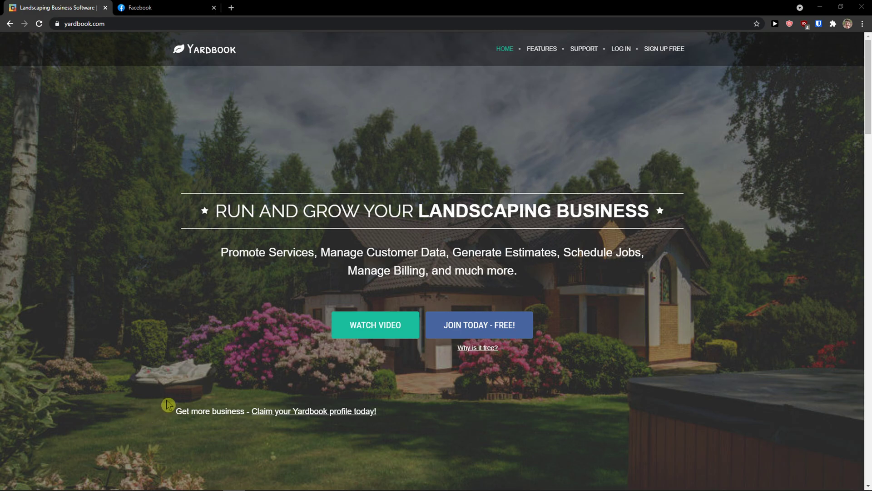
{"action": "mouse_move", "coordinate": [574, 391]}
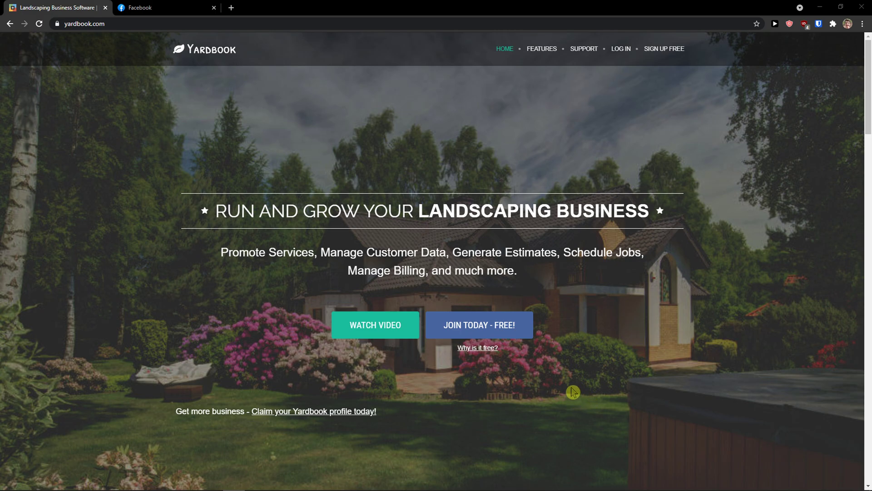
{"action": "mouse_move", "coordinate": [341, 233]}
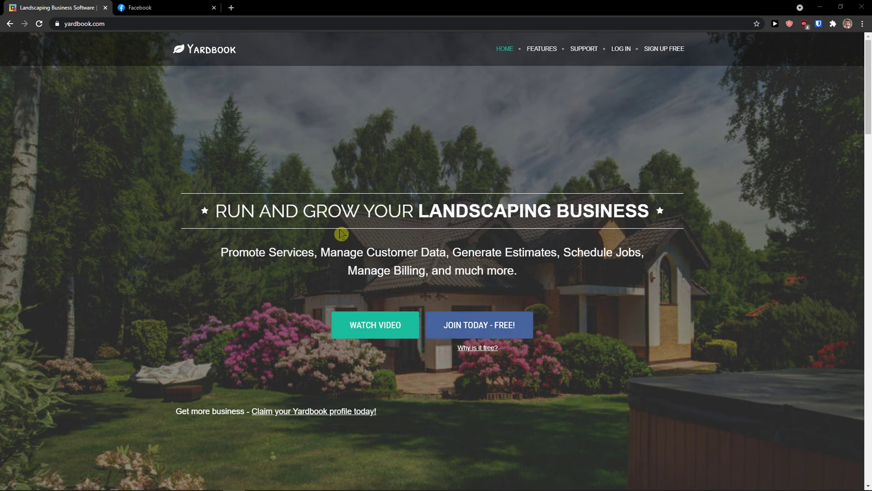
{"action": "mouse_move", "coordinate": [490, 327]}
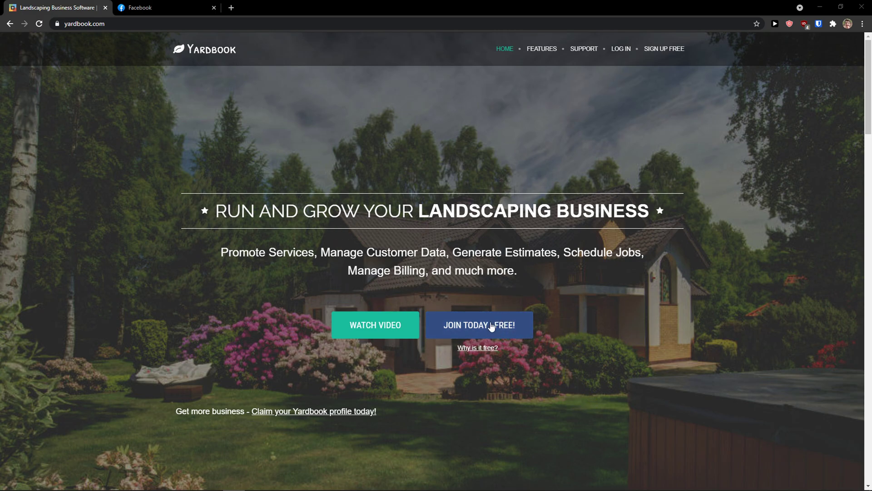
Step: Start the free sign-up and enter the account email and password
{"action": "left_click", "coordinate": [478, 325]}
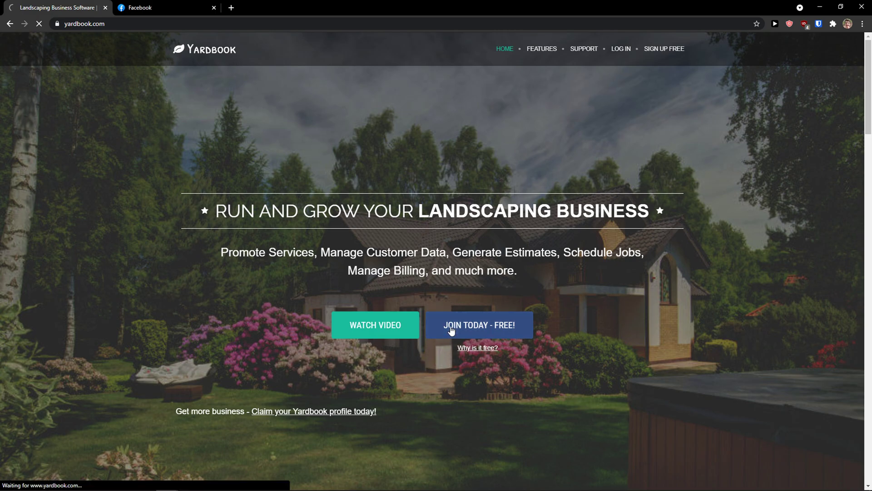
{"action": "left_click", "coordinate": [479, 325]}
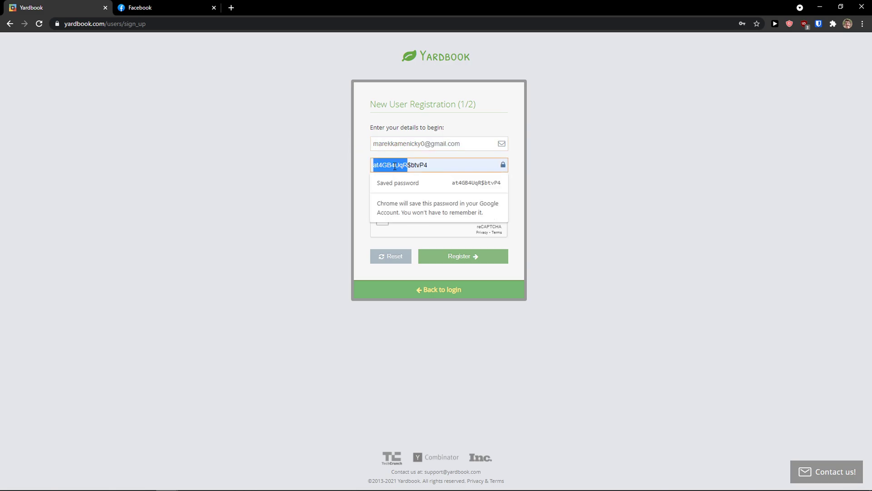
{"action": "type", "text": "S"}
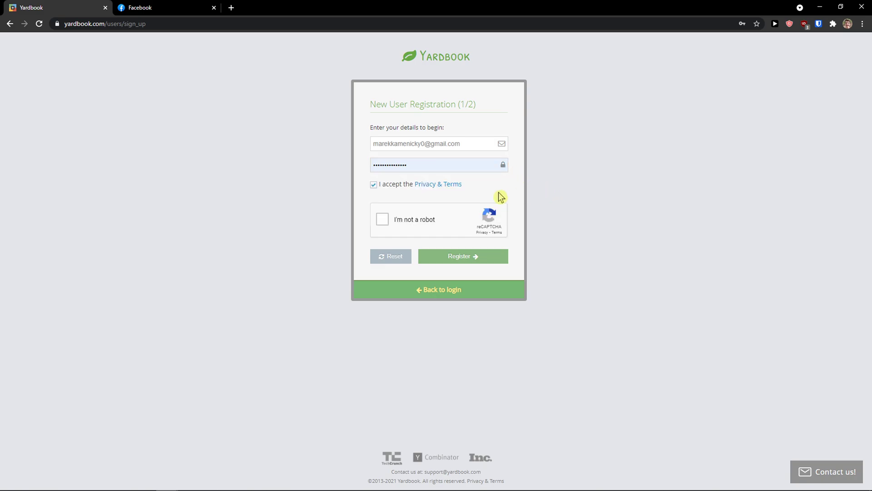
Step: Pass the reCAPTCHA, submit the registration and dismiss the browser's password prompts
{"action": "left_click", "coordinate": [382, 219]}
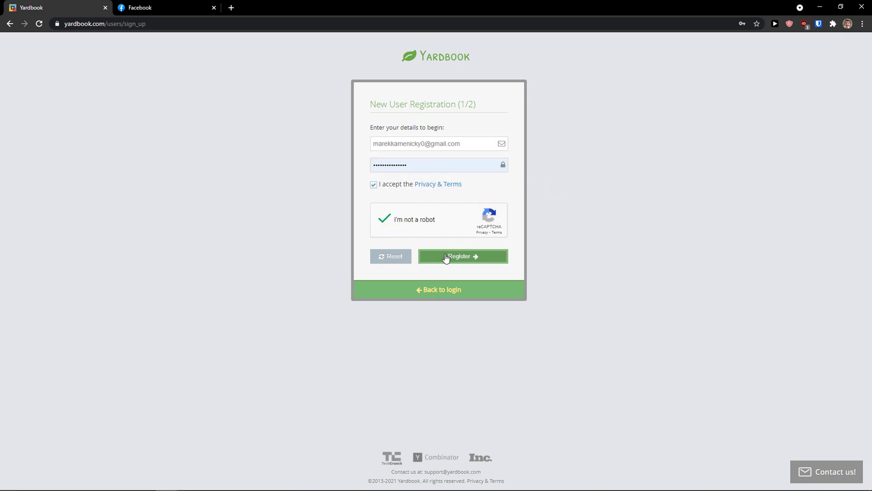
{"action": "left_click", "coordinate": [462, 256]}
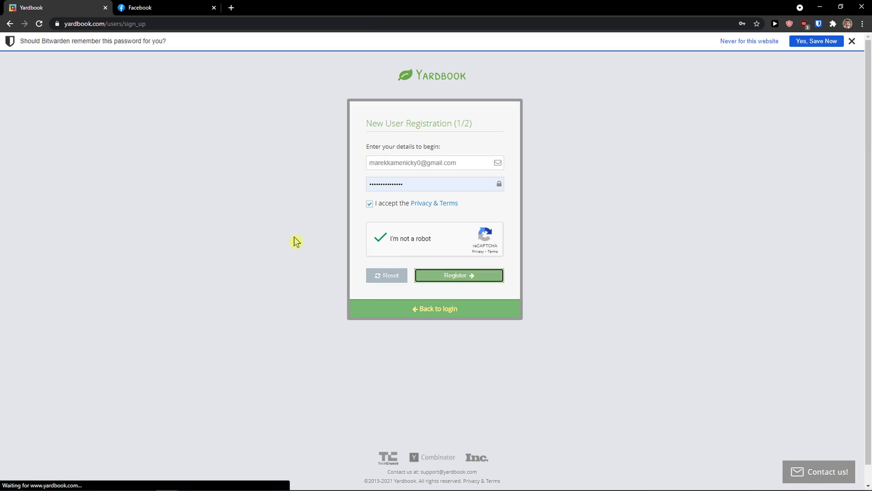
{"action": "left_click", "coordinate": [458, 274]}
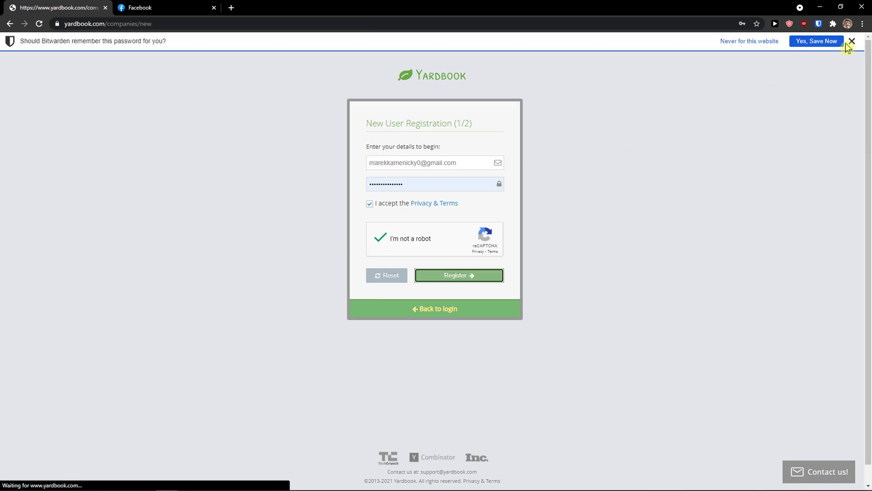
{"action": "left_click", "coordinate": [458, 275]}
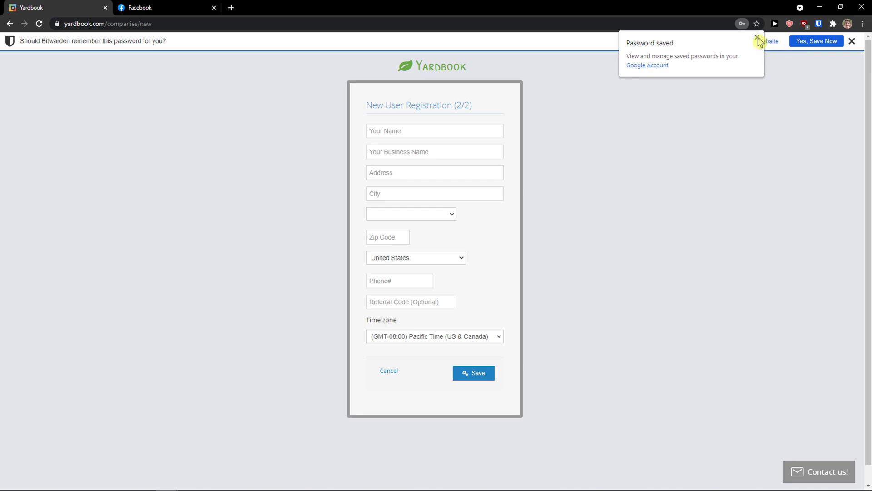
{"action": "left_click", "coordinate": [438, 130]}
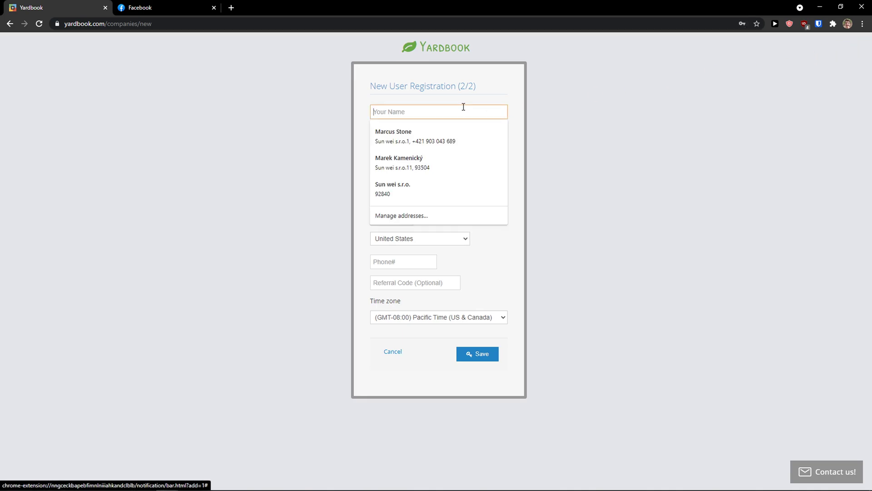
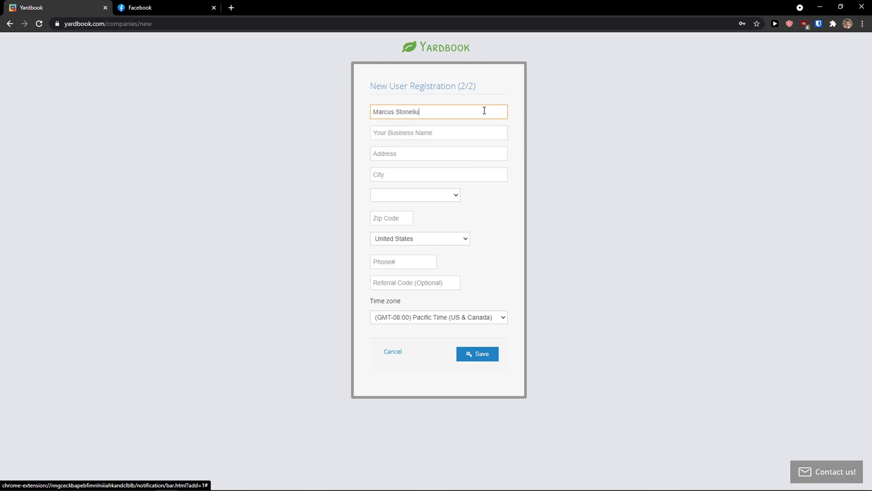
{"action": "type", "text": "Sun wei LLC"}
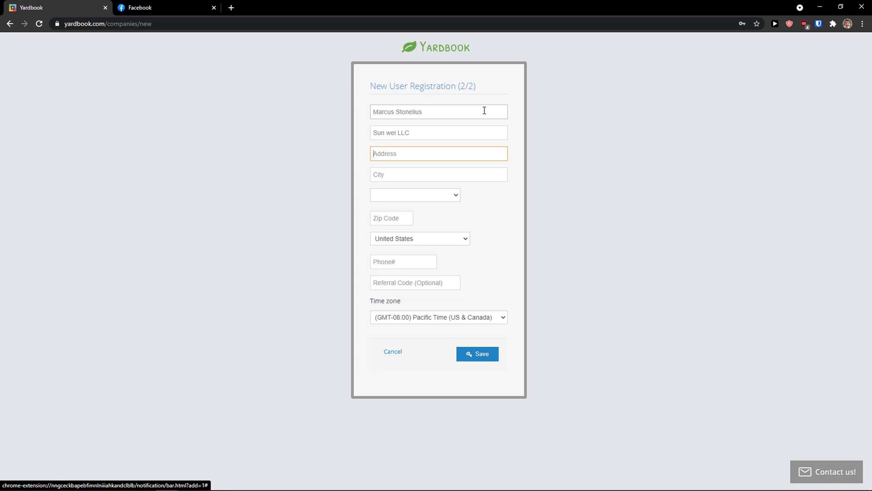
{"action": "type", "text": "A"}
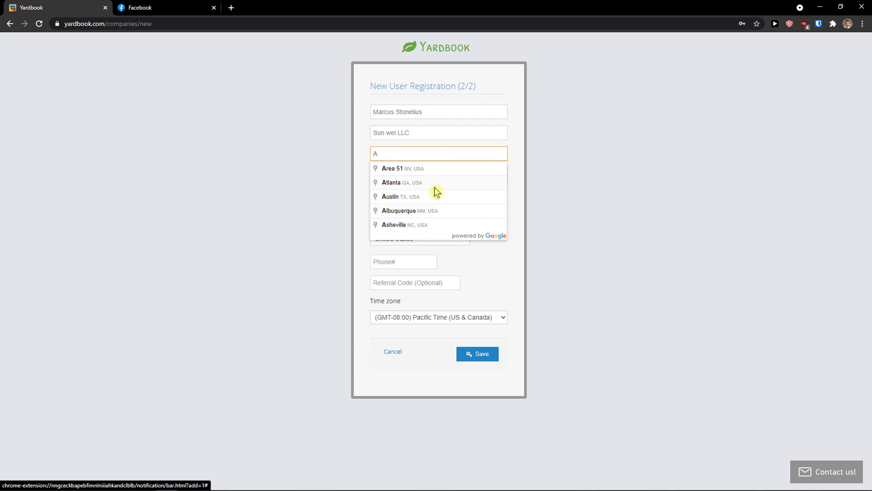
{"action": "left_click", "coordinate": [391, 183]}
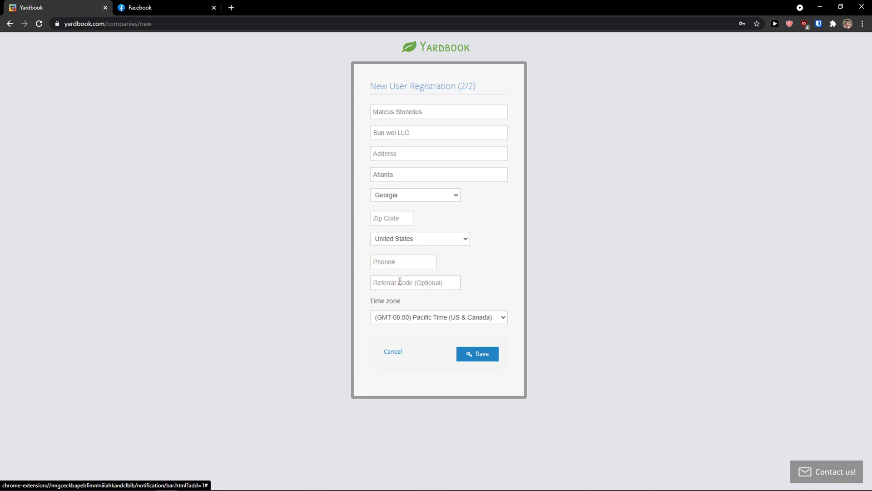
{"action": "mouse_move", "coordinate": [402, 304]}
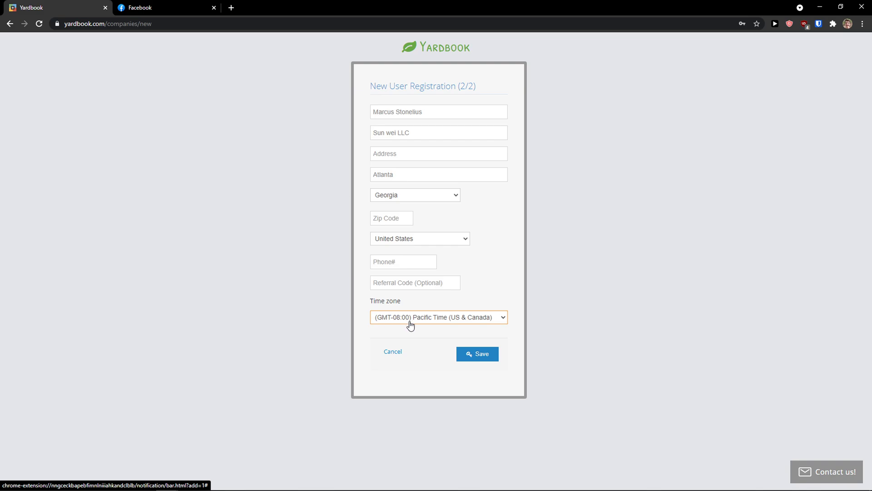
{"action": "left_click", "coordinate": [476, 353]}
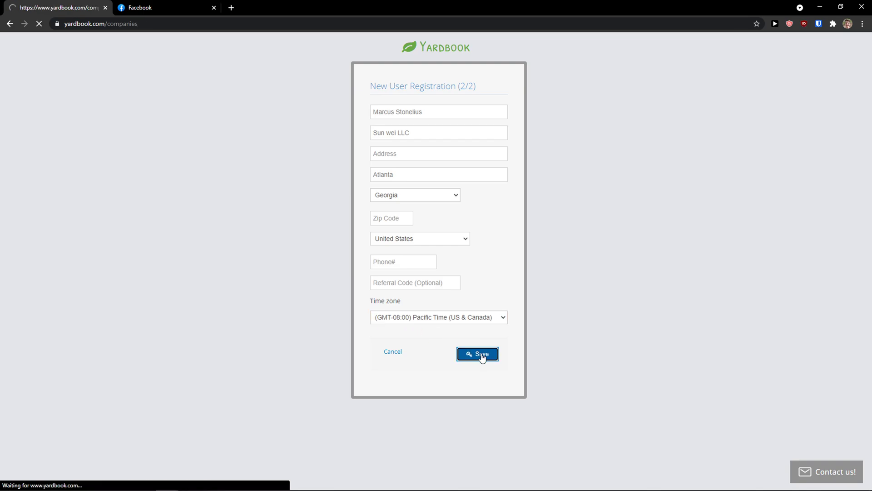
{"action": "left_click", "coordinate": [477, 353]}
{"action": "type", "text": "yx"}
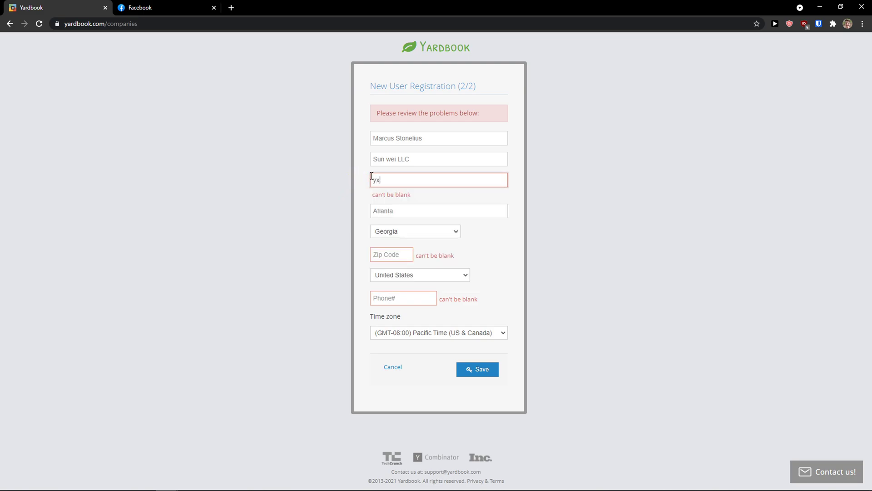
{"action": "key", "text": "Backspace"}
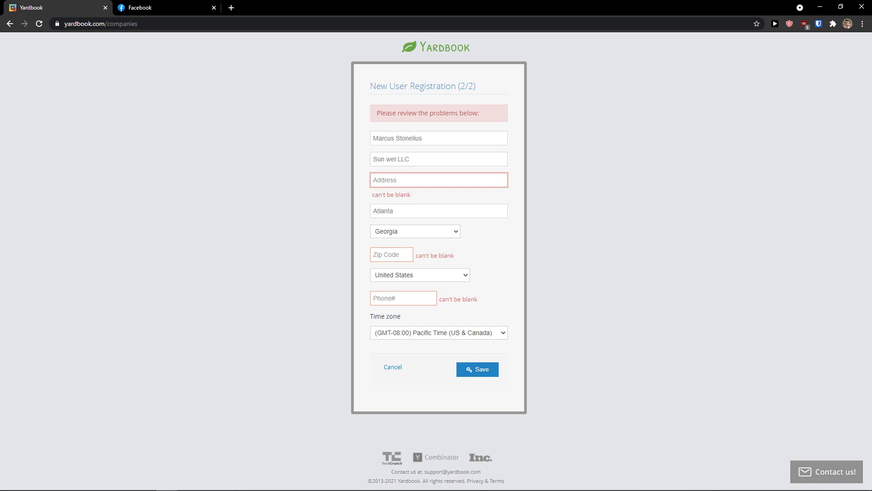
{"action": "left_click", "coordinate": [339, 8]}
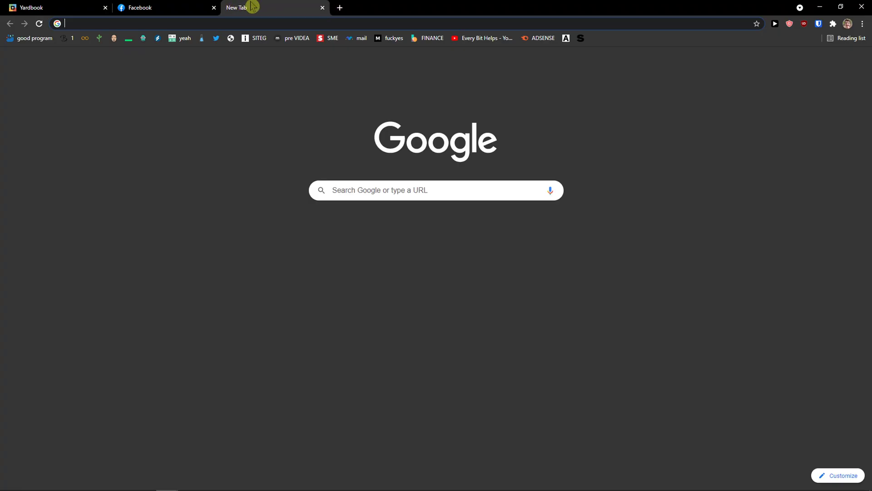
{"action": "left_click", "coordinate": [321, 8]}
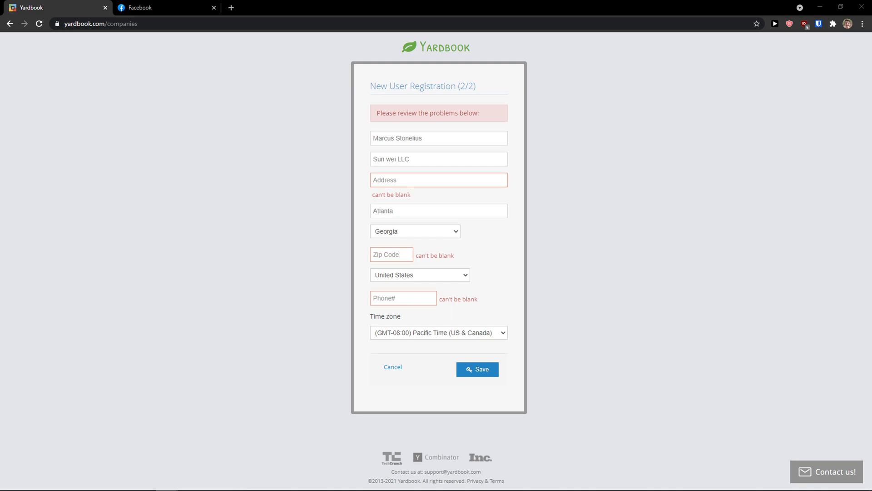
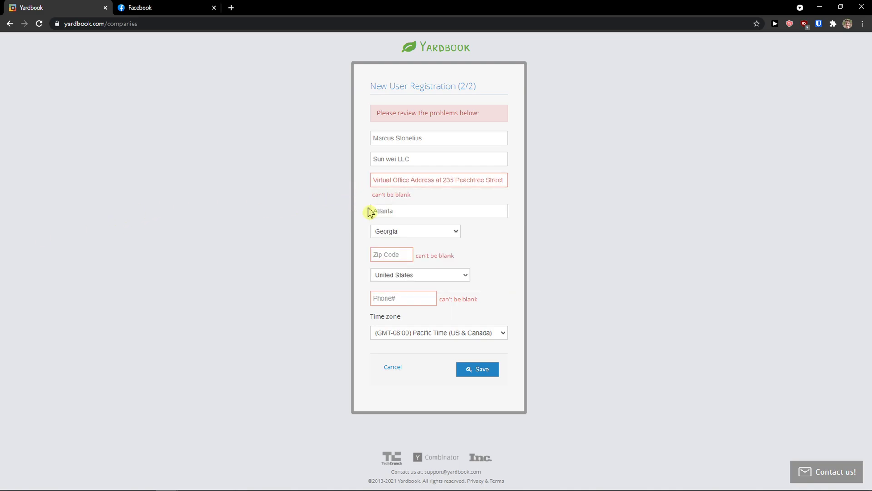
{"action": "left_click", "coordinate": [391, 254]}
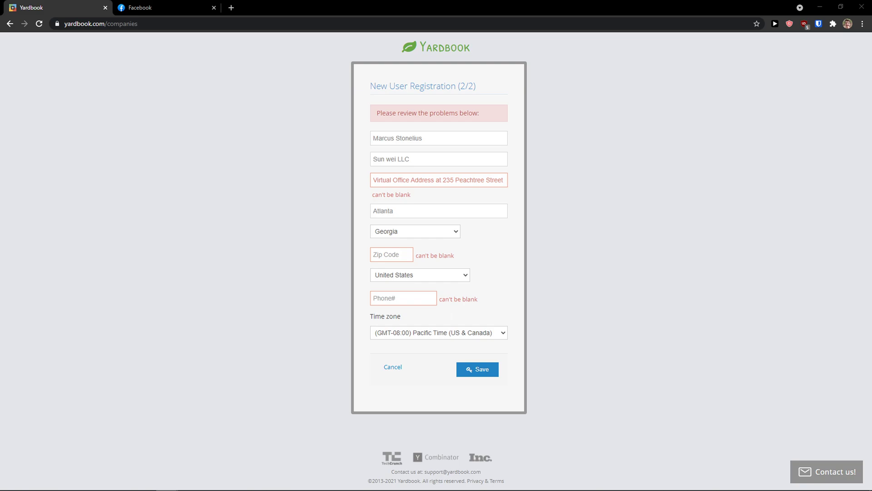
{"action": "mouse_move", "coordinate": [414, 245]}
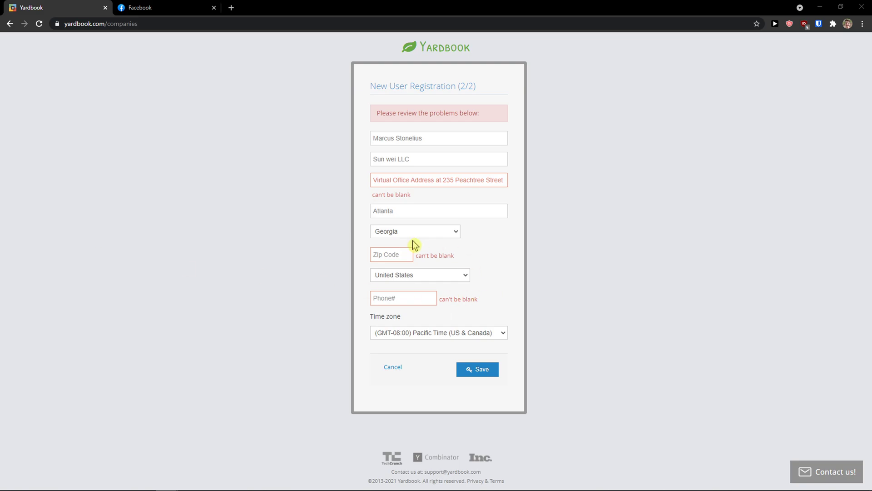
Step: Enter zip code 30313 and move on to the phone number field
{"action": "type", "text": "30313"}
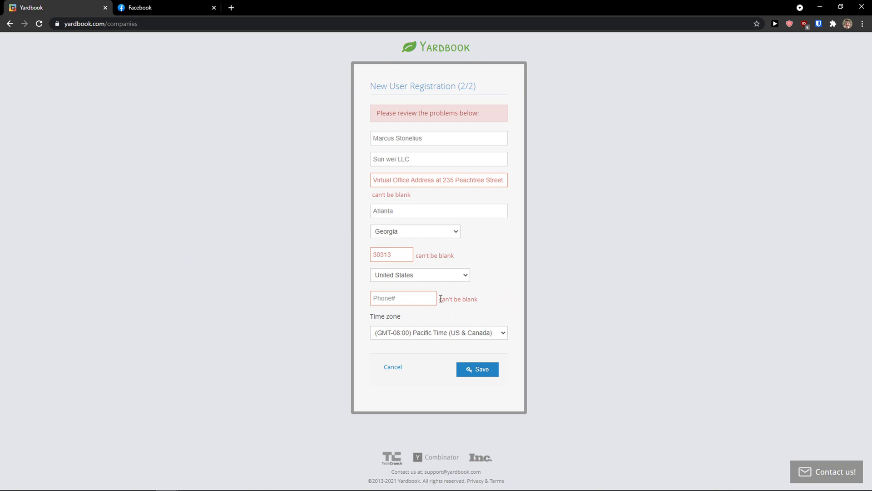
{"action": "left_click", "coordinate": [477, 369]}
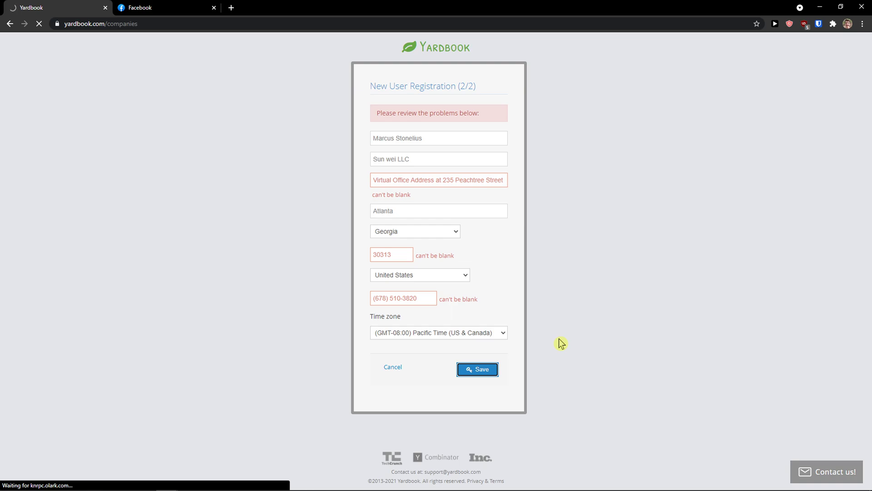
{"action": "left_click", "coordinate": [477, 369]}
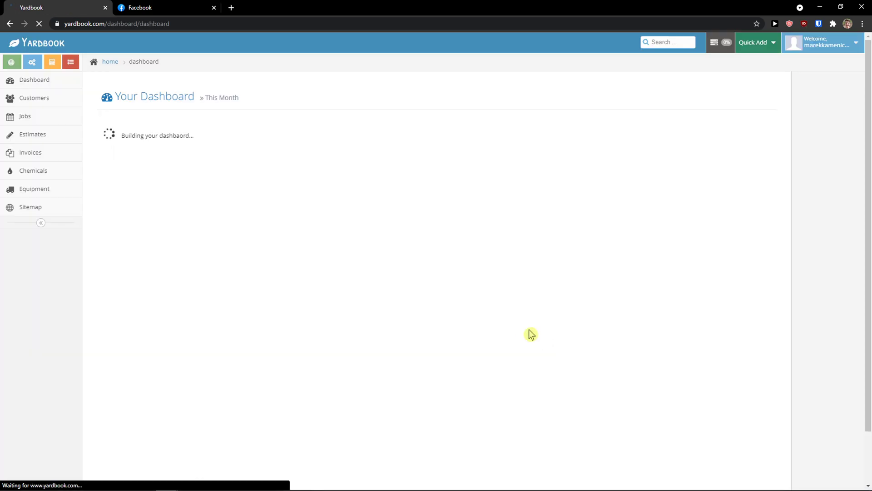
{"action": "mouse_move", "coordinate": [395, 302]}
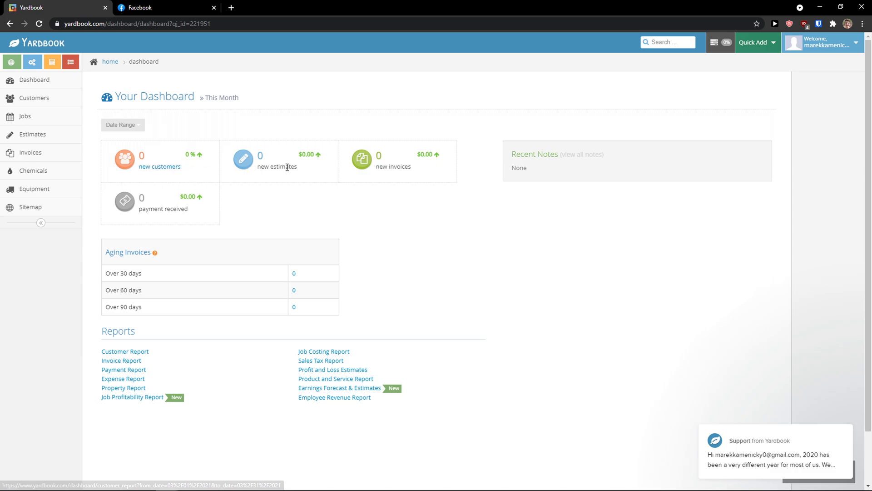
{"action": "mouse_move", "coordinate": [196, 207]}
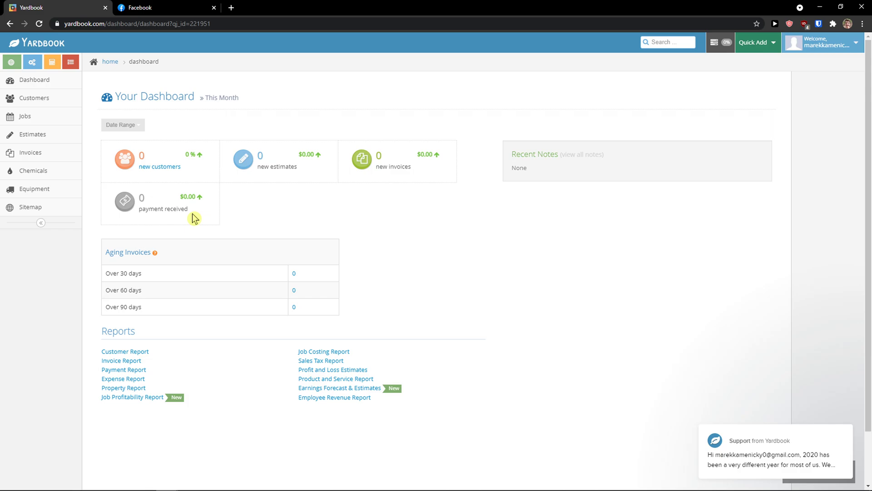
{"action": "left_click", "coordinate": [823, 43]}
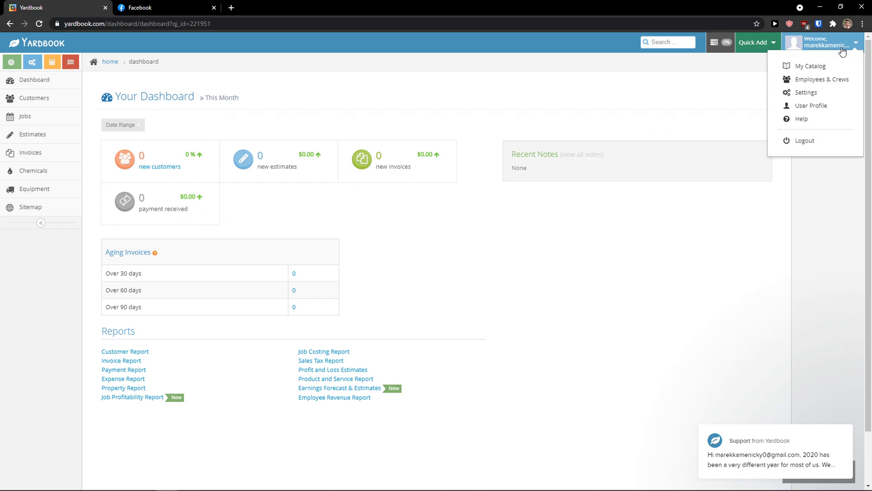
{"action": "mouse_move", "coordinate": [821, 79]}
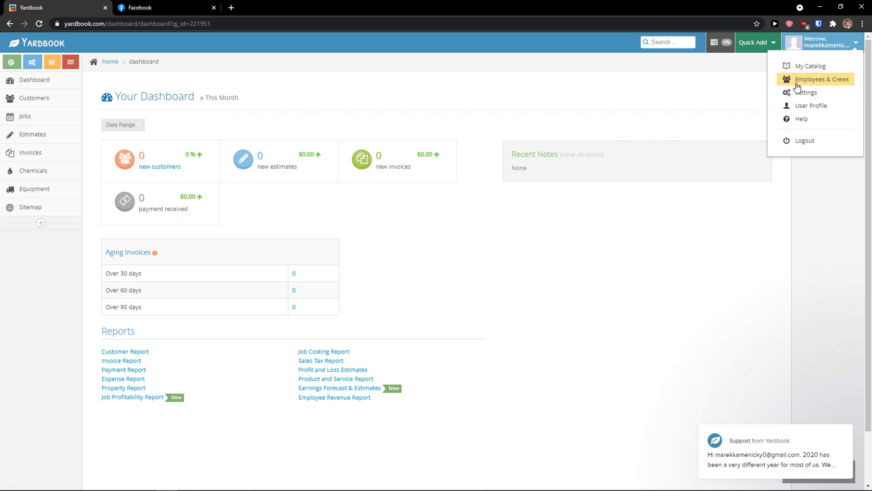
{"action": "mouse_move", "coordinate": [398, 118]}
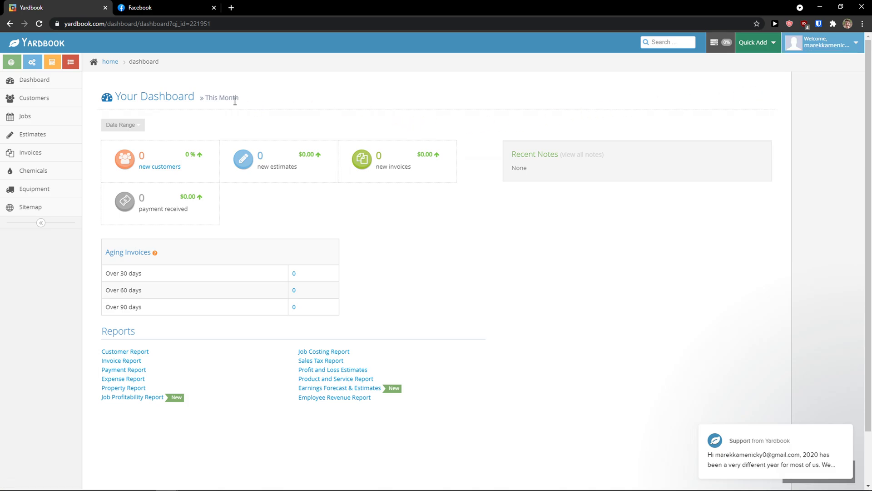
{"action": "mouse_move", "coordinate": [11, 62]}
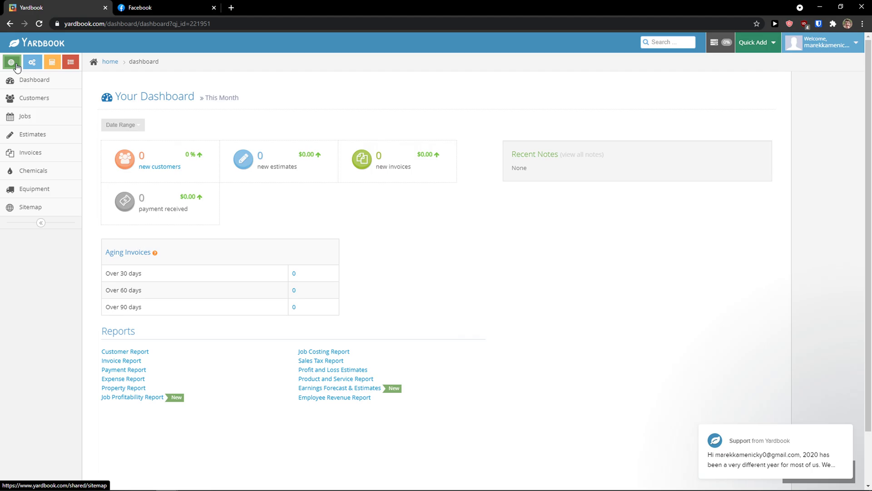
Step: Open the sitemap and scroll through its list of account sections
{"action": "left_click", "coordinate": [31, 207]}
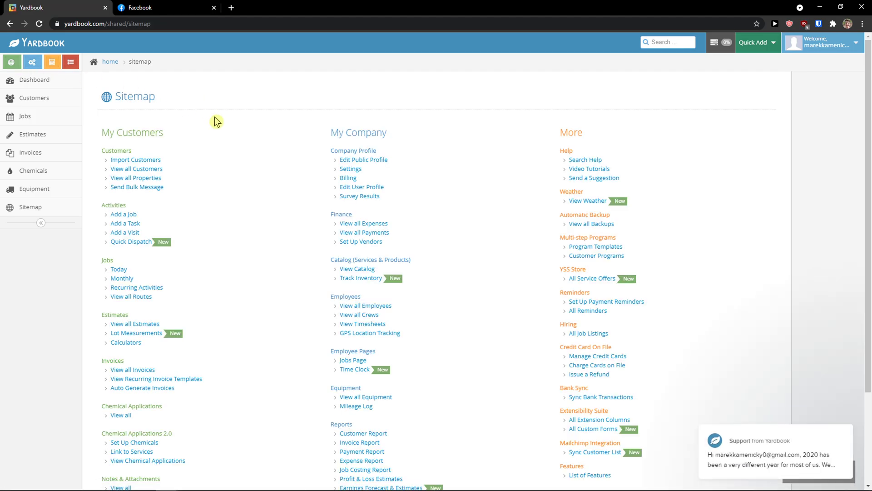
{"action": "scroll", "scroll_direction": "down", "scroll_amount": 3}
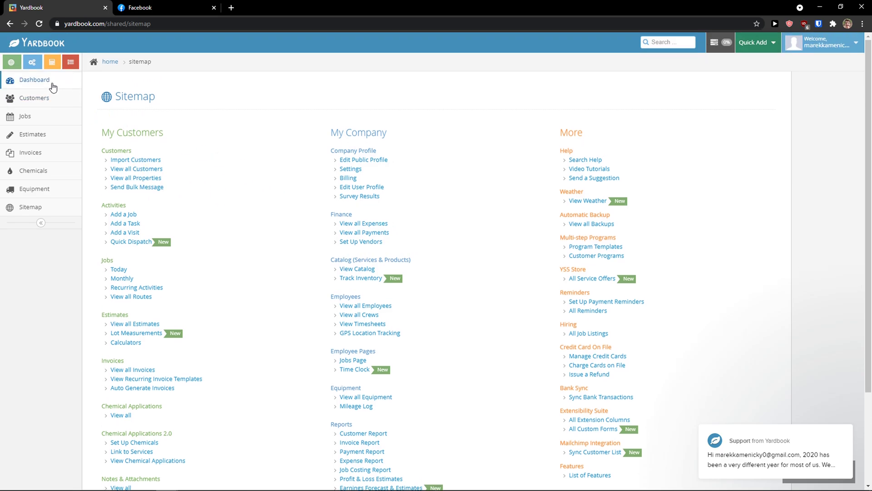
{"action": "scroll", "scroll_direction": "down", "scroll_amount": 3}
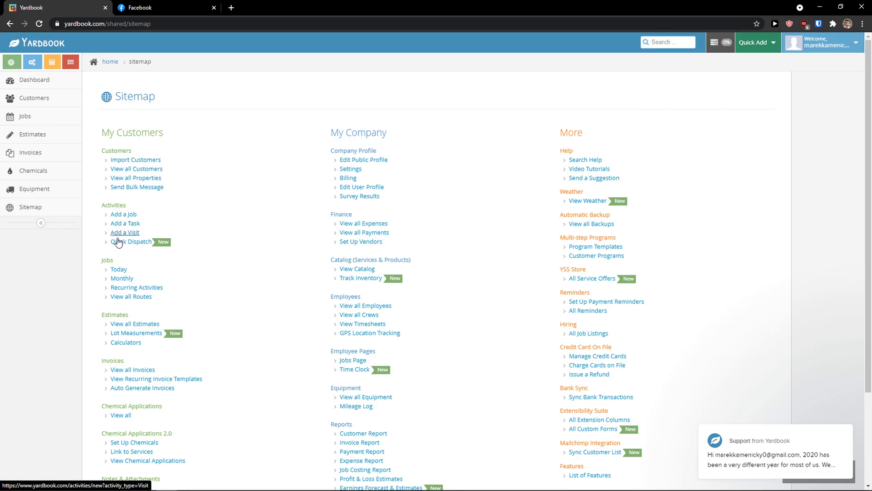
{"action": "mouse_move", "coordinate": [239, 156]}
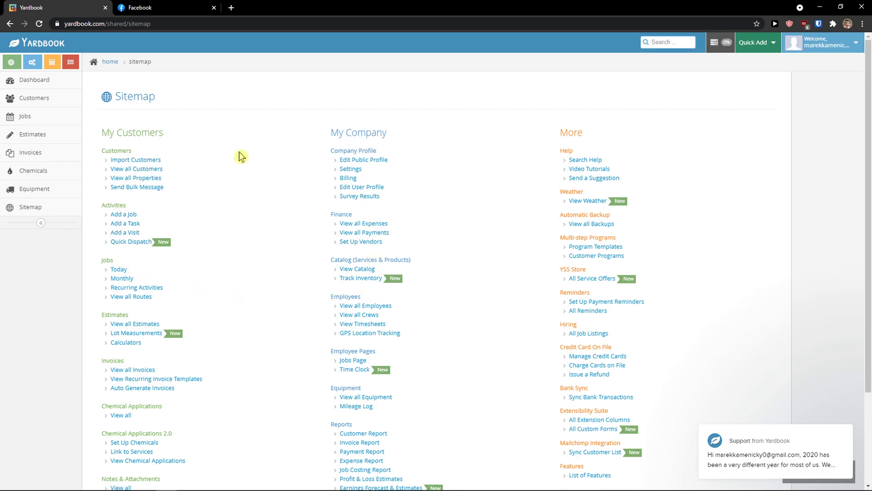
Step: In company settings, set the Expenses menu item to show in the navigation
{"action": "left_click", "coordinate": [32, 62]}
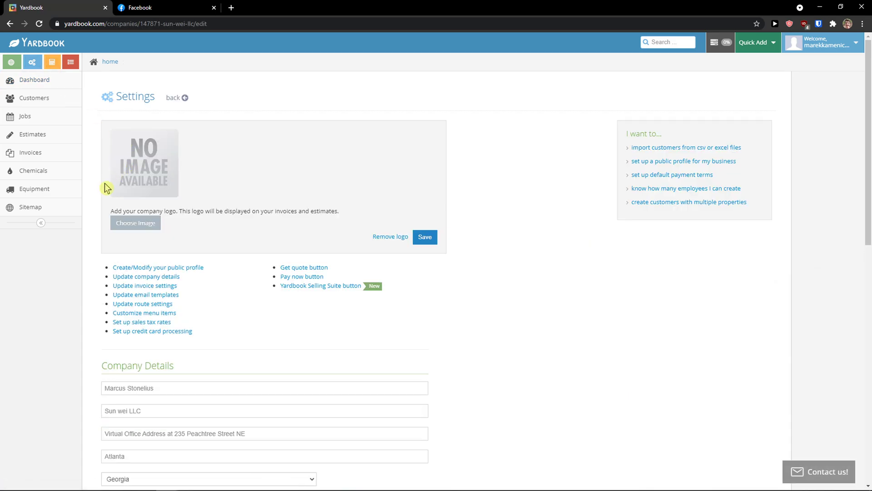
{"action": "scroll", "scroll_direction": "down", "scroll_amount": 3}
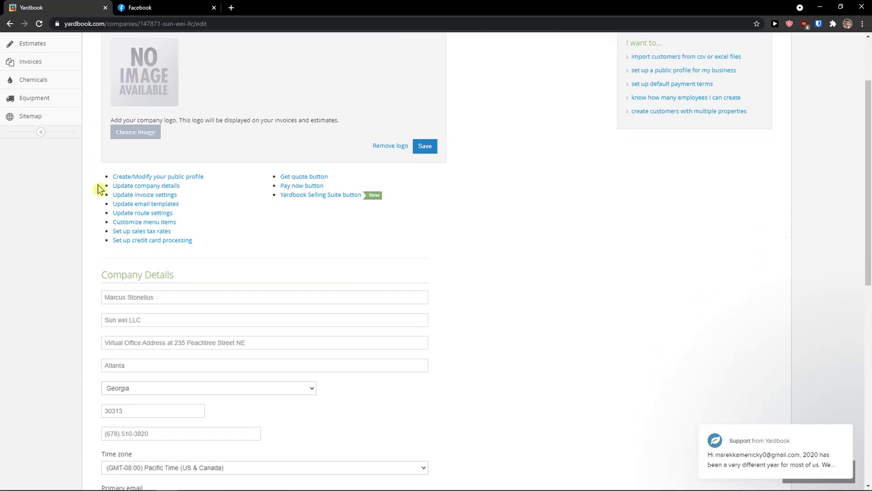
{"action": "scroll", "scroll_direction": "down", "scroll_amount": 3}
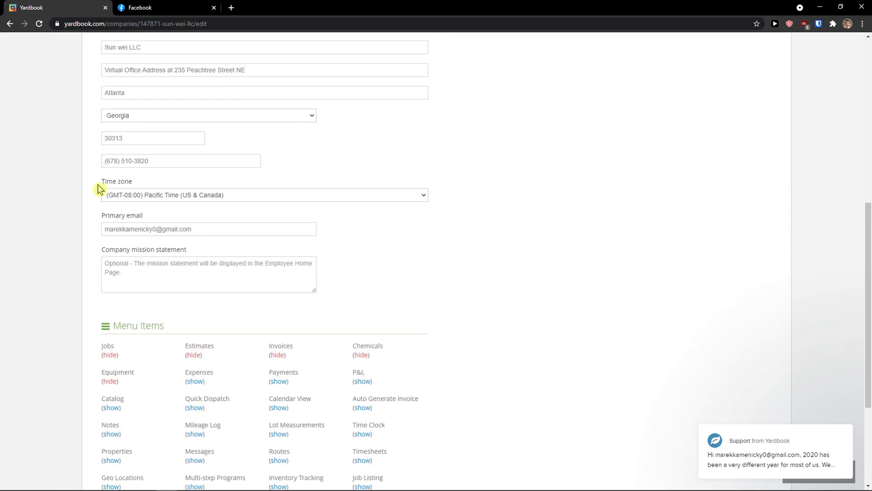
{"action": "scroll", "scroll_direction": "down", "scroll_amount": 3}
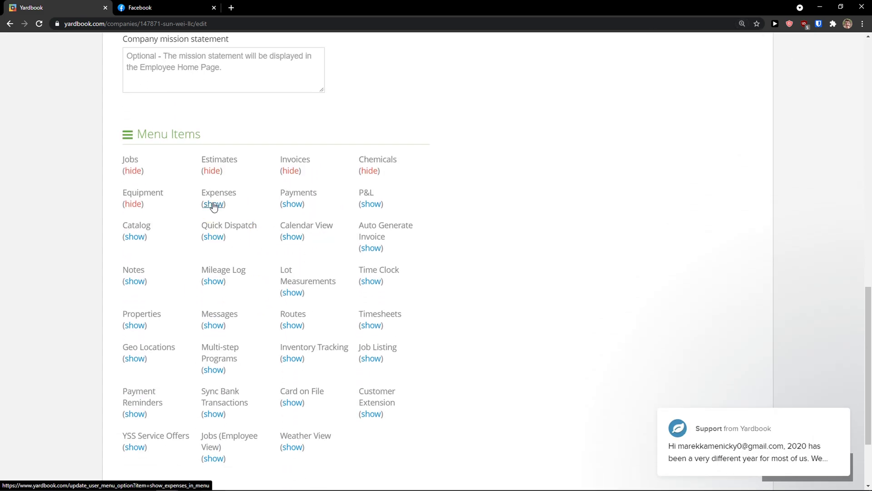
{"action": "left_click", "coordinate": [213, 204]}
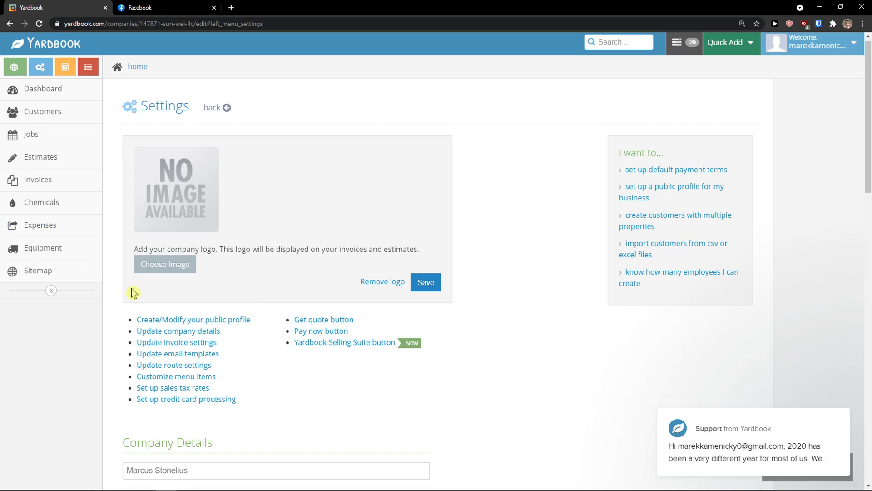
Step: Scroll to the bottom of the settings page and save the menu item changes
{"action": "scroll", "scroll_direction": "down", "scroll_amount": 3}
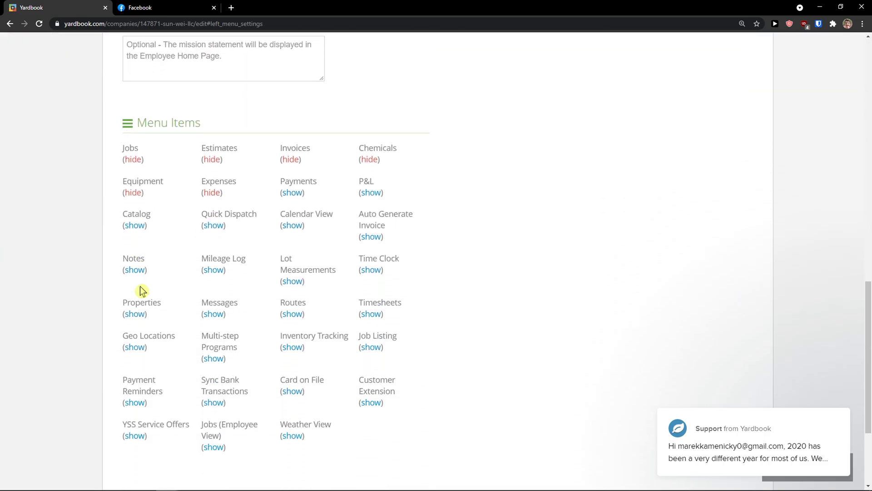
{"action": "scroll", "scroll_direction": "down", "scroll_amount": 3}
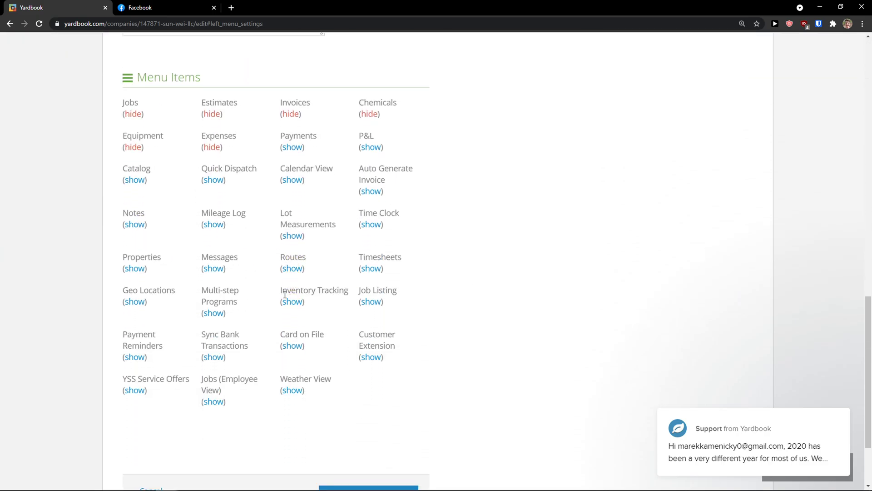
{"action": "scroll", "scroll_direction": "down", "scroll_amount": 3}
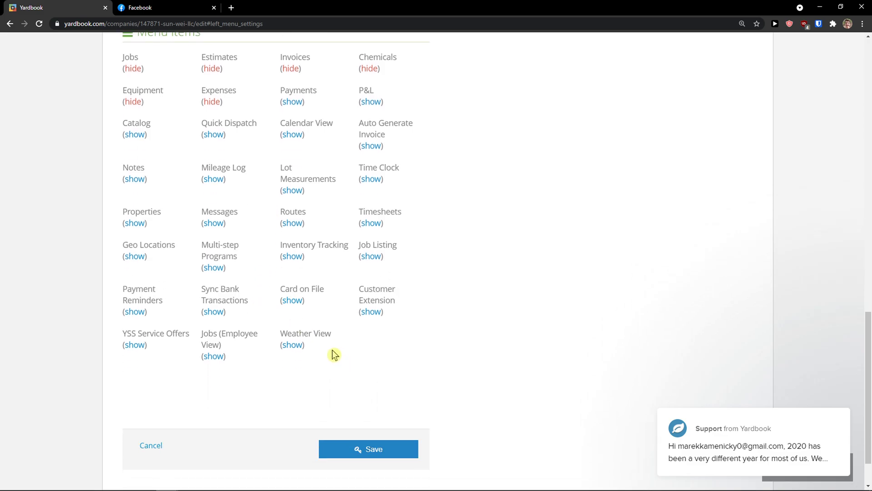
{"action": "mouse_move", "coordinate": [382, 425]}
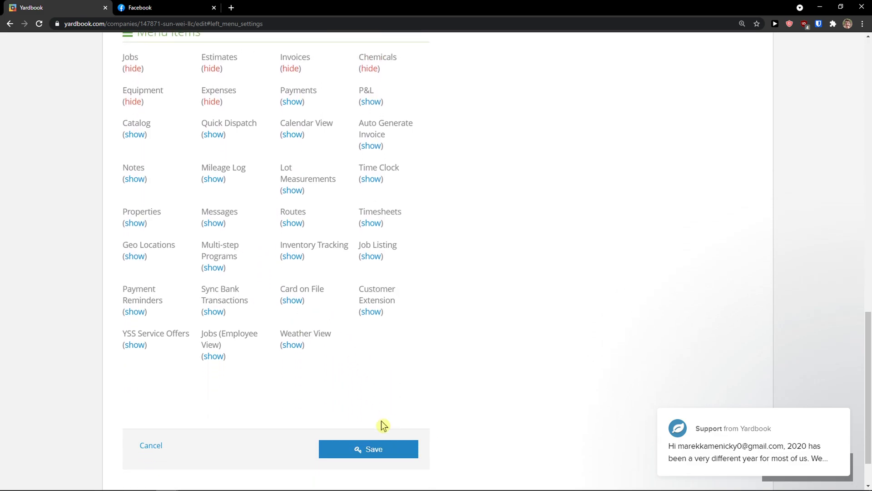
{"action": "left_click", "coordinate": [368, 448]}
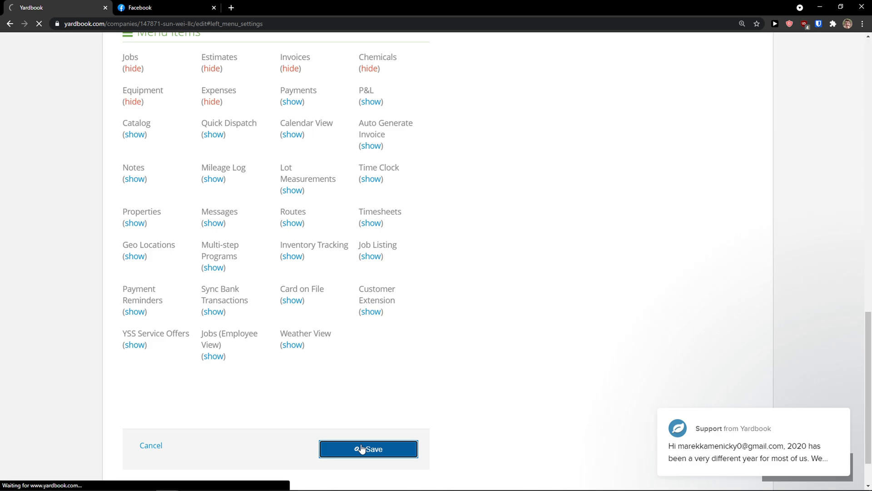
Step: Confirm the settings saved and bring up the landscaping calculators page
{"action": "left_click", "coordinate": [368, 449]}
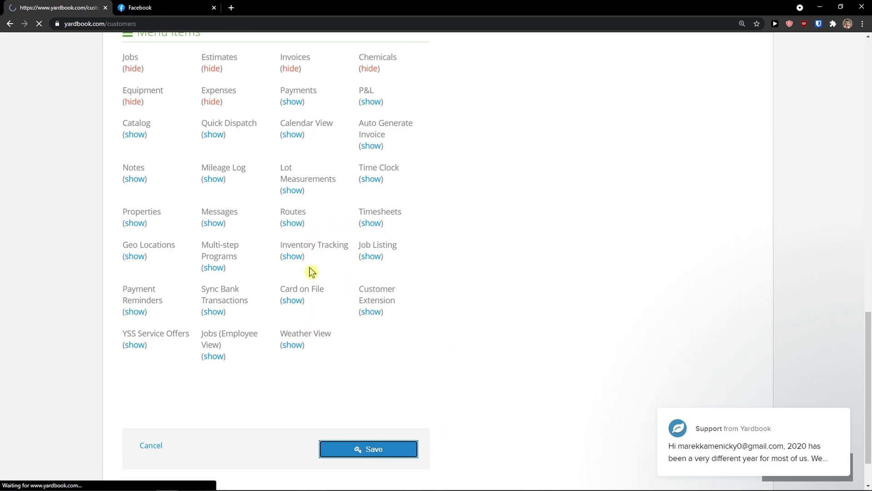
{"action": "left_click", "coordinate": [368, 449]}
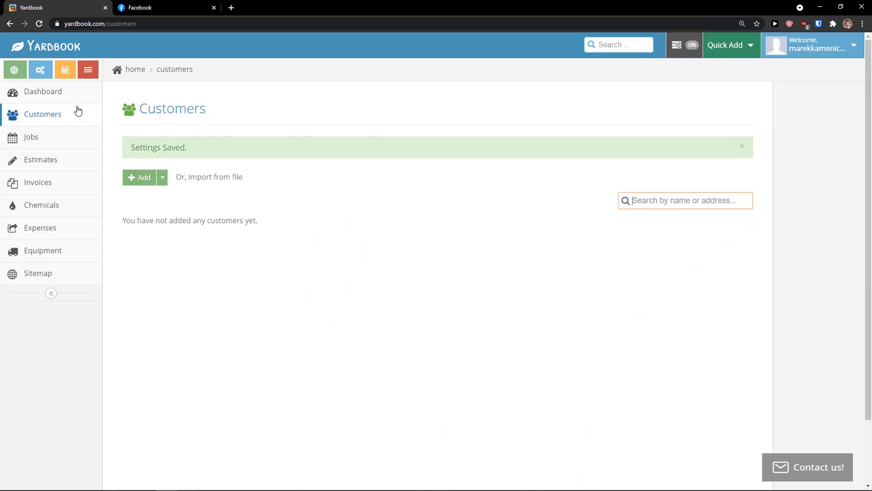
{"action": "left_click", "coordinate": [65, 70]}
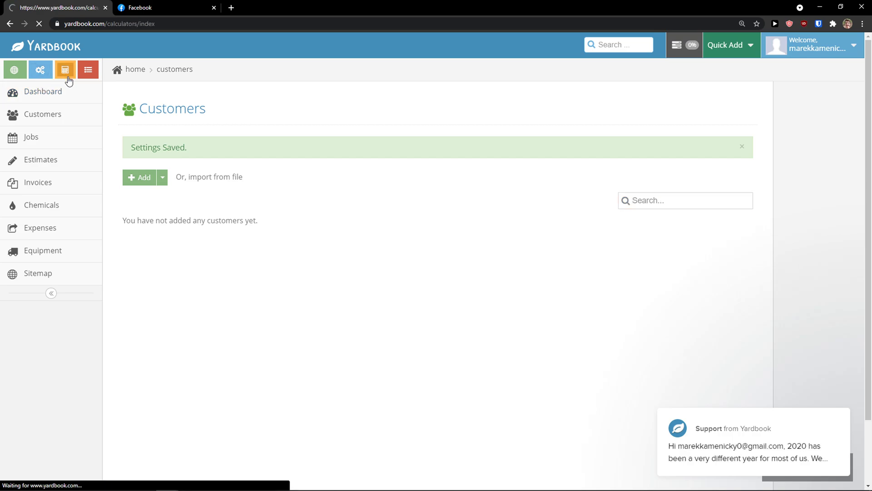
{"action": "left_click", "coordinate": [64, 69]}
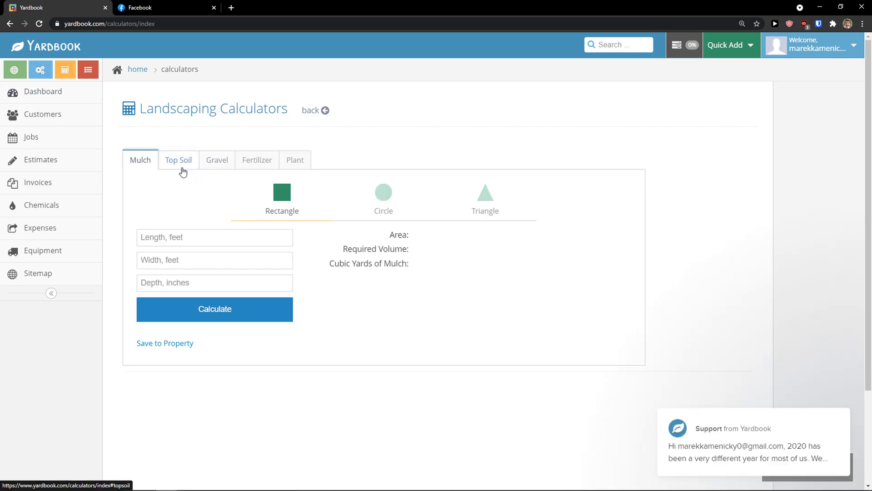
{"action": "mouse_move", "coordinate": [184, 176]}
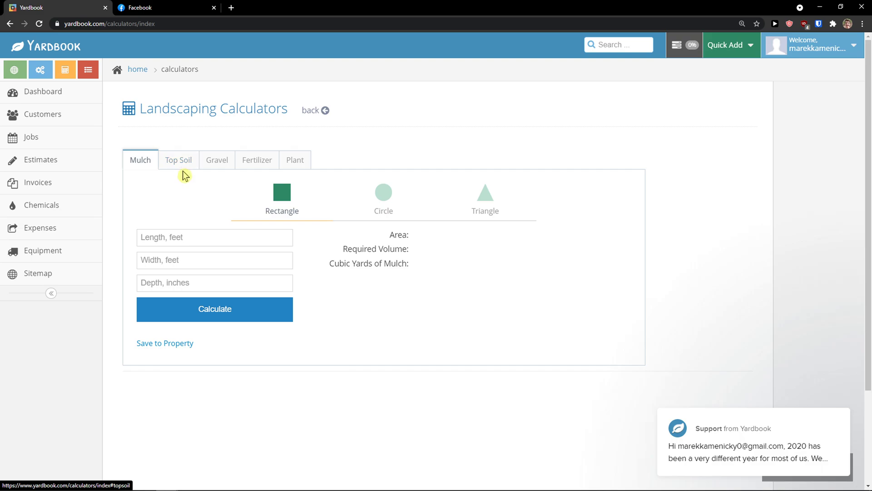
{"action": "mouse_move", "coordinate": [179, 165]}
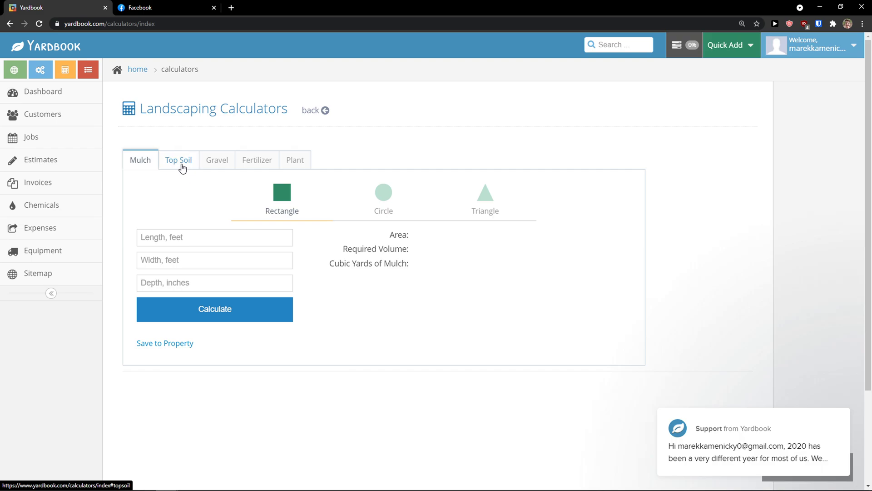
Step: Try the Plant calculator, then return to the Mulch calculator
{"action": "left_click", "coordinate": [295, 160]}
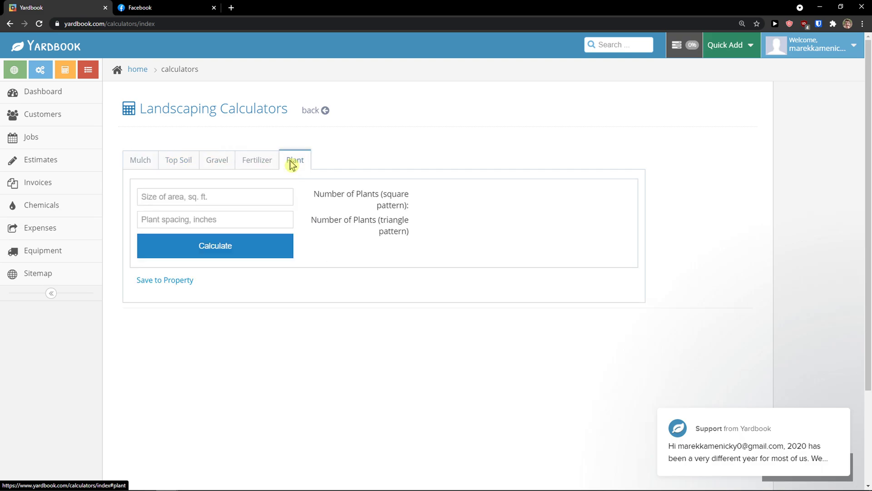
{"action": "left_click", "coordinate": [140, 160]}
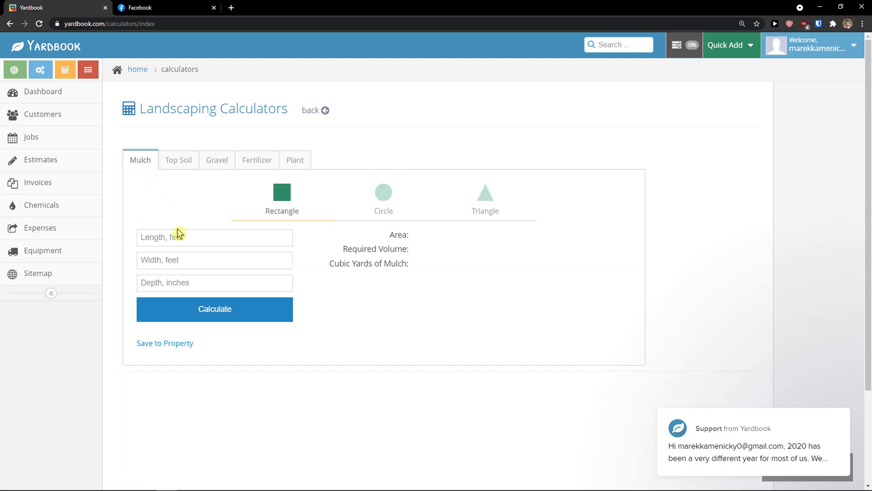
{"action": "left_click", "coordinate": [484, 194]}
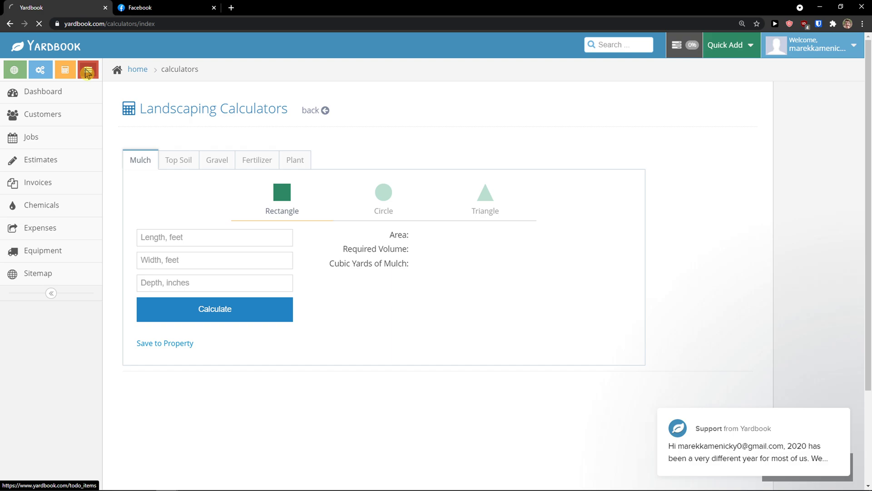
Step: Add a new to-do item named 'Schedule a Call' and save it
{"action": "left_click", "coordinate": [87, 70]}
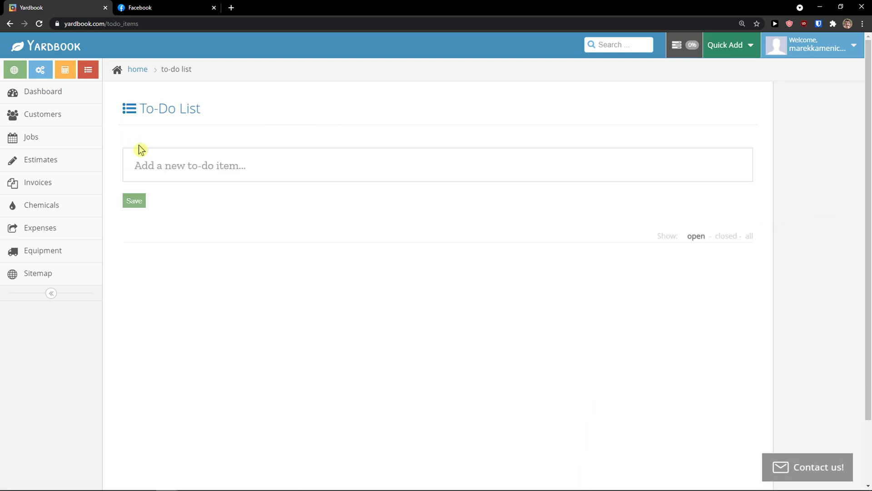
{"action": "mouse_move", "coordinate": [66, 99]}
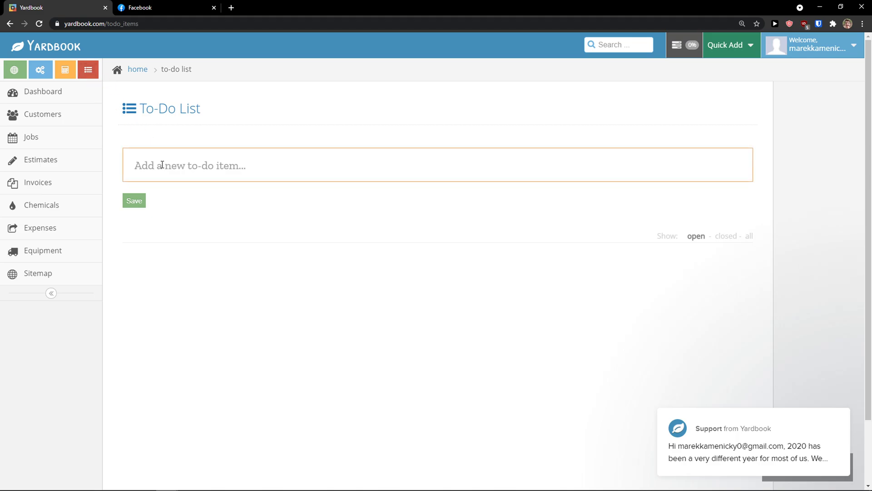
{"action": "type", "text": "Schedule a"}
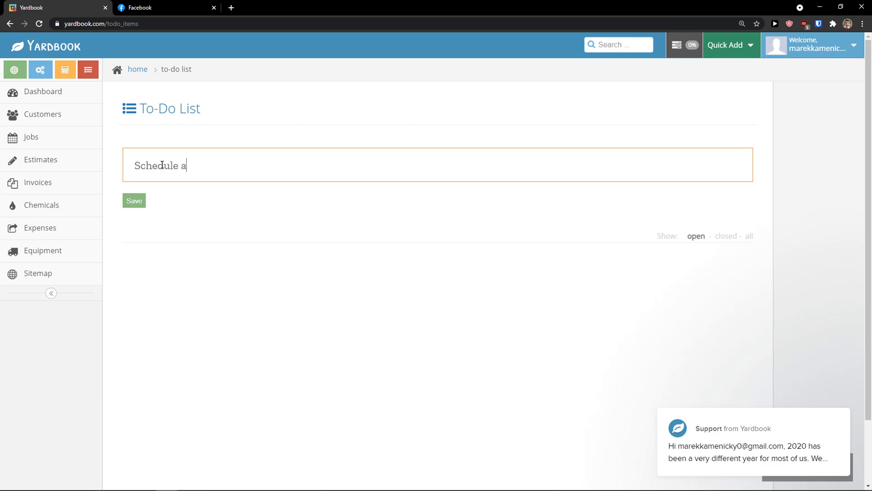
{"action": "left_click", "coordinate": [133, 200]}
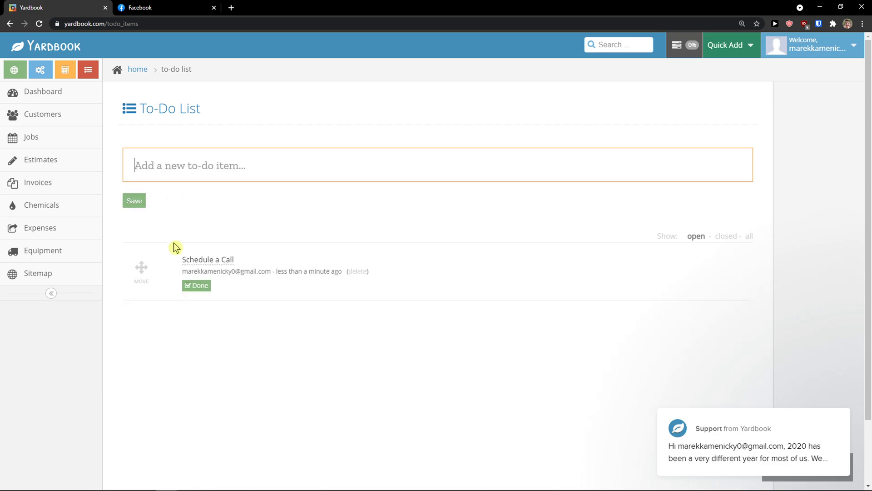
{"action": "mouse_move", "coordinate": [144, 275]}
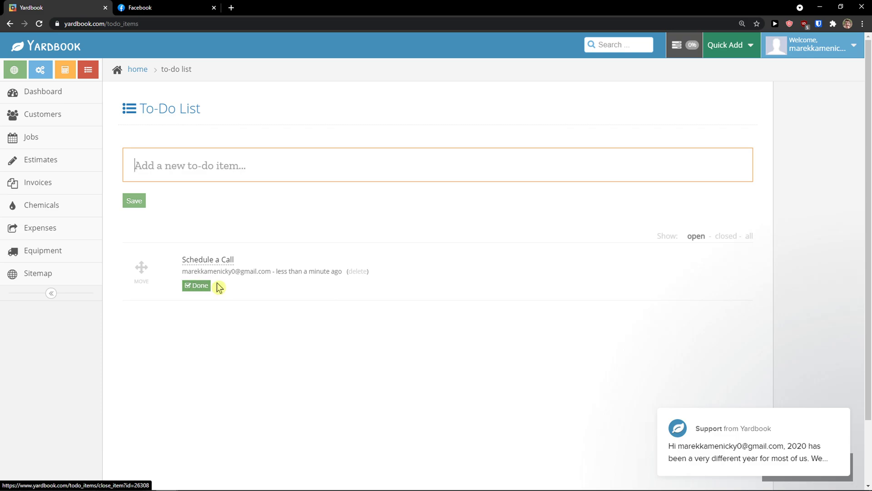
{"action": "mouse_move", "coordinate": [43, 115]}
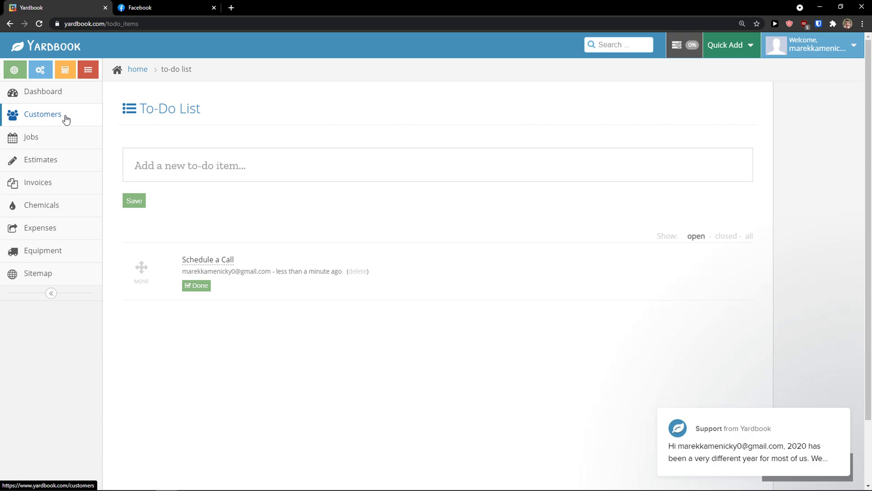
{"action": "left_click", "coordinate": [43, 115]}
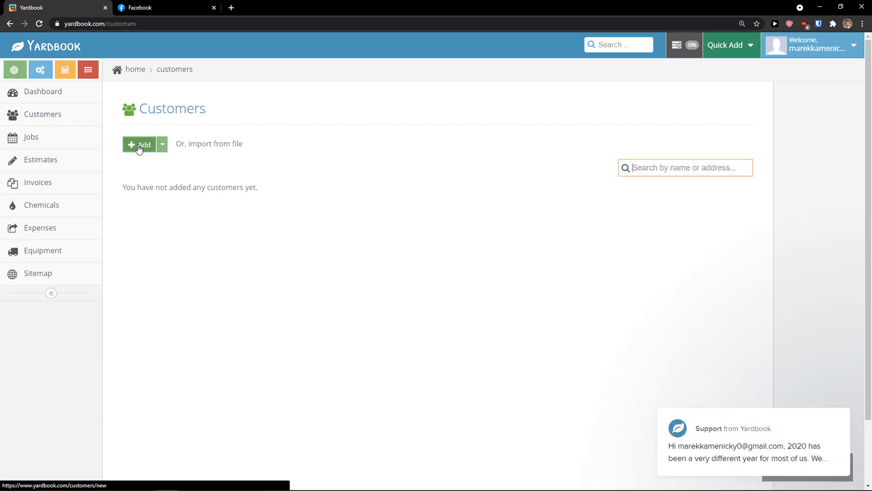
{"action": "left_click", "coordinate": [140, 144]}
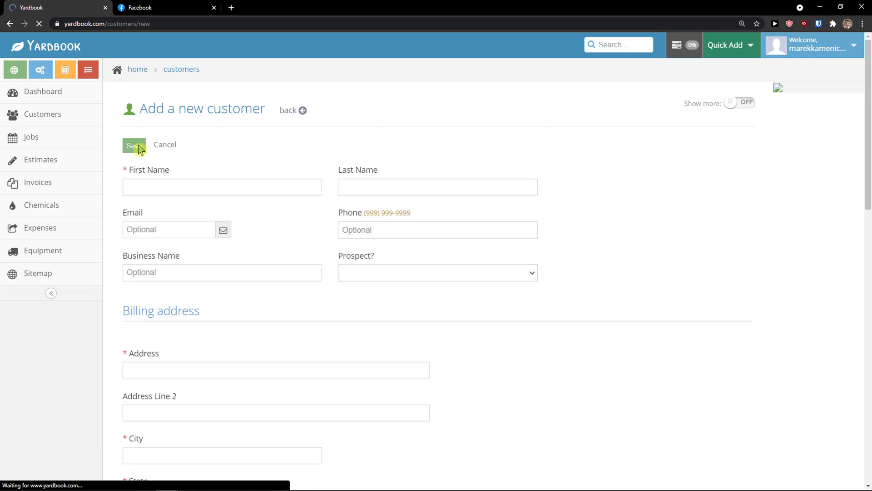
{"action": "left_click", "coordinate": [133, 145]}
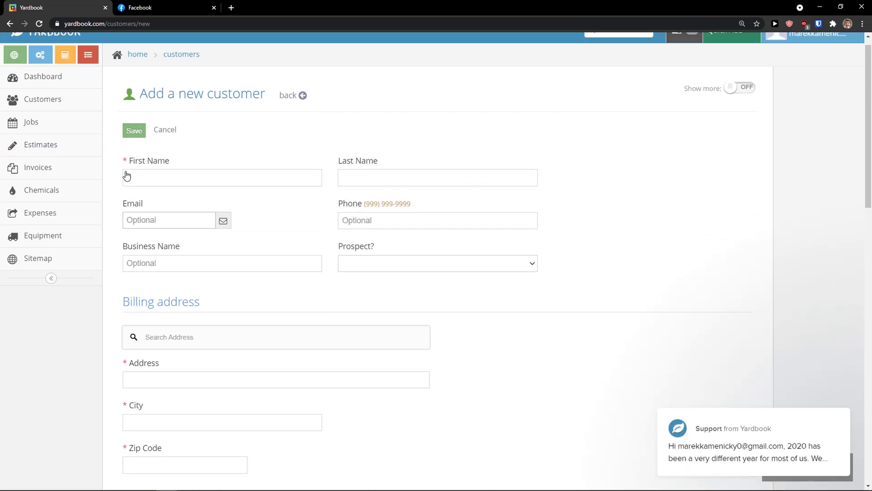
{"action": "type", "text": "Marcus"}
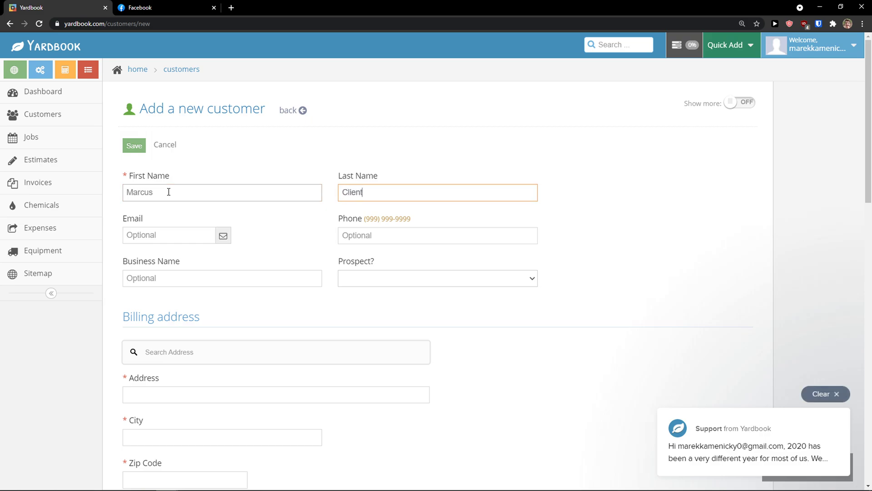
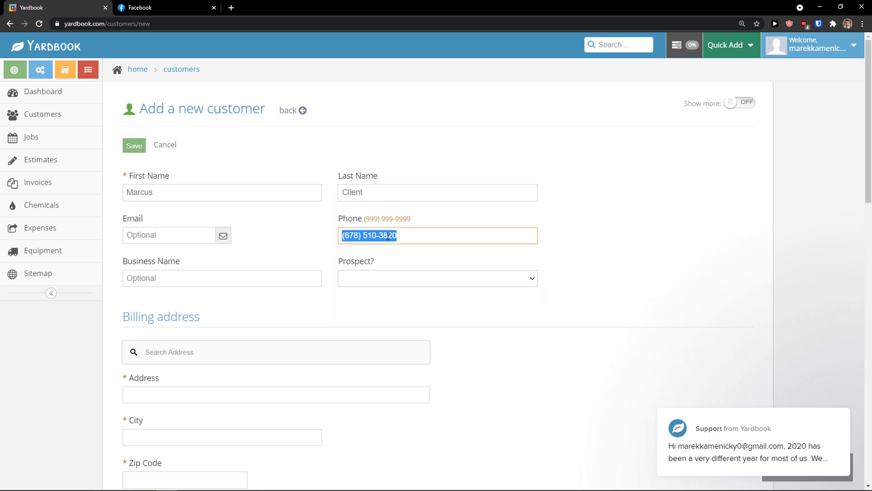
{"action": "left_click", "coordinate": [386, 234]}
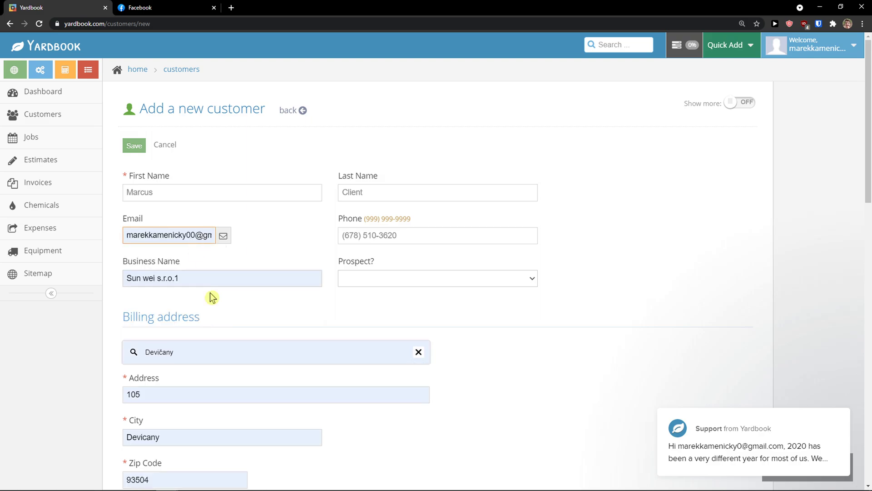
Step: Set business name Sun wei s.r.o., mark the customer as a prospect, and save
{"action": "left_click", "coordinate": [221, 437]}
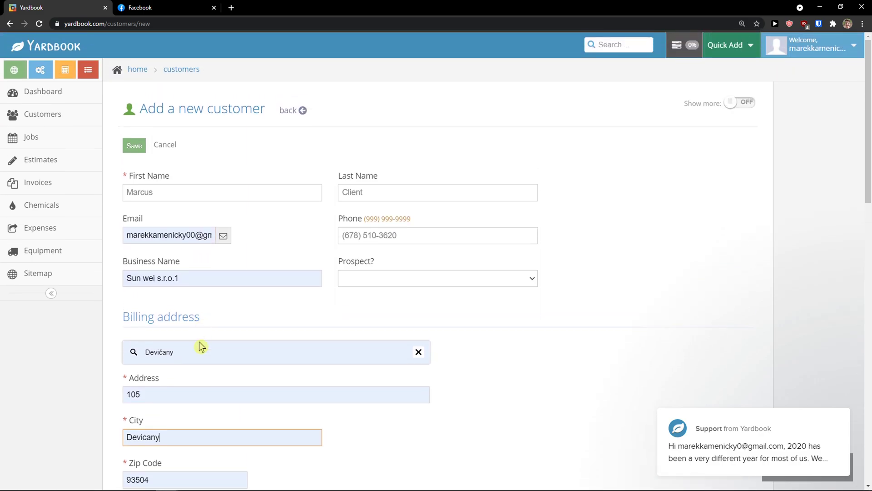
{"action": "left_click", "coordinate": [222, 278]}
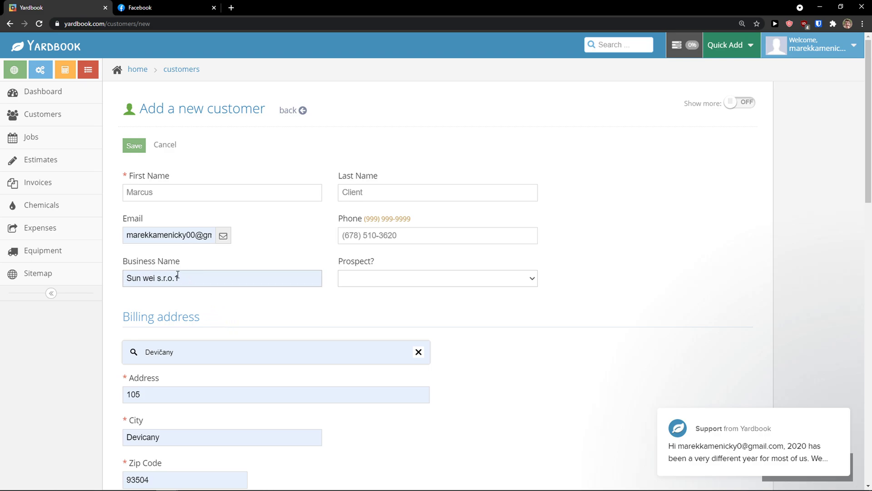
{"action": "left_click", "coordinate": [221, 278]}
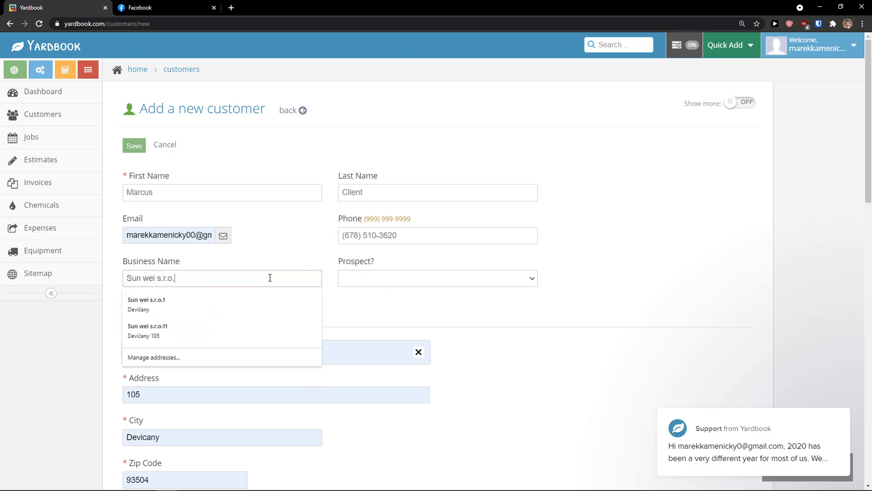
{"action": "left_click", "coordinate": [437, 278]}
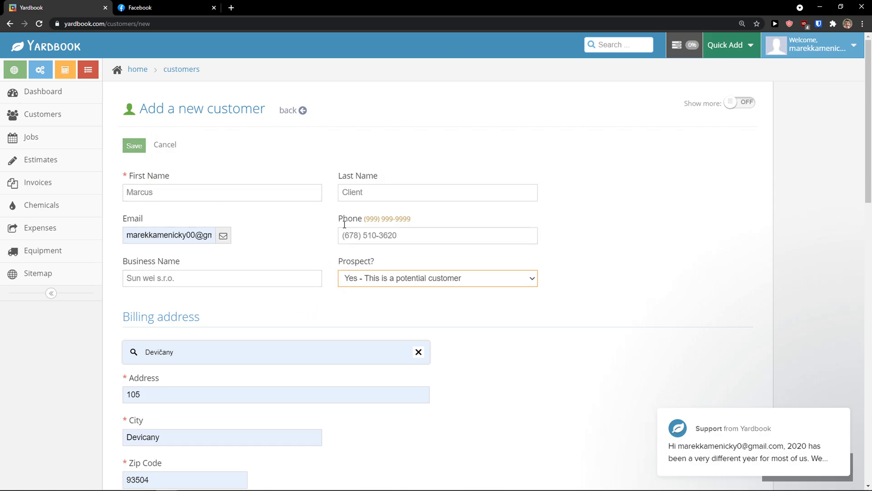
{"action": "mouse_move", "coordinate": [274, 240]}
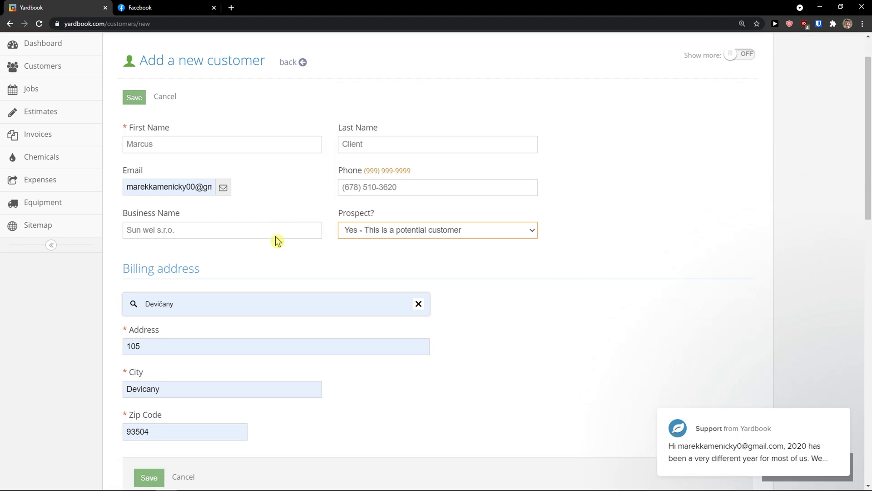
{"action": "left_click", "coordinate": [149, 477]}
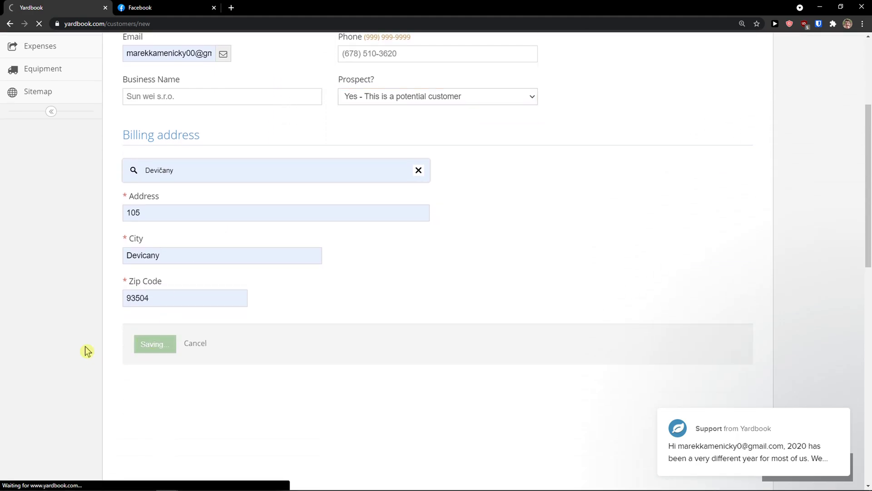
{"action": "left_click", "coordinate": [155, 343]}
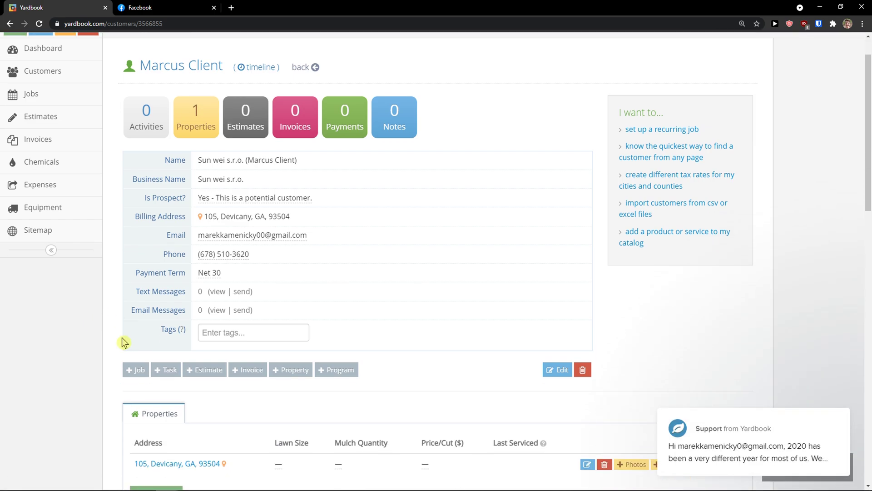
{"action": "scroll", "scroll_direction": "up", "scroll_amount": 3}
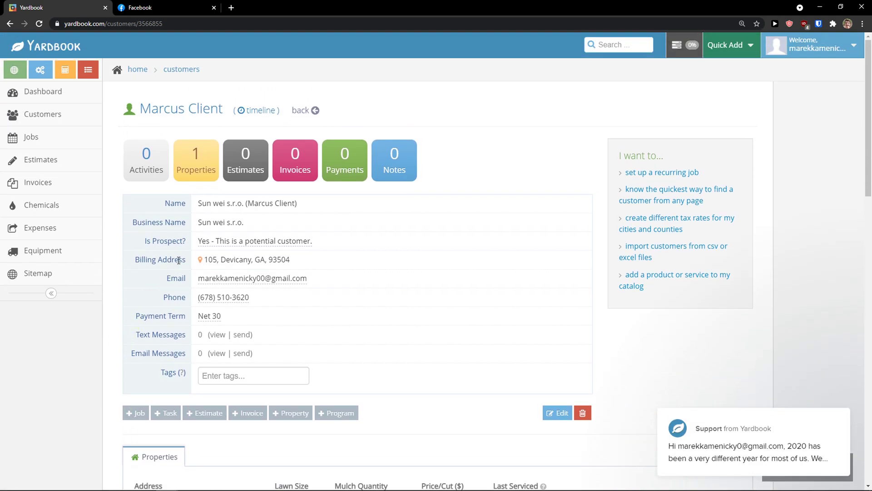
{"action": "mouse_move", "coordinate": [284, 320]}
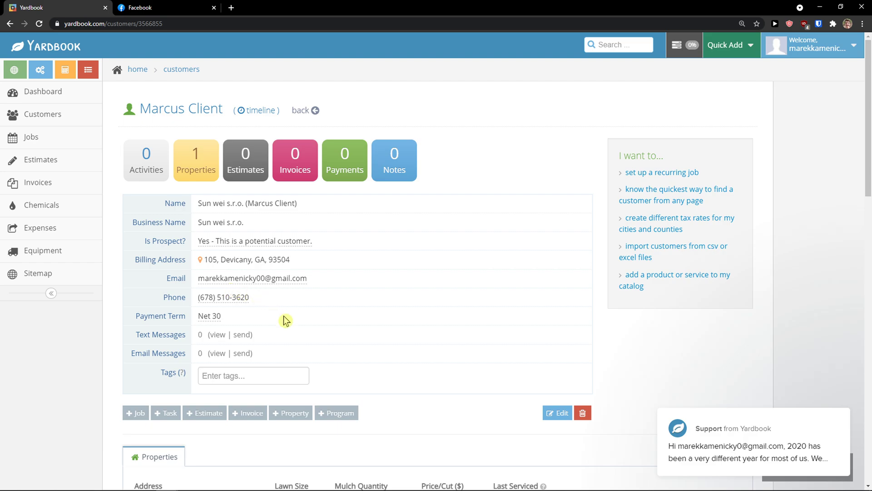
{"action": "scroll", "scroll_direction": "down", "scroll_amount": 3}
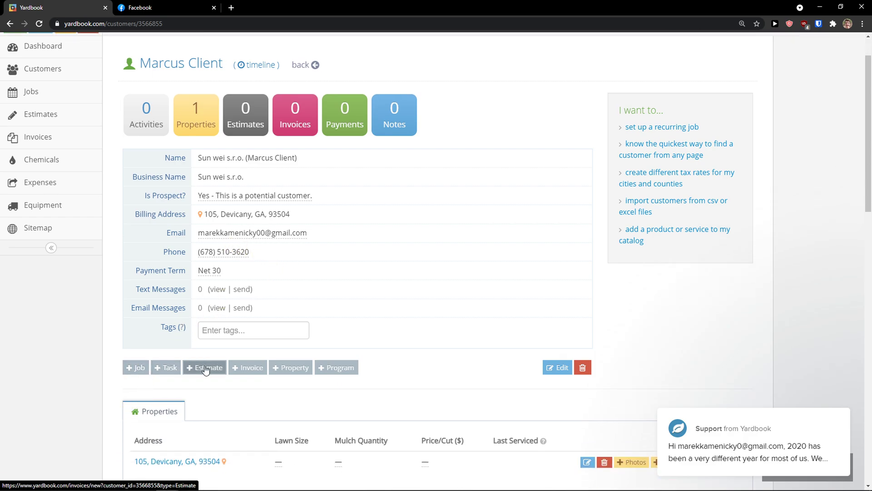
{"action": "mouse_move", "coordinate": [290, 367]}
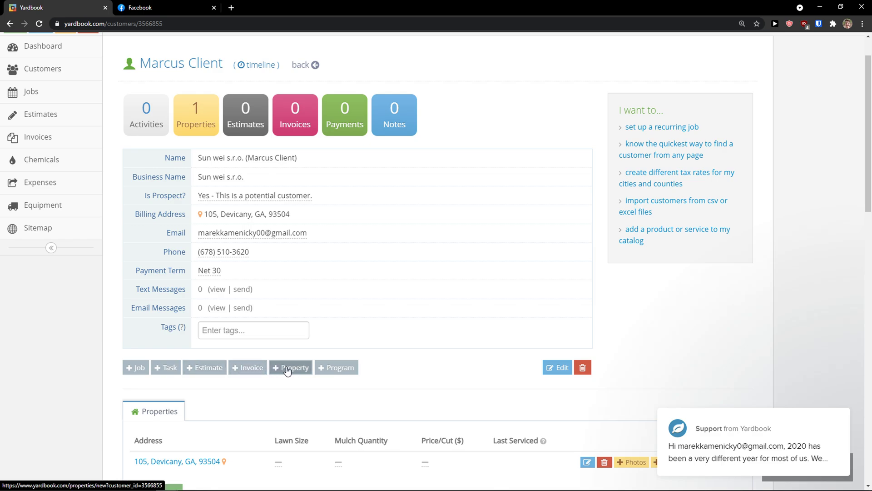
{"action": "scroll", "scroll_direction": "down", "scroll_amount": 3}
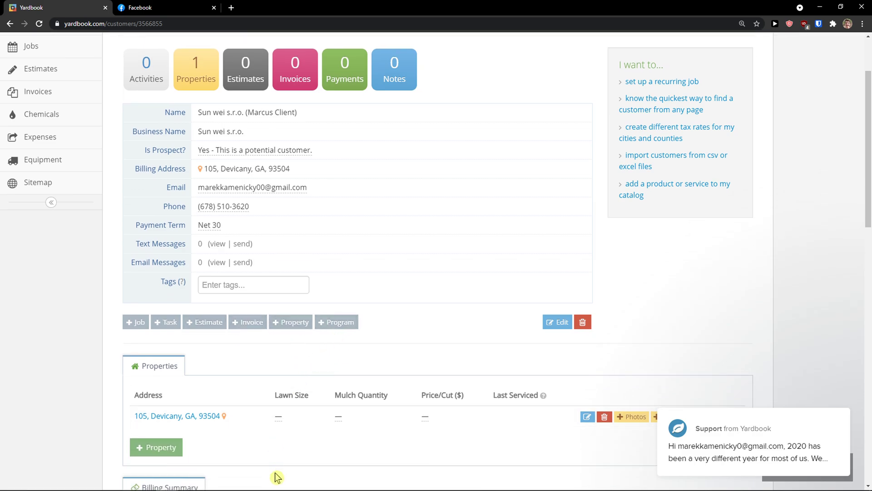
{"action": "mouse_move", "coordinate": [250, 396]}
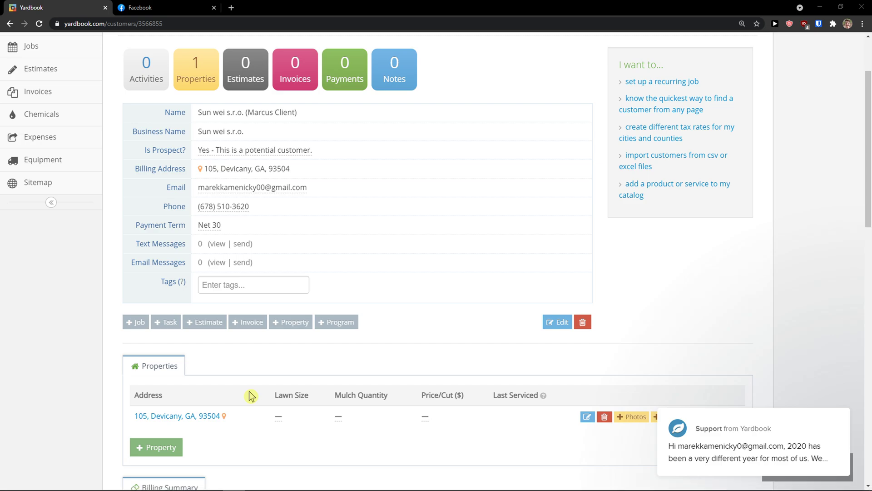
{"action": "scroll", "scroll_direction": "down", "scroll_amount": 3}
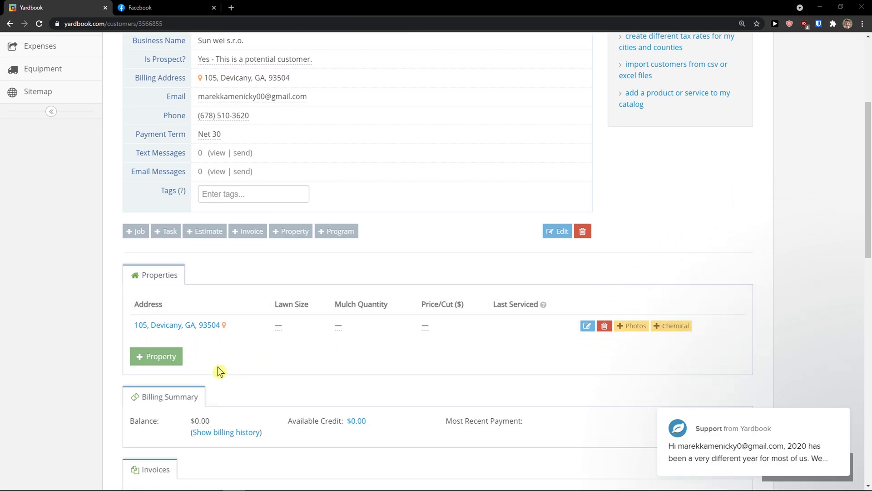
{"action": "mouse_move", "coordinate": [212, 407]}
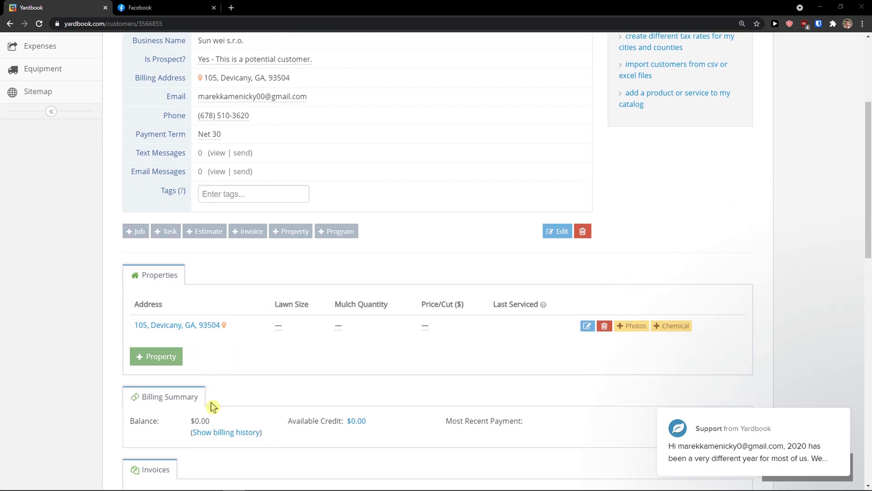
{"action": "scroll", "scroll_direction": "down", "scroll_amount": 3}
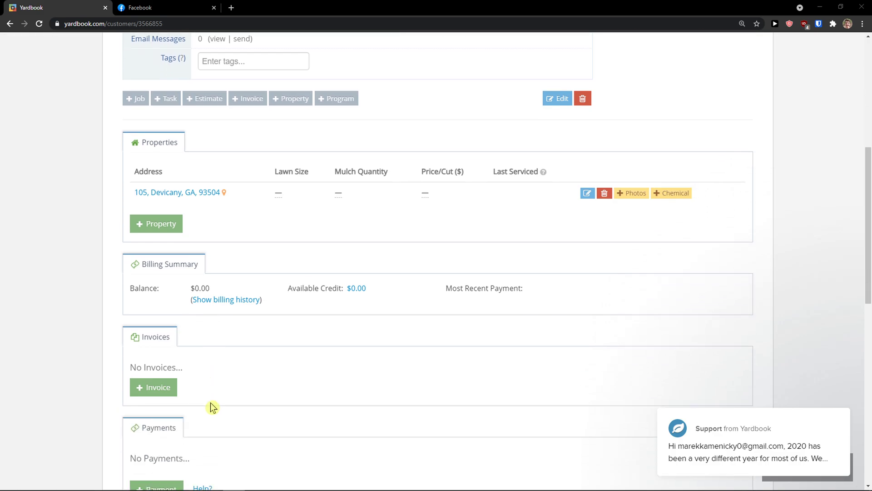
{"action": "scroll", "scroll_direction": "down", "scroll_amount": 3}
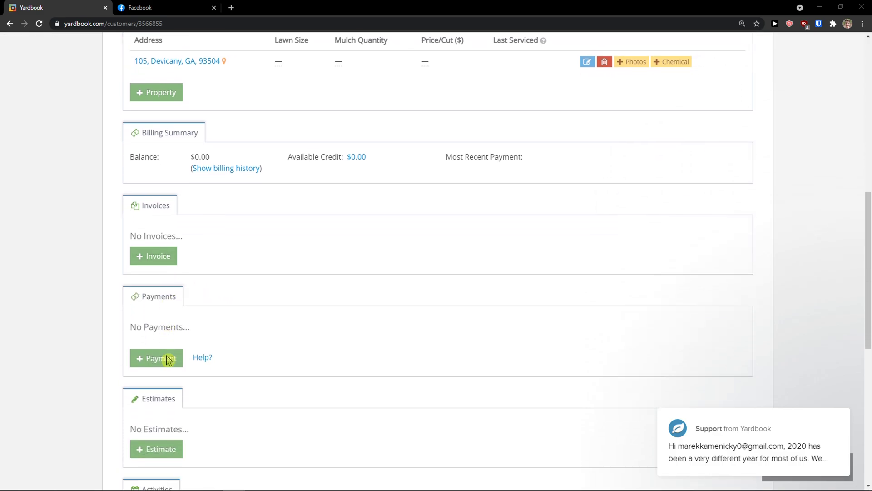
{"action": "scroll", "scroll_direction": "down", "scroll_amount": 3}
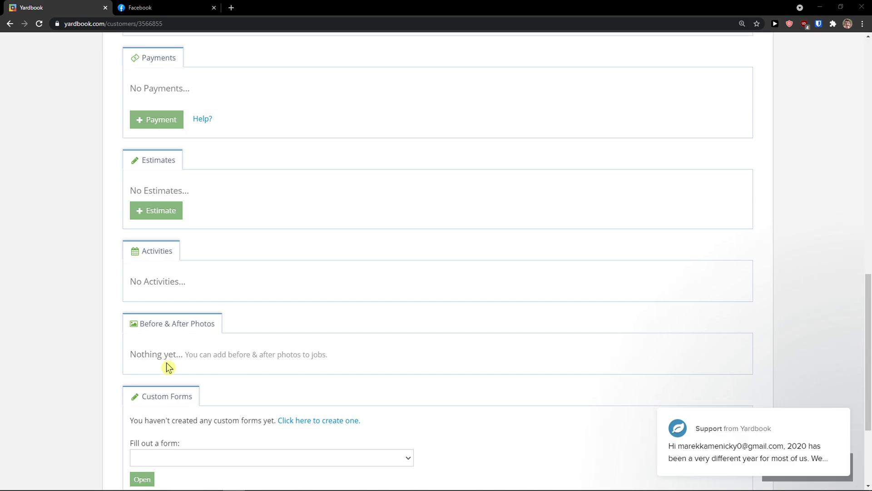
{"action": "scroll", "scroll_direction": "down", "scroll_amount": 3}
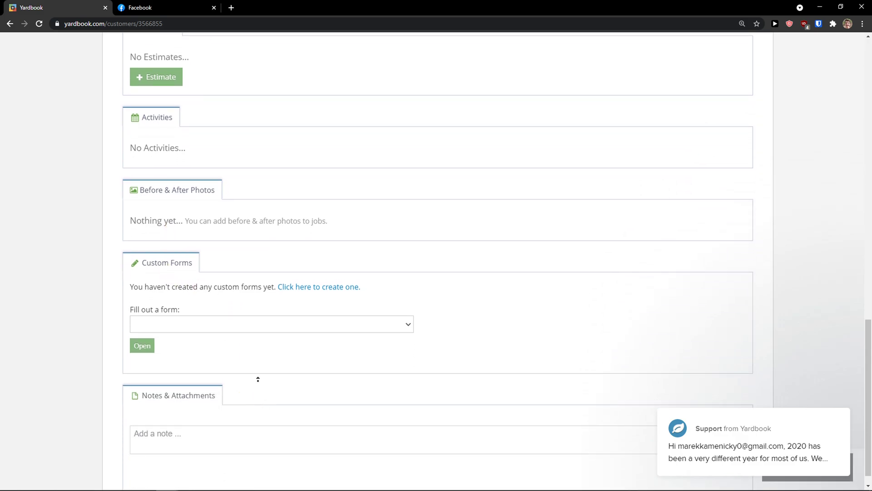
{"action": "scroll", "scroll_direction": "up", "scroll_amount": 3}
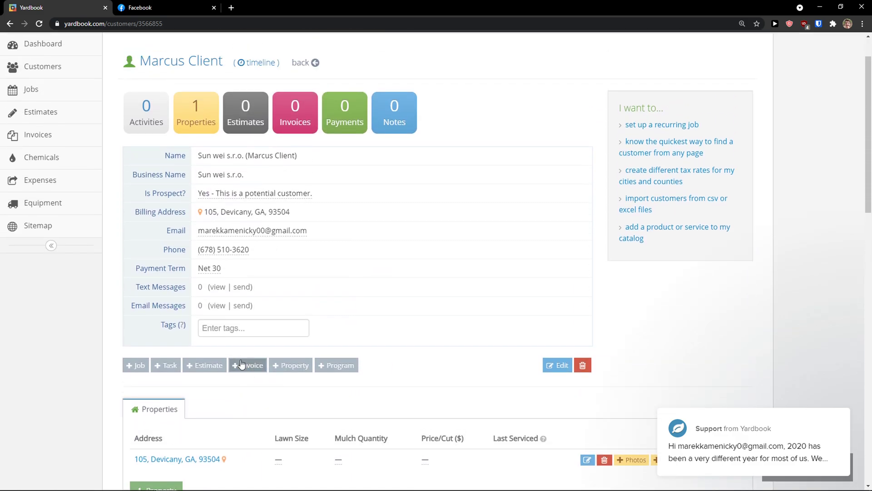
{"action": "scroll", "scroll_direction": "up", "scroll_amount": 3}
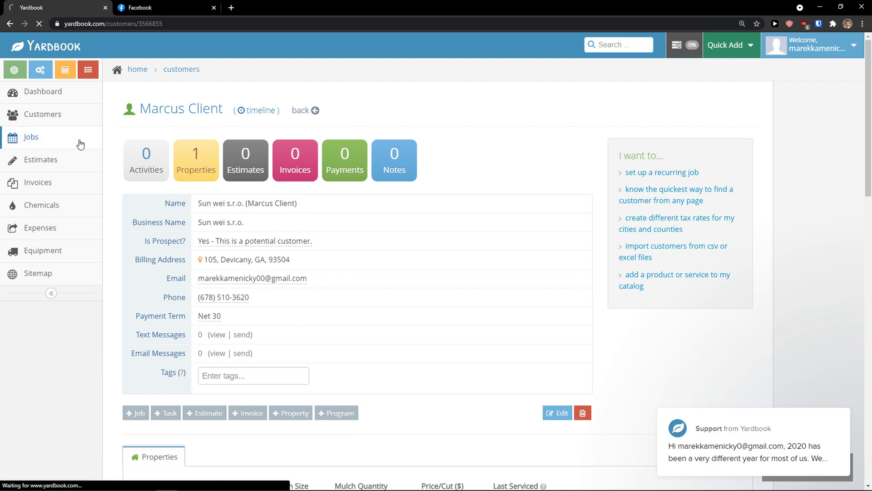
Step: From the Jobs list start a new job and focus its Description field
{"action": "left_click", "coordinate": [31, 137]}
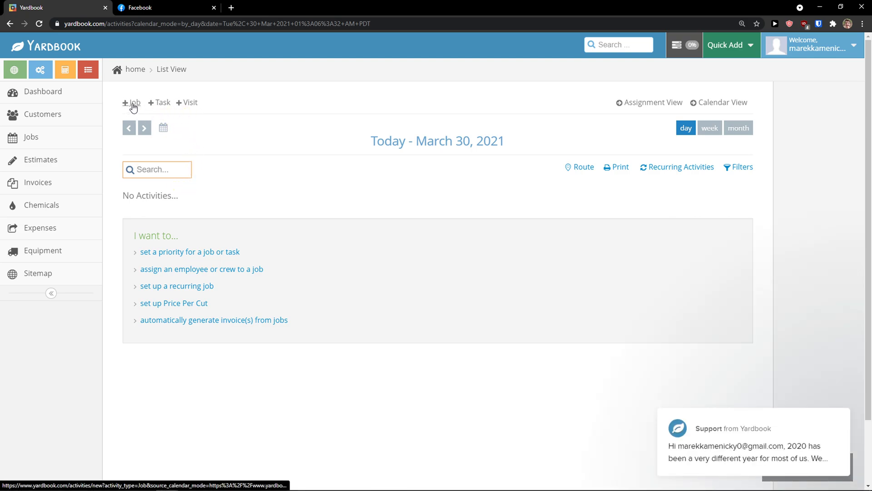
{"action": "left_click", "coordinate": [132, 103]}
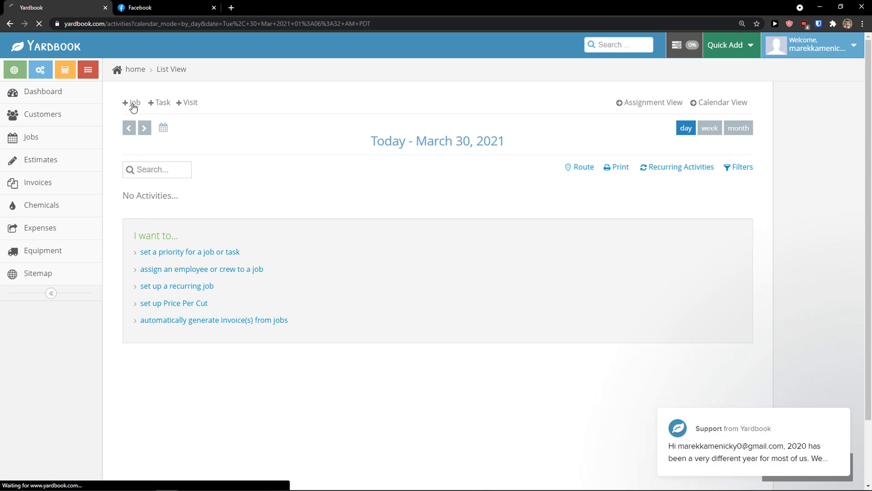
{"action": "left_click", "coordinate": [131, 103]}
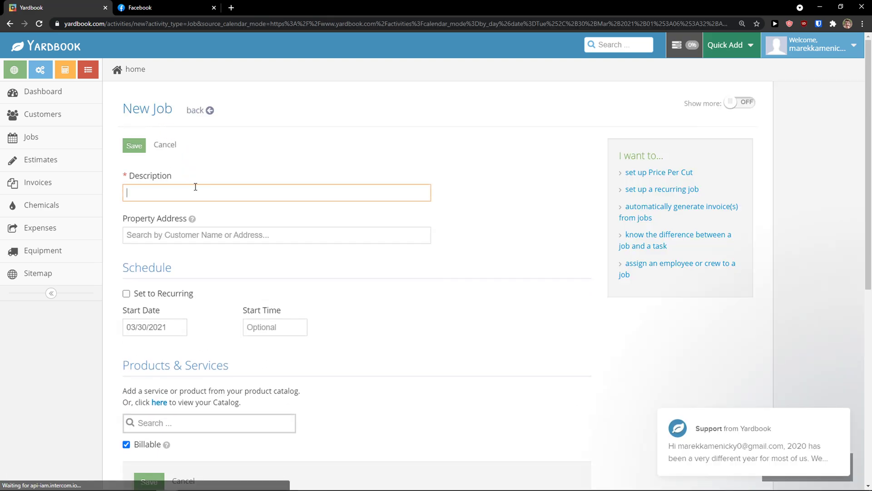
Step: Describe the job as 'Business as usual' and choose the Marcus Client property as its address
{"action": "type", "text": "Bus"}
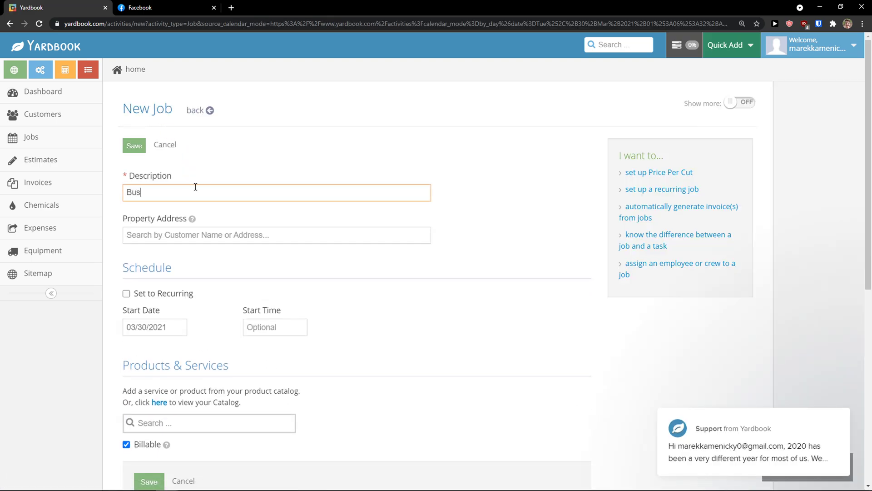
{"action": "type", "text": "iness as usual"}
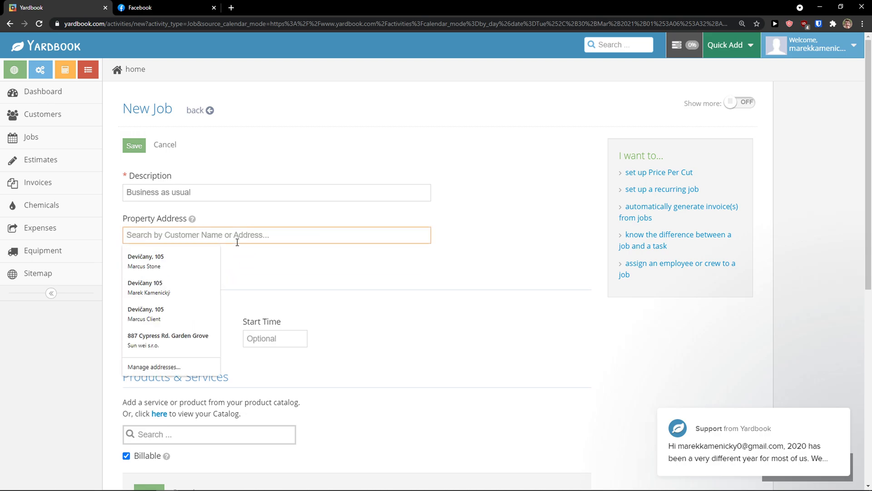
{"action": "type", "text": "Marcu"}
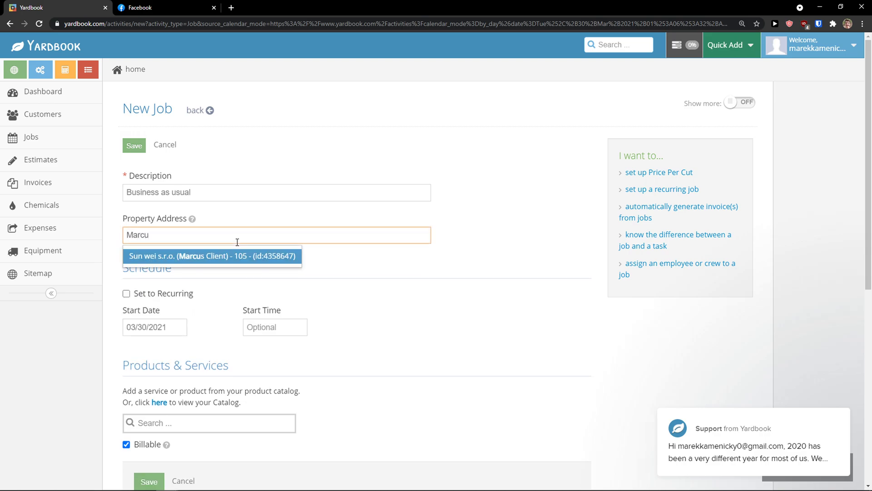
{"action": "left_click", "coordinate": [211, 256]}
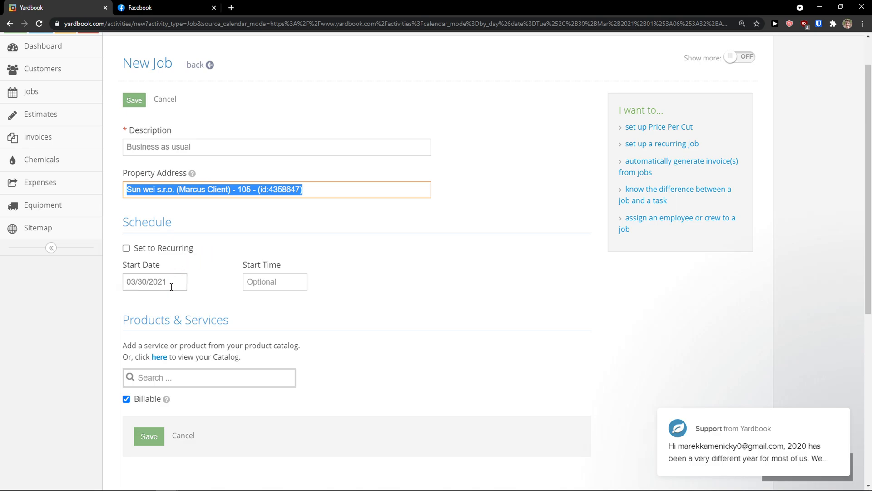
Step: Set the job's start date to 04/01/2021 and start time to 10:00am
{"action": "left_click", "coordinate": [154, 280]}
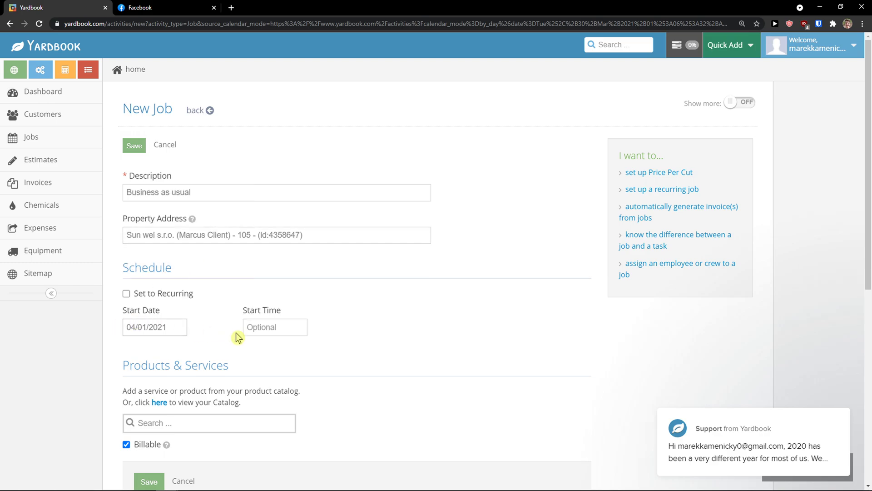
{"action": "left_click", "coordinate": [274, 326]}
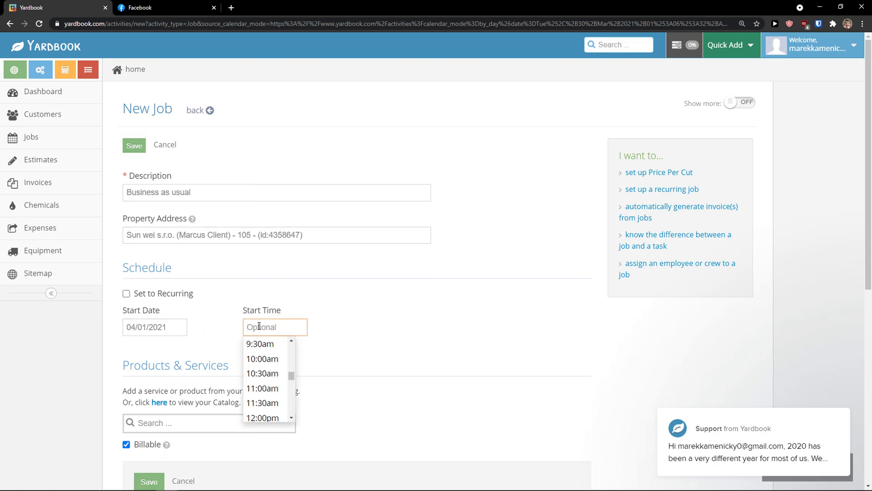
{"action": "mouse_move", "coordinate": [261, 358]}
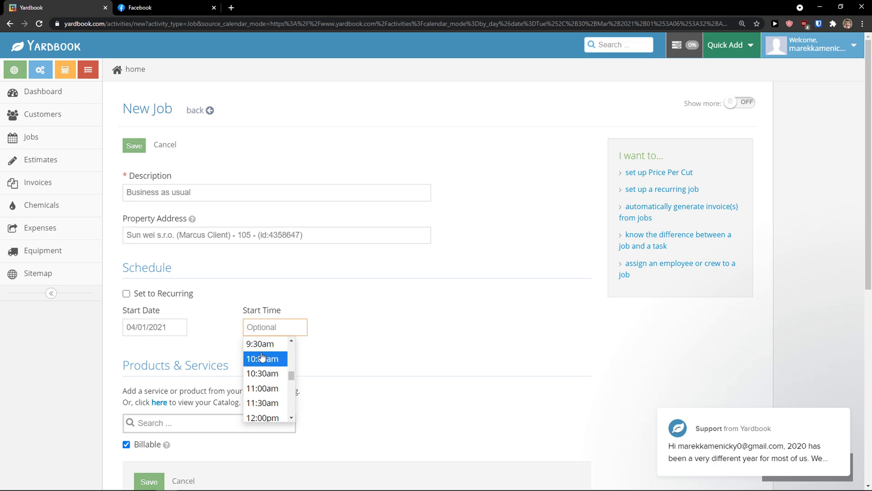
{"action": "left_click", "coordinate": [264, 358]}
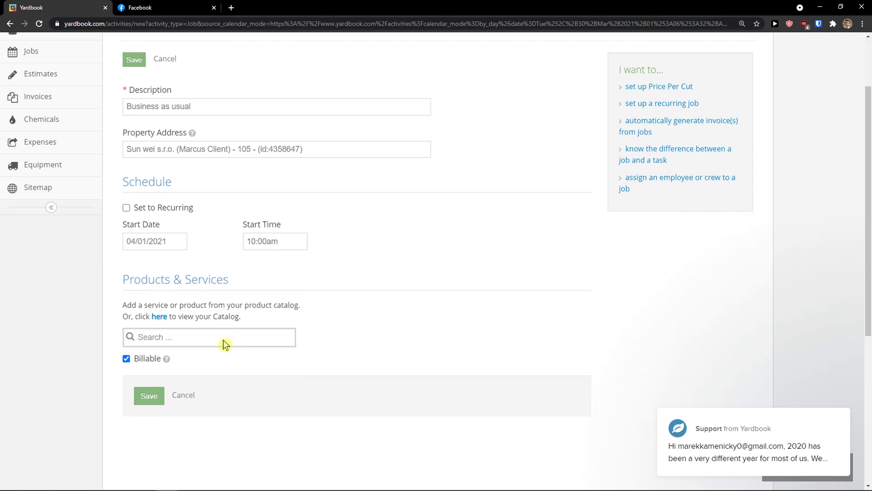
Step: Open the Products & Services catalog in a new tab via its 'here' link
{"action": "scroll", "scroll_direction": "up", "scroll_amount": 3}
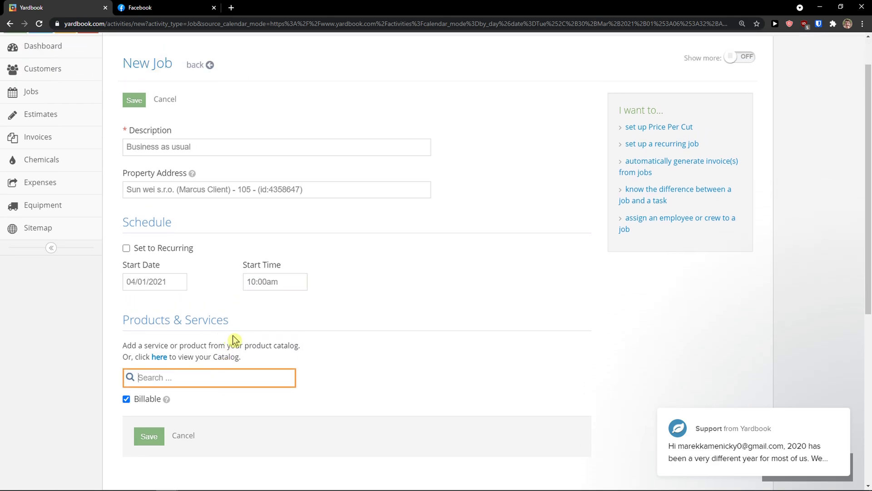
{"action": "scroll", "scroll_direction": "up", "scroll_amount": 3}
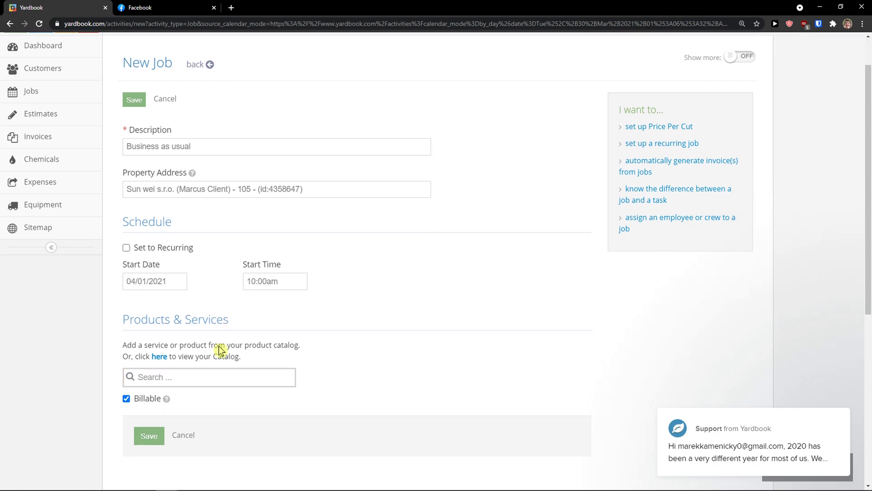
{"action": "scroll", "scroll_direction": "down", "scroll_amount": 3}
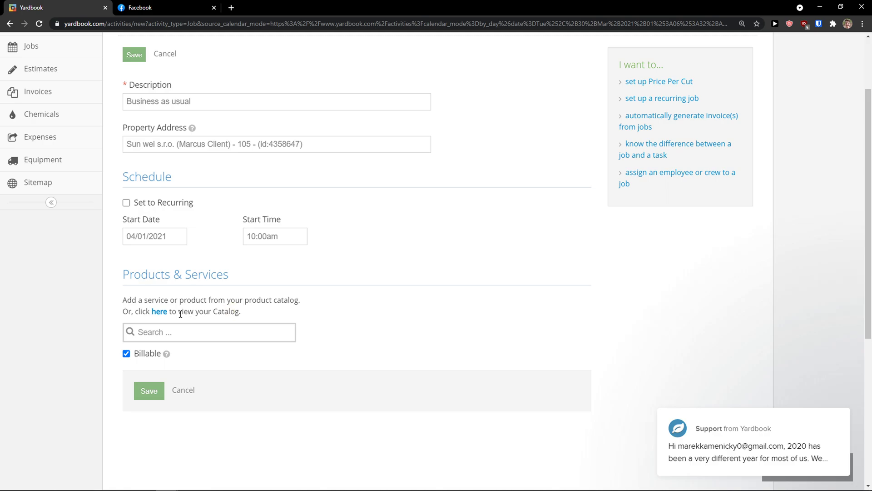
{"action": "type", "text": "y"}
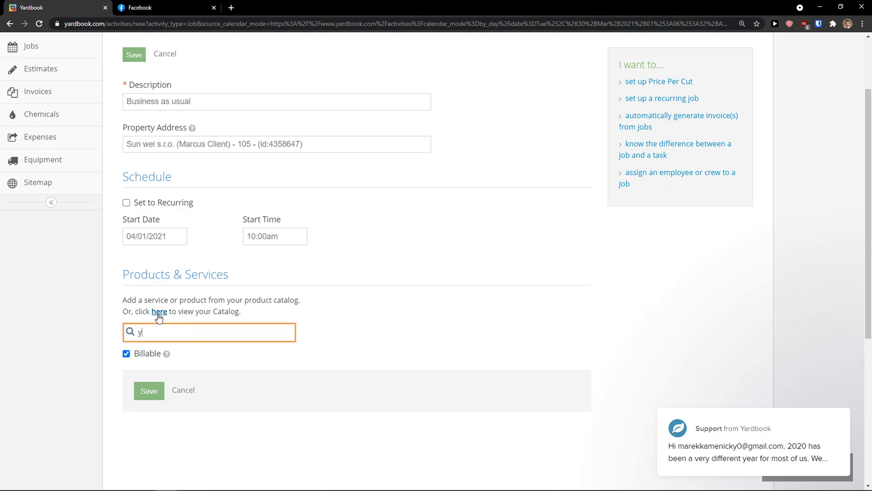
{"action": "left_click", "coordinate": [159, 310]}
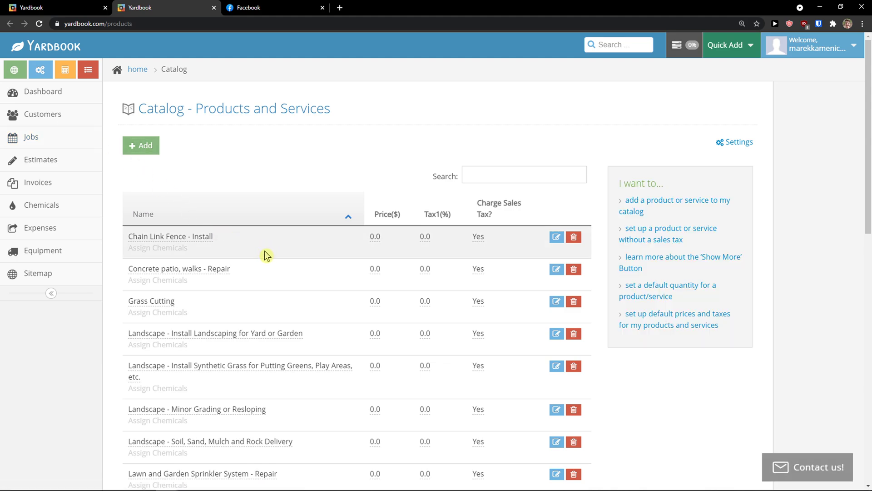
Step: Browse the catalog's service list, then return to the New Job form
{"action": "scroll", "scroll_direction": "down", "scroll_amount": 3}
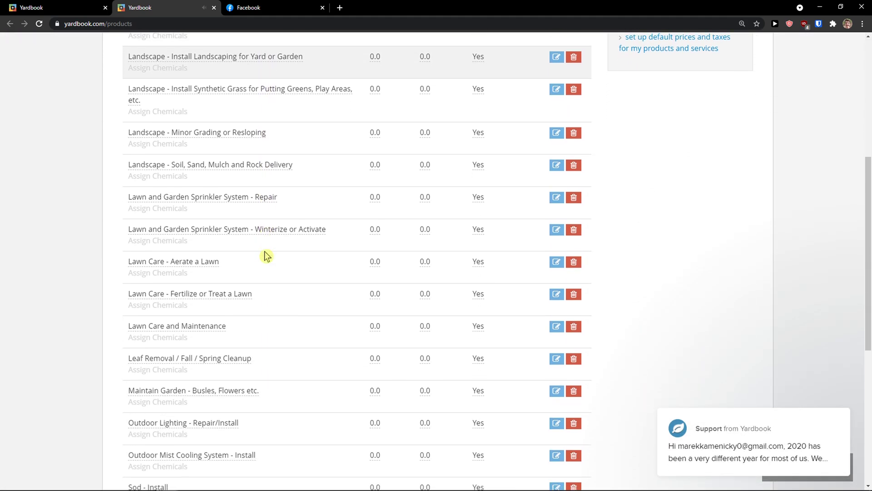
{"action": "scroll", "scroll_direction": "up", "scroll_amount": 3}
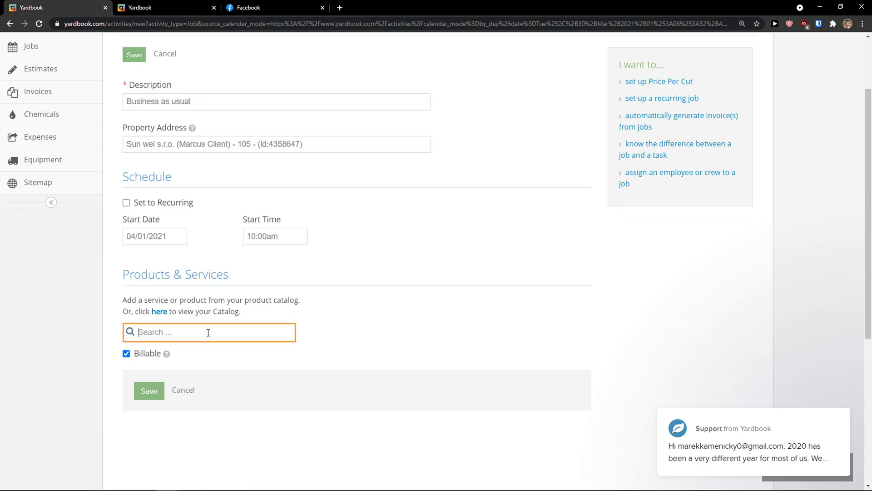
Step: Search 'grass', add Grass Cutting to the job and set its price to 50.0
{"action": "type", "text": "grass"}
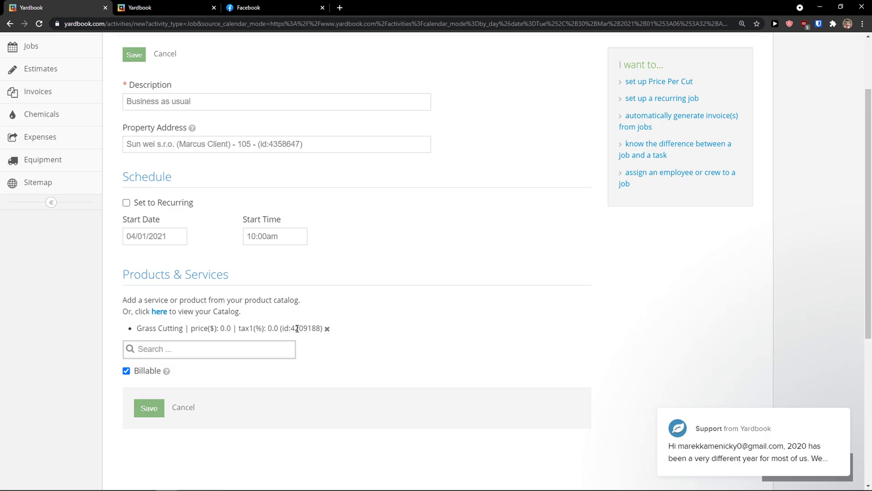
{"action": "left_click", "coordinate": [159, 310]}
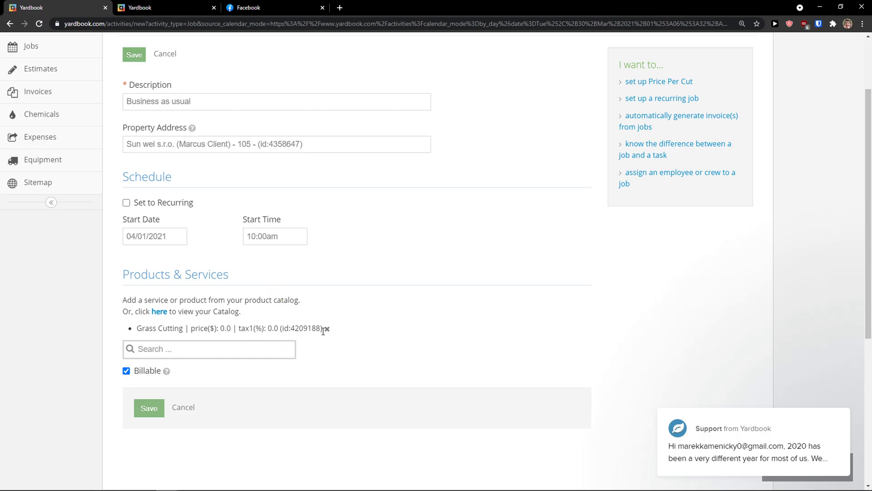
{"action": "left_click", "coordinate": [209, 348]}
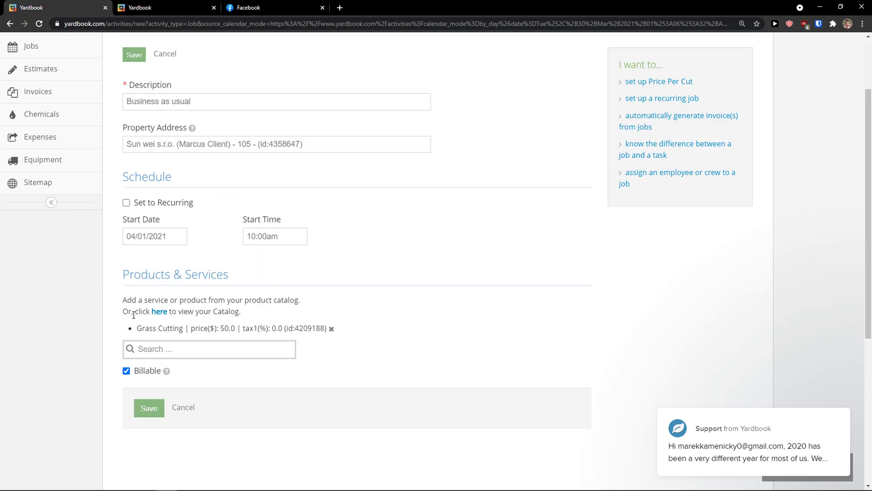
{"action": "double_click", "coordinate": [186, 311]}
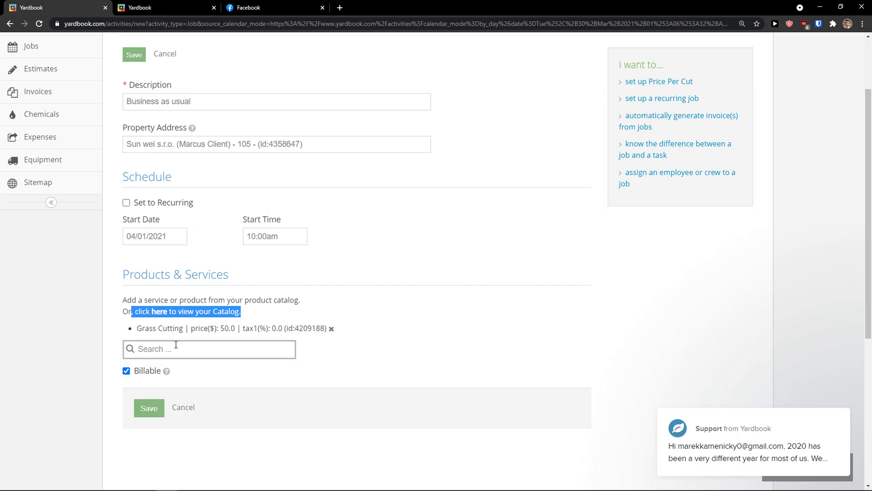
Step: Save the new job
{"action": "scroll", "scroll_direction": "up", "scroll_amount": 3}
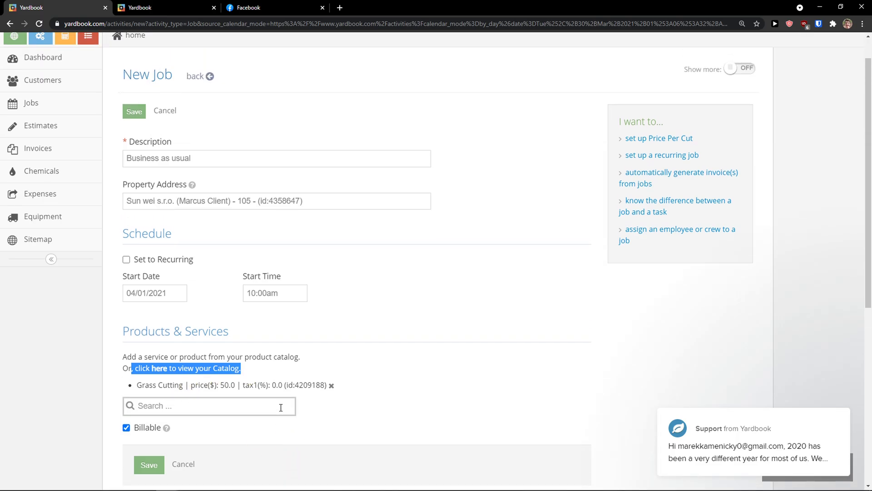
{"action": "scroll", "scroll_direction": "up", "scroll_amount": 3}
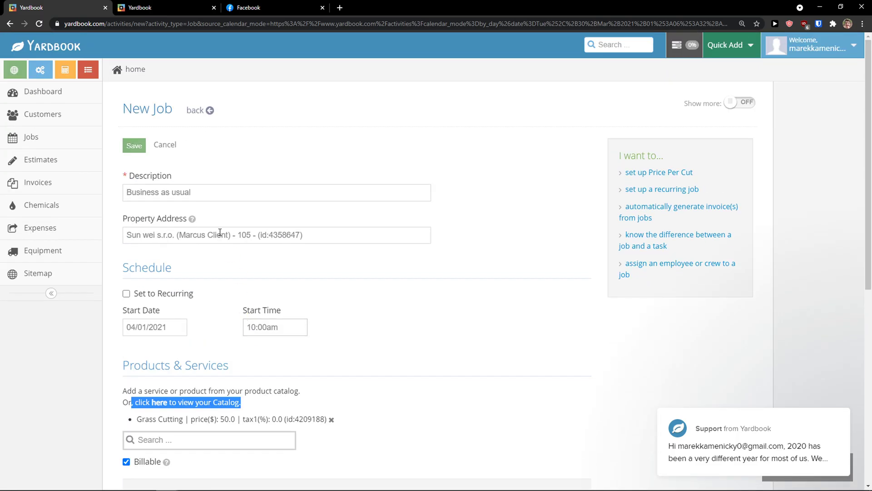
{"action": "left_click", "coordinate": [134, 145]}
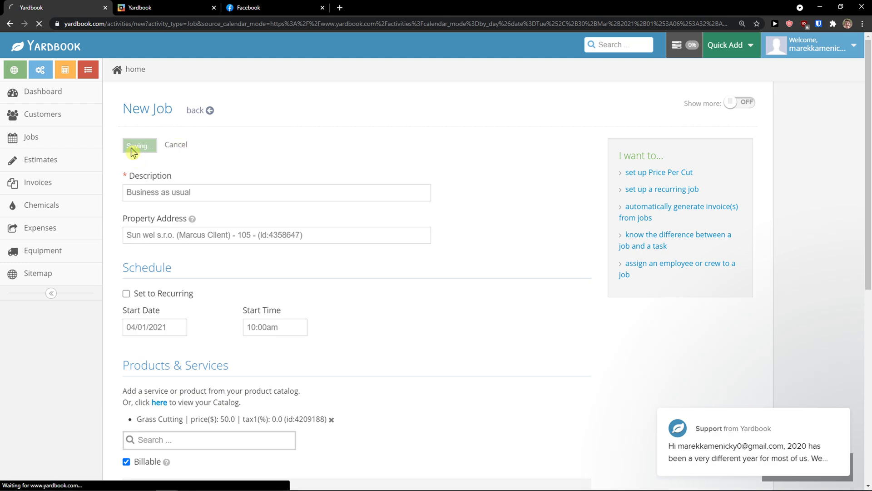
Step: Show this week's jobs and assign 'Business as usual' to change_me
{"action": "left_click", "coordinate": [139, 144]}
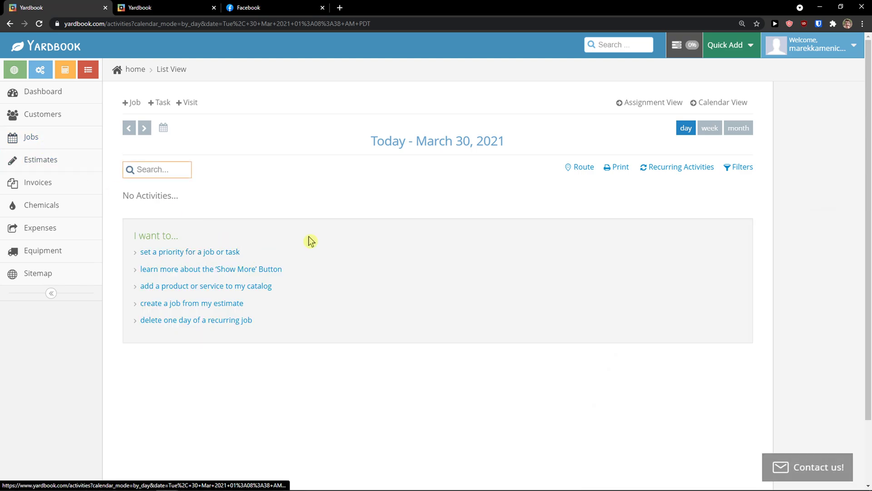
{"action": "left_click", "coordinate": [710, 128]}
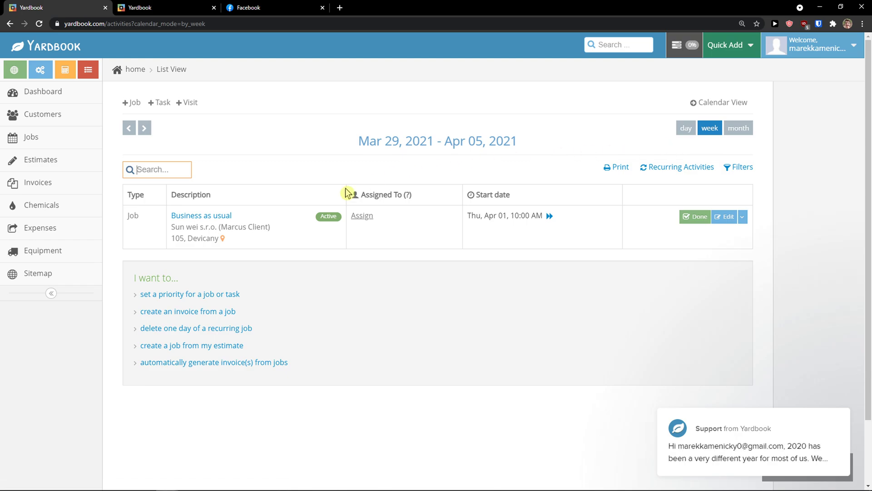
{"action": "mouse_move", "coordinate": [212, 227]}
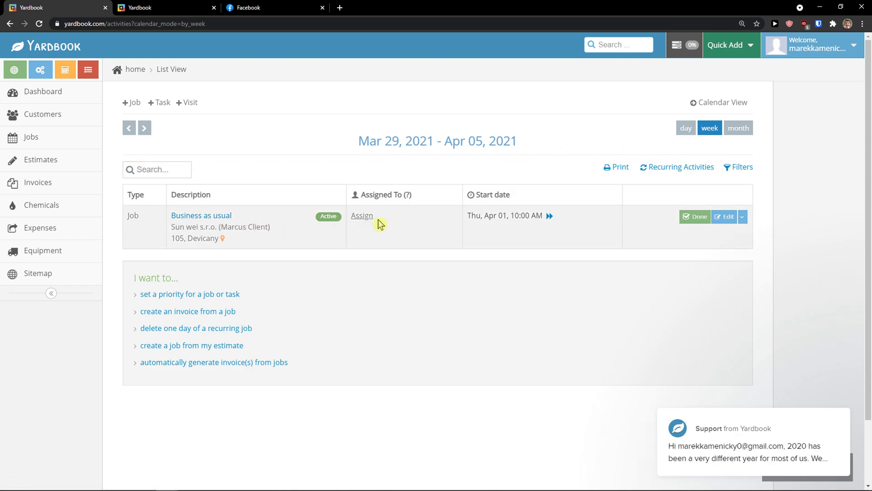
{"action": "left_click", "coordinate": [362, 216]}
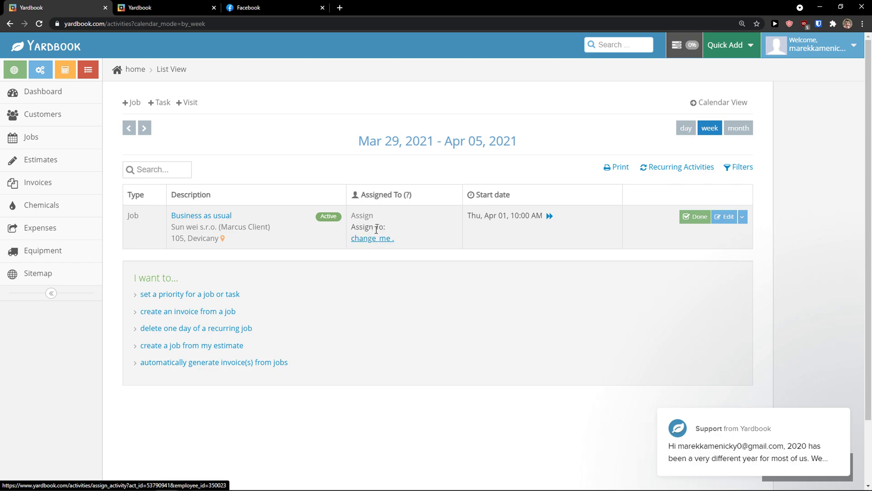
{"action": "left_click", "coordinate": [369, 238]}
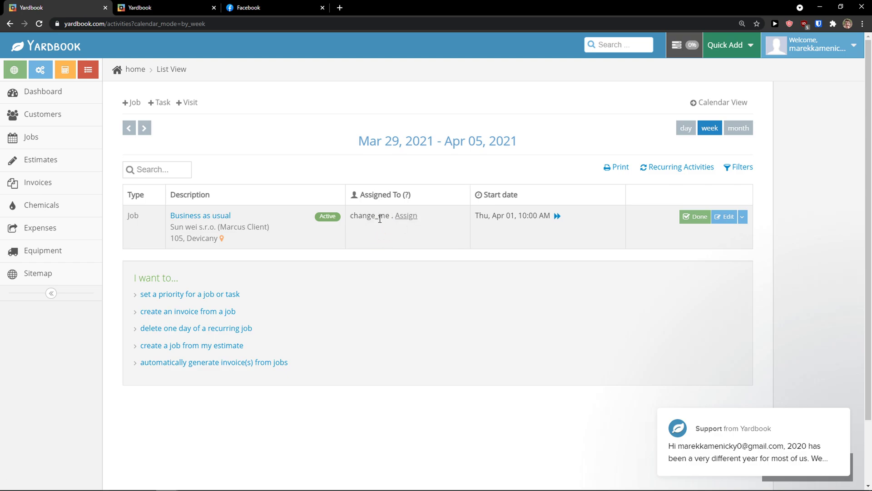
{"action": "mouse_move", "coordinate": [468, 244]}
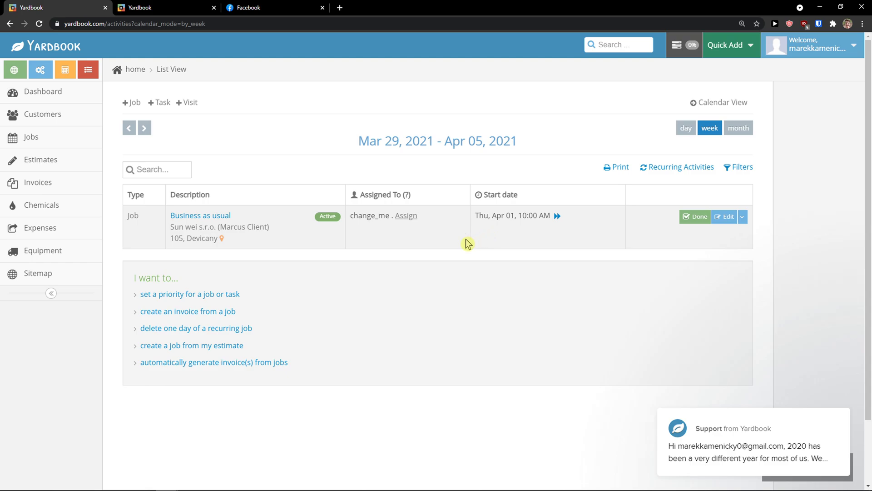
{"action": "mouse_move", "coordinate": [725, 216]}
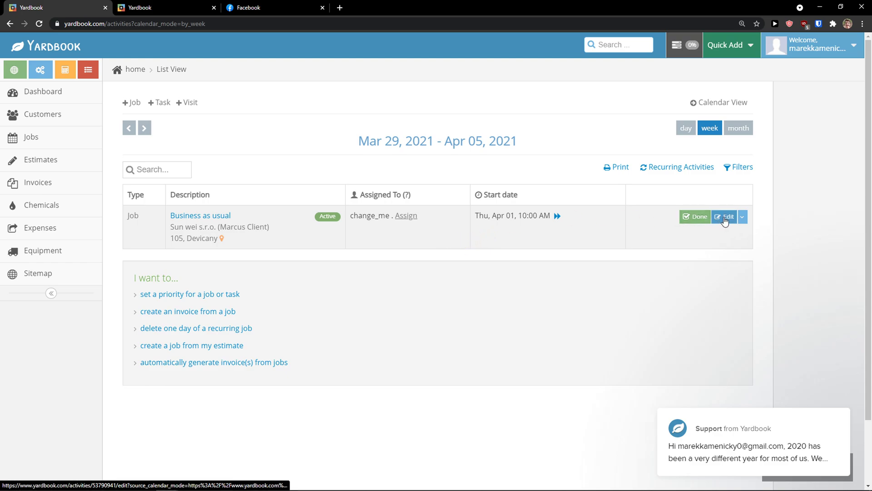
{"action": "mouse_move", "coordinate": [40, 160]}
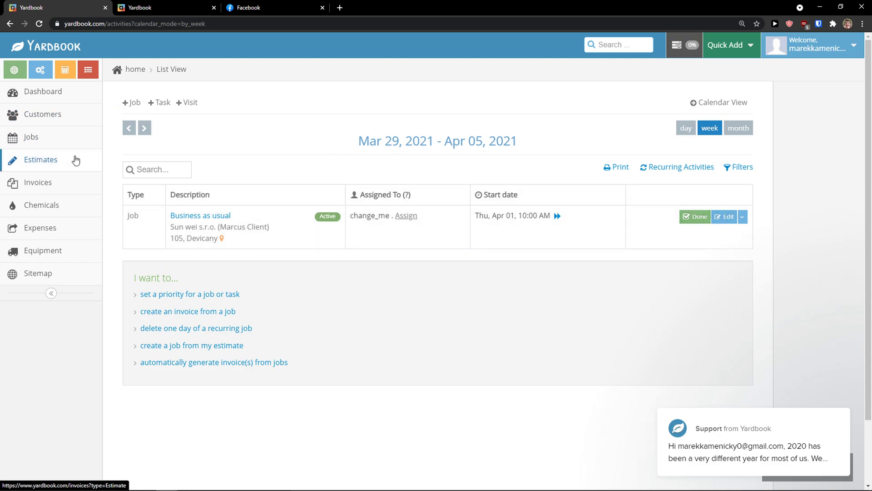
Step: Start a new estimate from the Estimates list and pick Sun wei s.r.o. (Marcus Client) as customer
{"action": "left_click", "coordinate": [40, 160]}
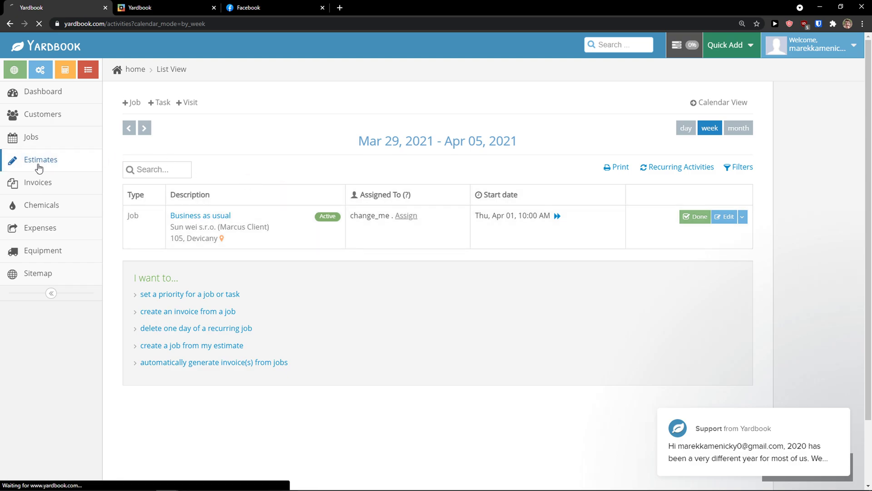
{"action": "left_click", "coordinate": [40, 160]}
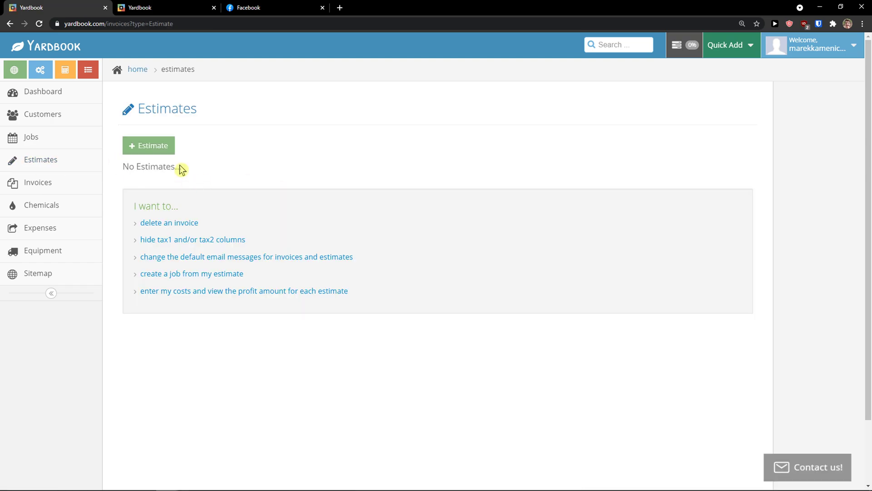
{"action": "left_click", "coordinate": [148, 145]}
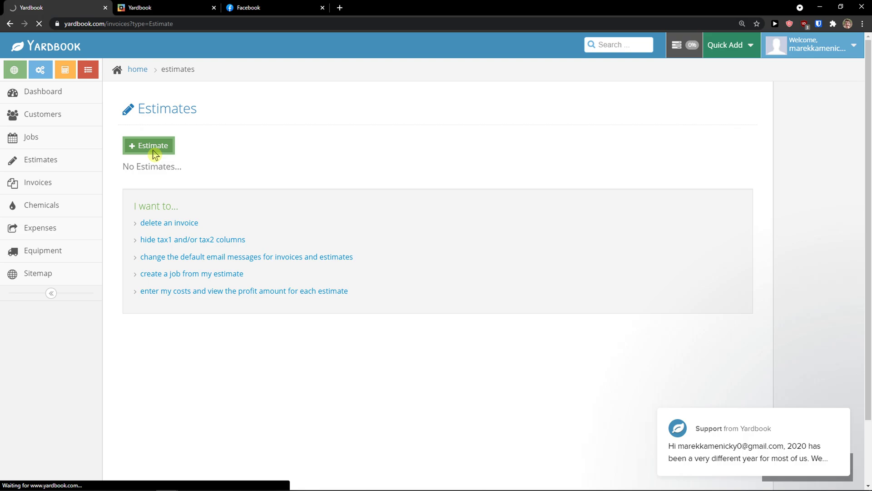
{"action": "left_click", "coordinate": [148, 145]}
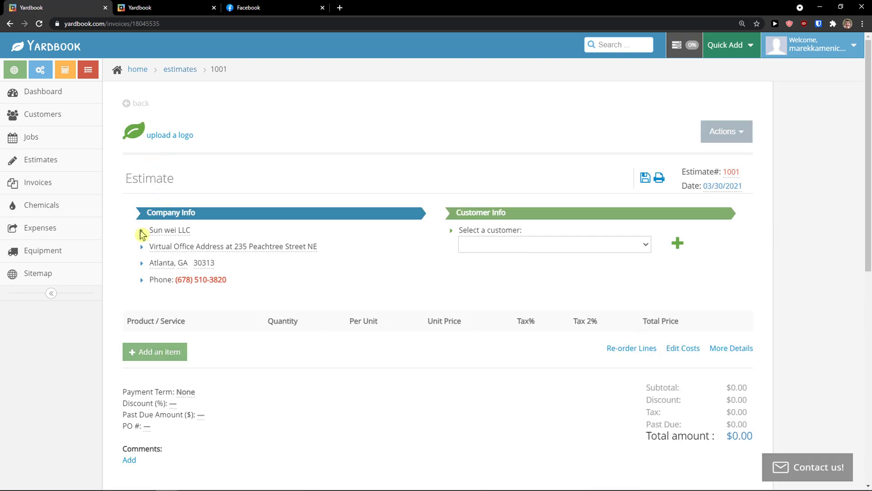
{"action": "left_click", "coordinate": [554, 243]}
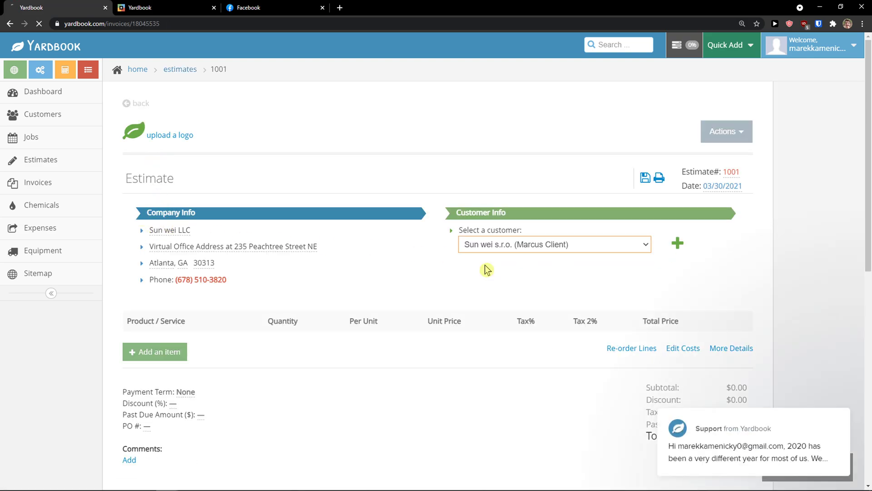
{"action": "left_click", "coordinate": [553, 244]}
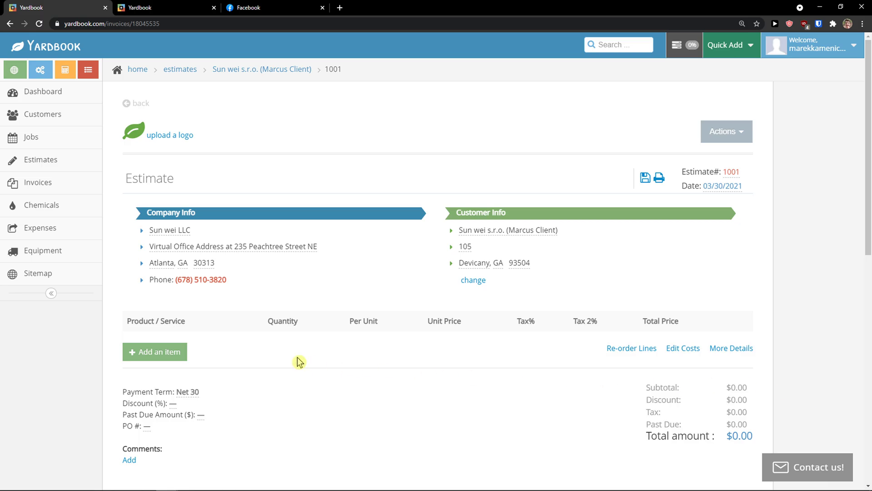
Step: Add one Grass Cutting line from the catalog to estimate 1001, totaling $50.00
{"action": "left_click", "coordinate": [154, 351]}
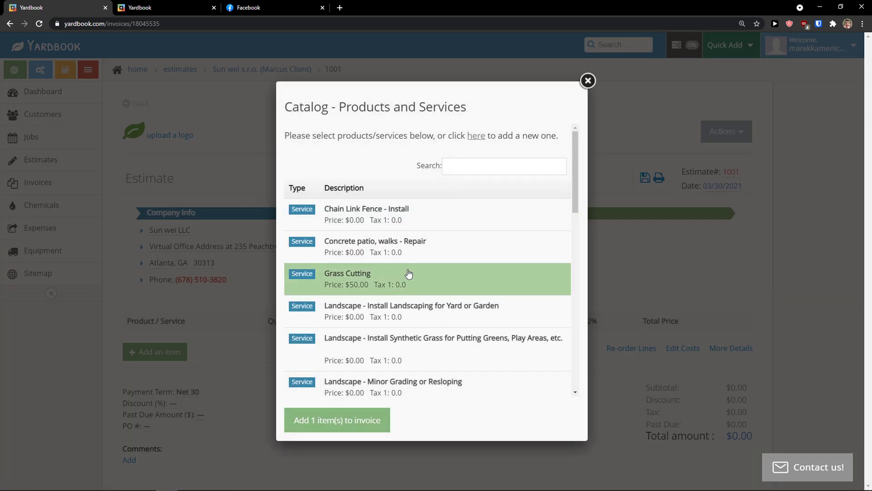
{"action": "left_click", "coordinate": [337, 419]}
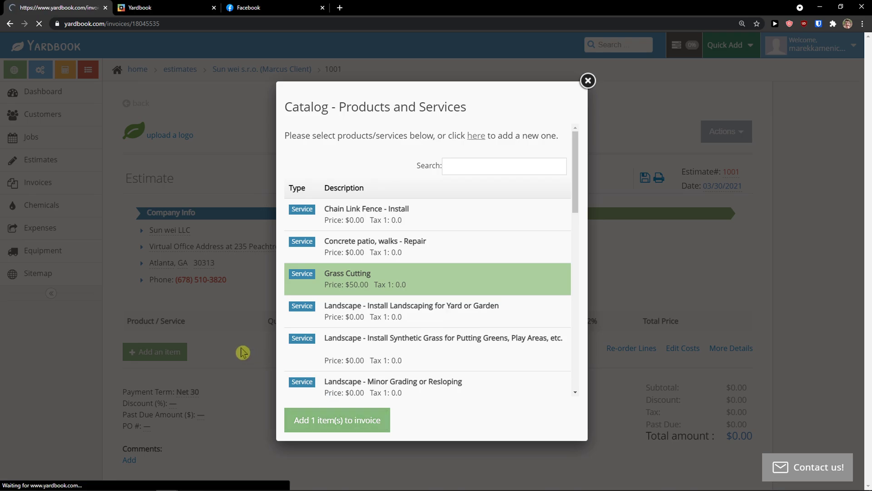
{"action": "left_click", "coordinate": [337, 419]}
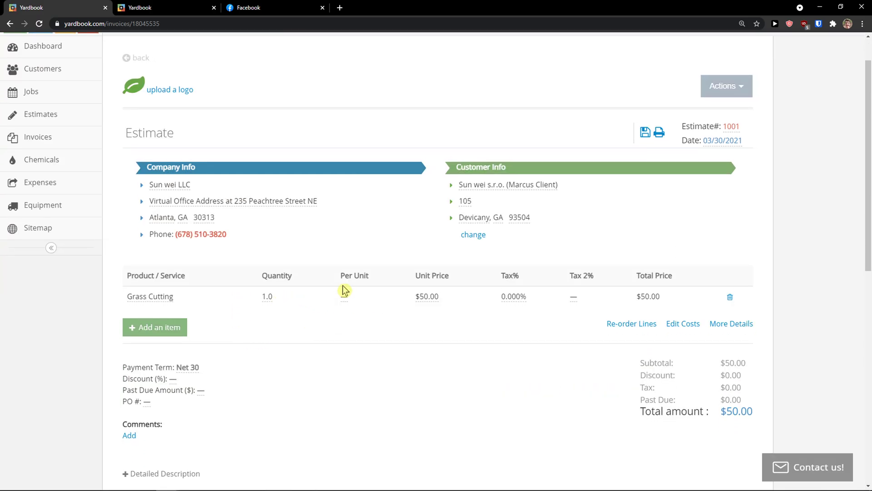
{"action": "mouse_move", "coordinate": [576, 338]}
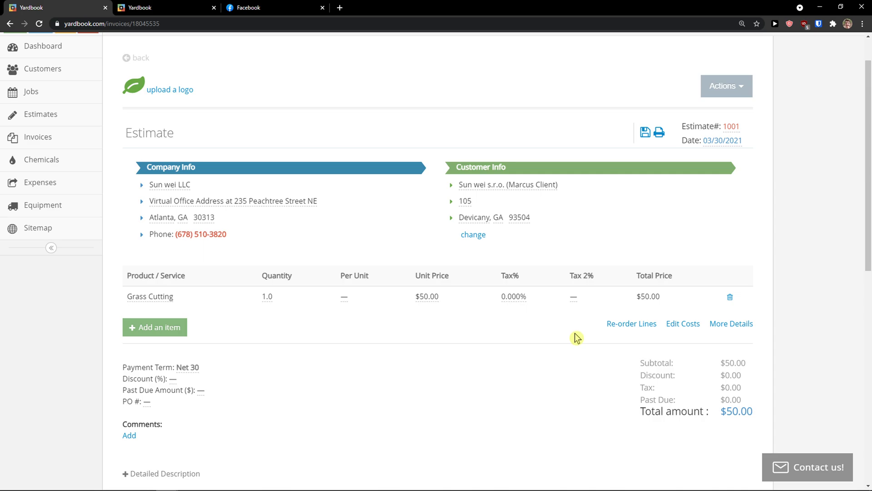
{"action": "scroll", "scroll_direction": "down", "scroll_amount": 3}
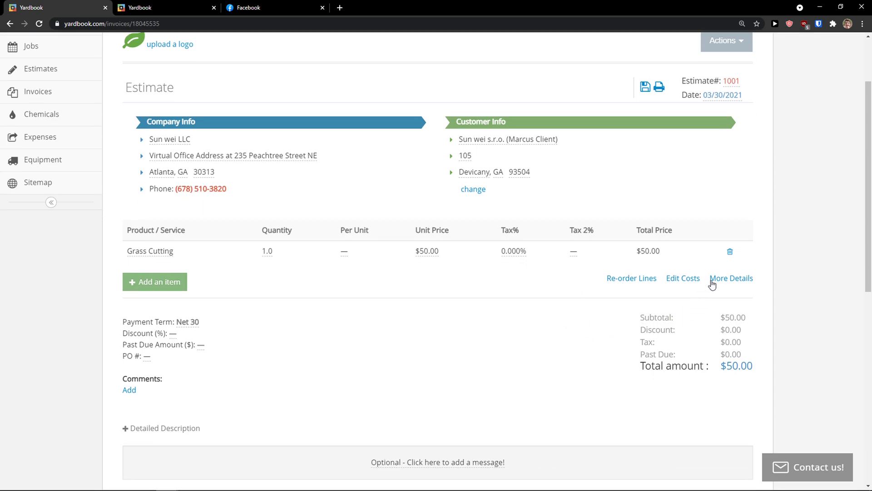
{"action": "scroll", "scroll_direction": "down", "scroll_amount": 3}
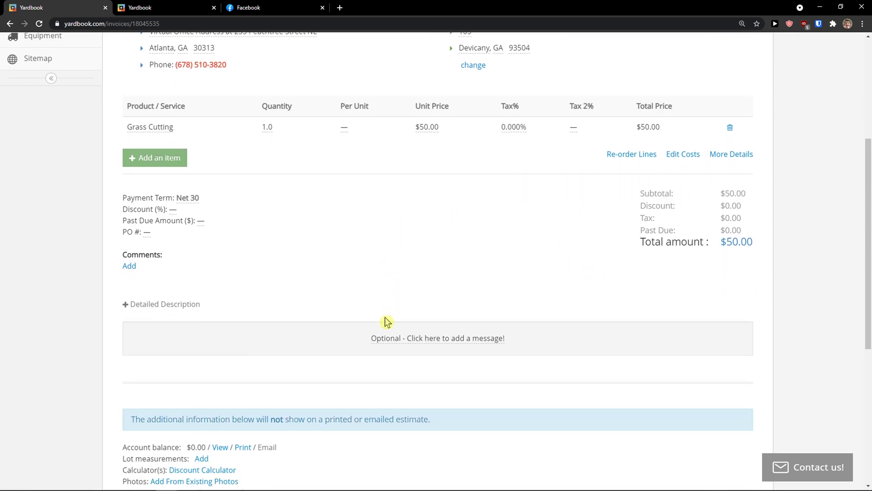
{"action": "scroll", "scroll_direction": "down", "scroll_amount": 3}
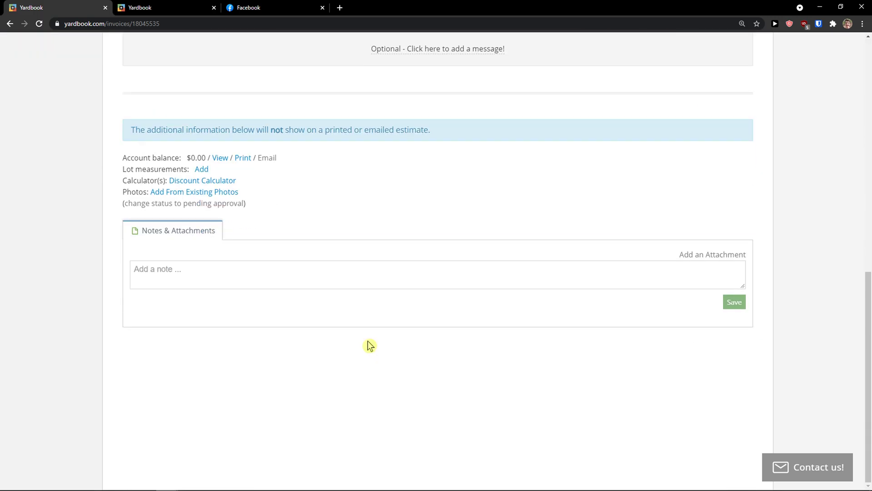
{"action": "mouse_move", "coordinate": [538, 397]}
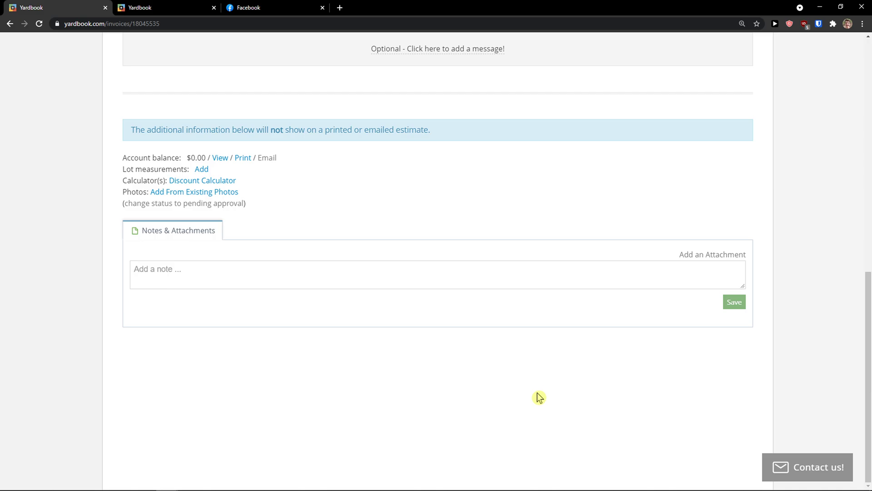
{"action": "left_click", "coordinate": [725, 81]}
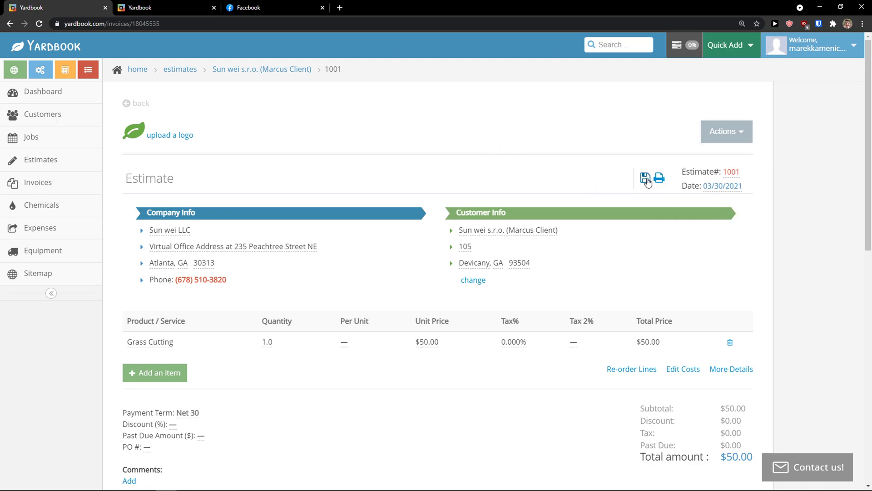
Step: Save estimate 1001, go back to the Estimates list and refresh so the $50.00 estimate appears
{"action": "left_click", "coordinate": [646, 179]}
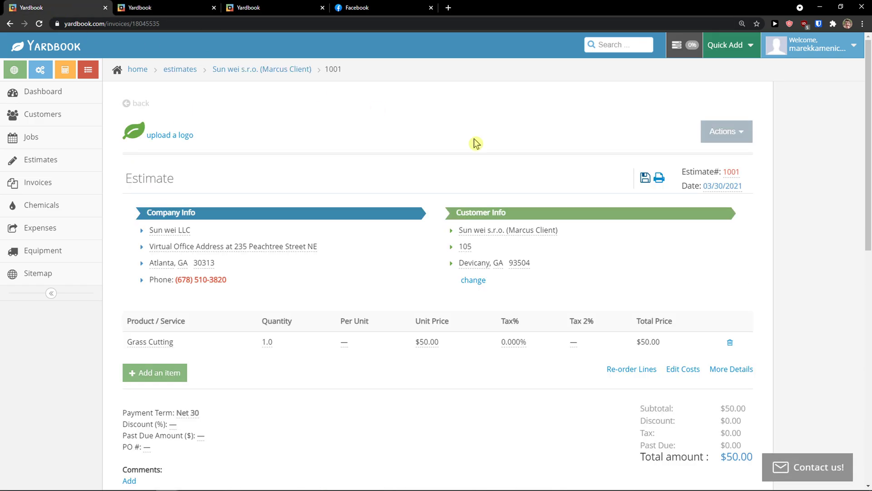
{"action": "scroll", "scroll_direction": "down", "scroll_amount": 3}
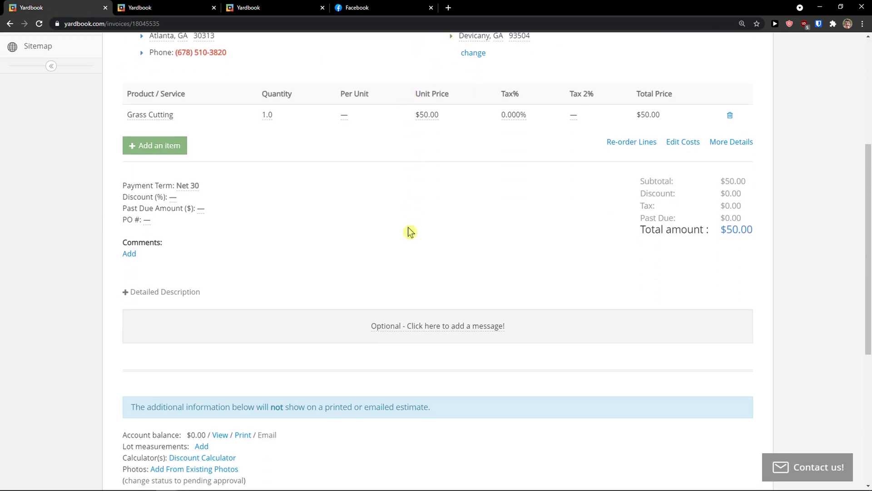
{"action": "scroll", "scroll_direction": "up", "scroll_amount": 3}
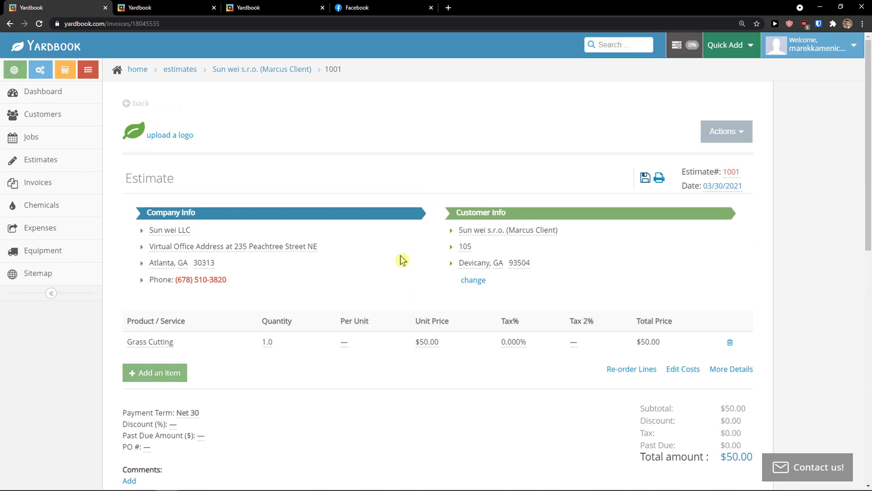
{"action": "mouse_move", "coordinate": [30, 137]}
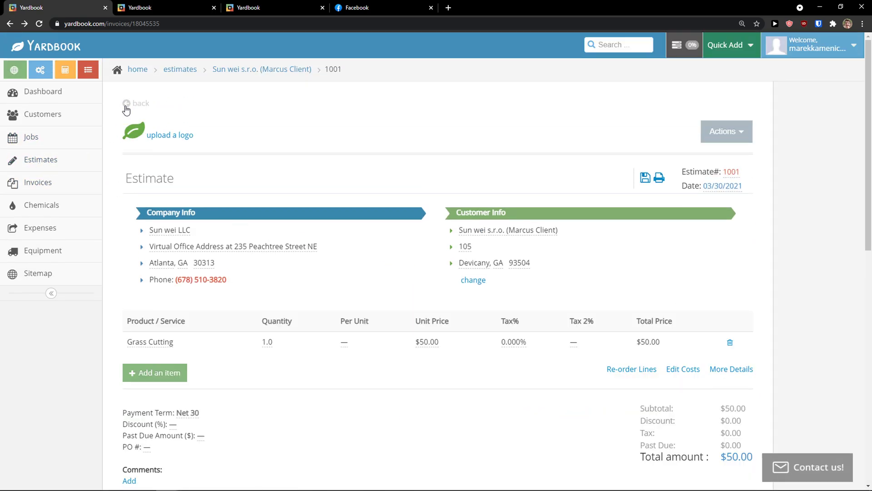
{"action": "left_click", "coordinate": [140, 103]}
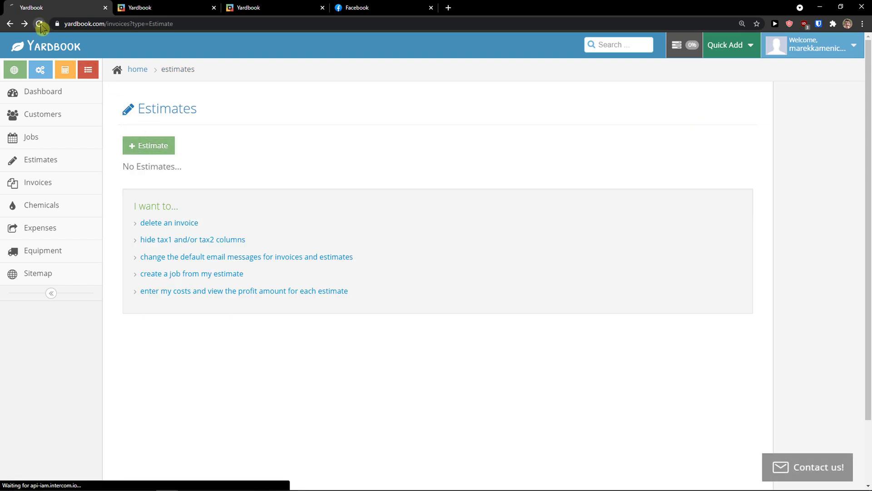
{"action": "left_click", "coordinate": [39, 23]}
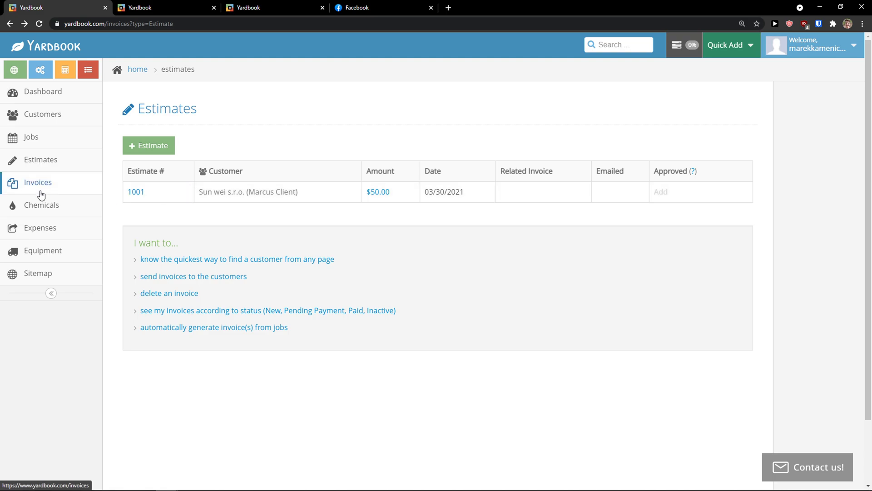
Step: Start a new invoice from the Invoices section with Sun wei s.r.o. (Marcus Client) as customer
{"action": "left_click", "coordinate": [38, 183]}
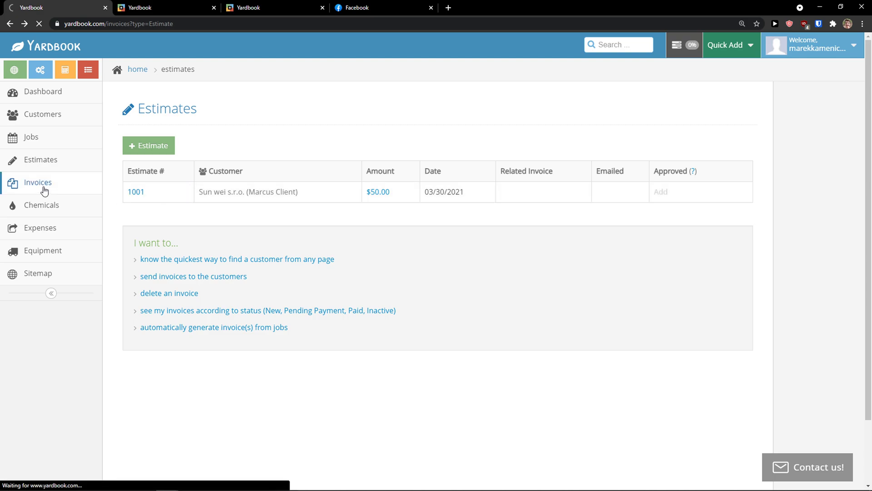
{"action": "left_click", "coordinate": [38, 183]}
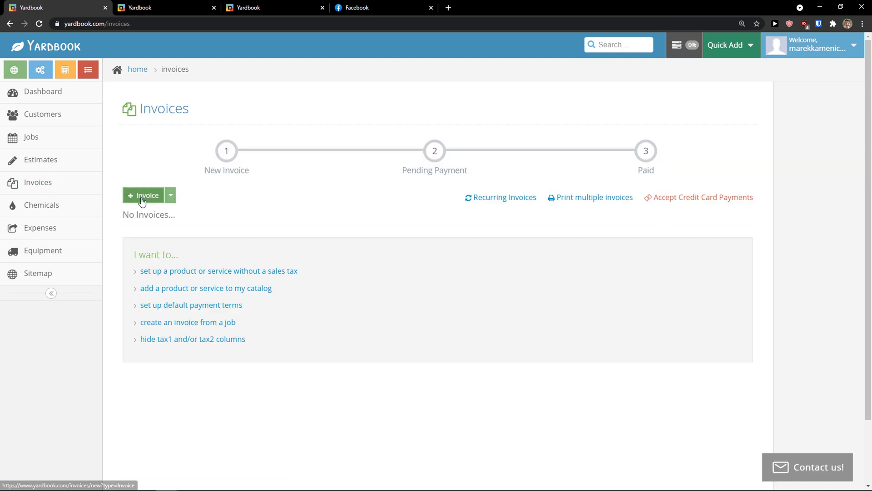
{"action": "left_click", "coordinate": [144, 196]}
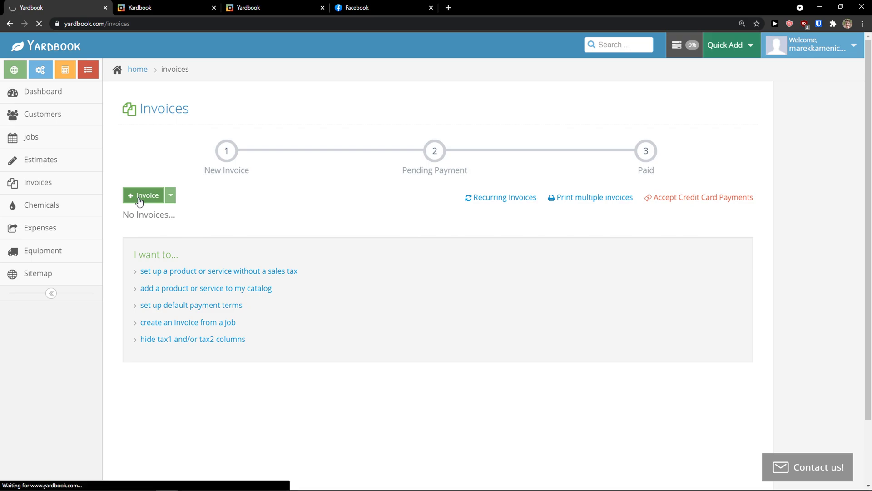
{"action": "left_click", "coordinate": [145, 195]}
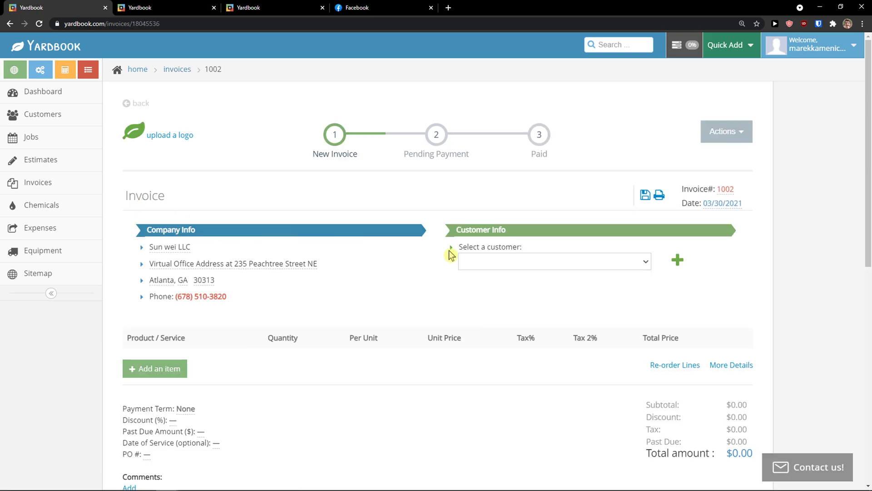
{"action": "left_click", "coordinate": [553, 261]}
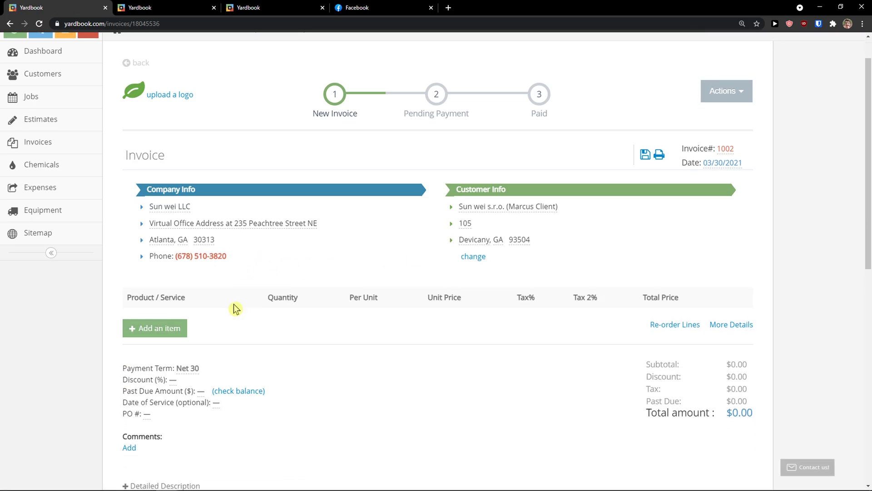
Step: Add one Grass Cutting line from the catalog to invoice 1002, totaling $50.00
{"action": "left_click", "coordinate": [154, 328]}
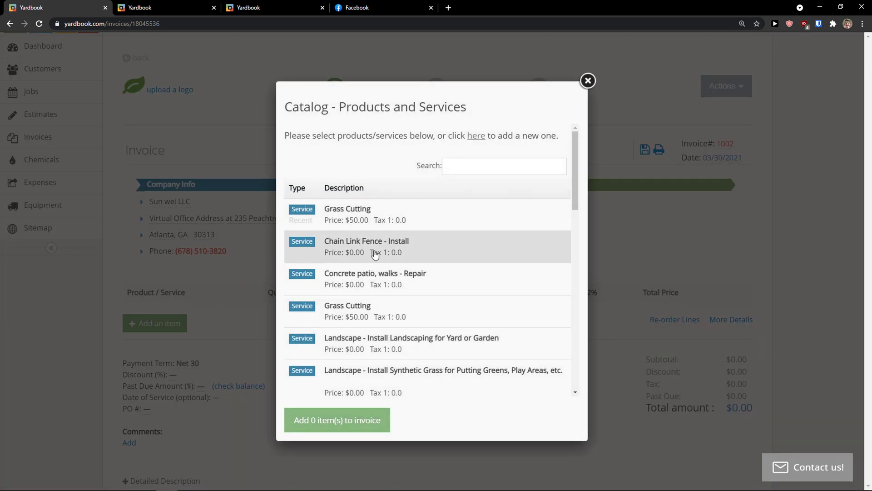
{"action": "left_click", "coordinate": [389, 215]}
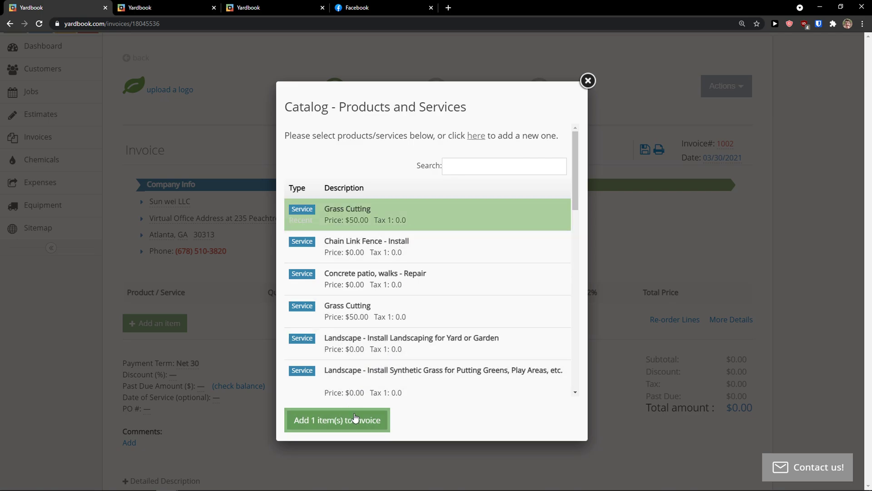
{"action": "left_click", "coordinate": [336, 420]}
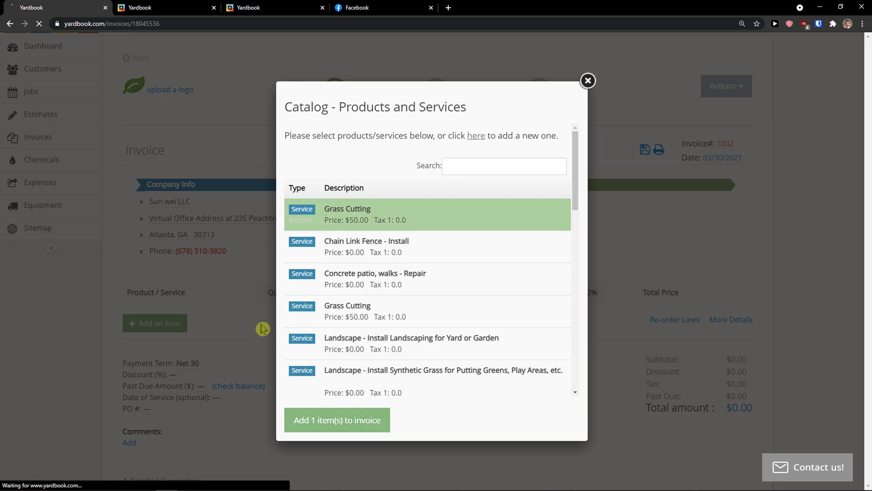
{"action": "left_click", "coordinate": [336, 420]}
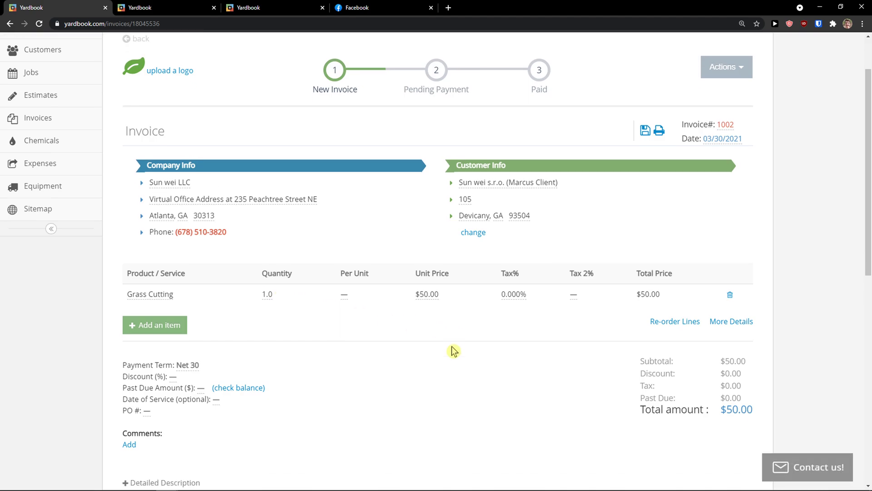
{"action": "scroll", "scroll_direction": "down", "scroll_amount": 3}
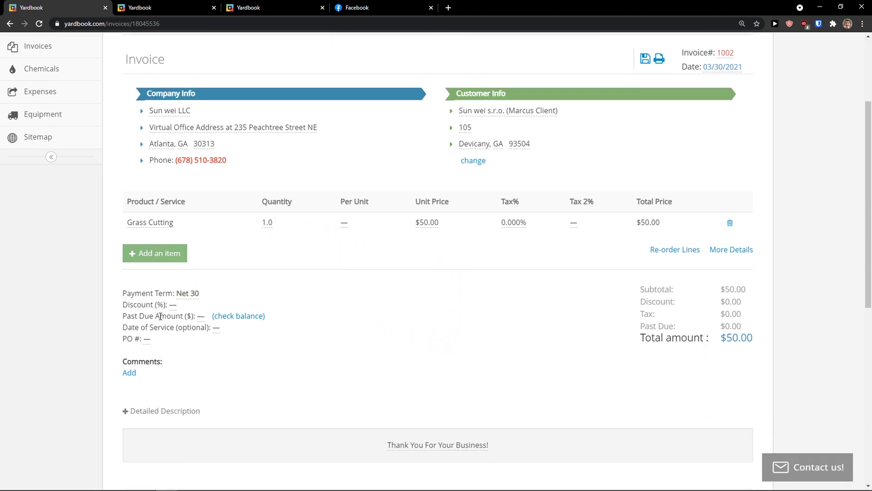
{"action": "mouse_move", "coordinate": [766, 316]}
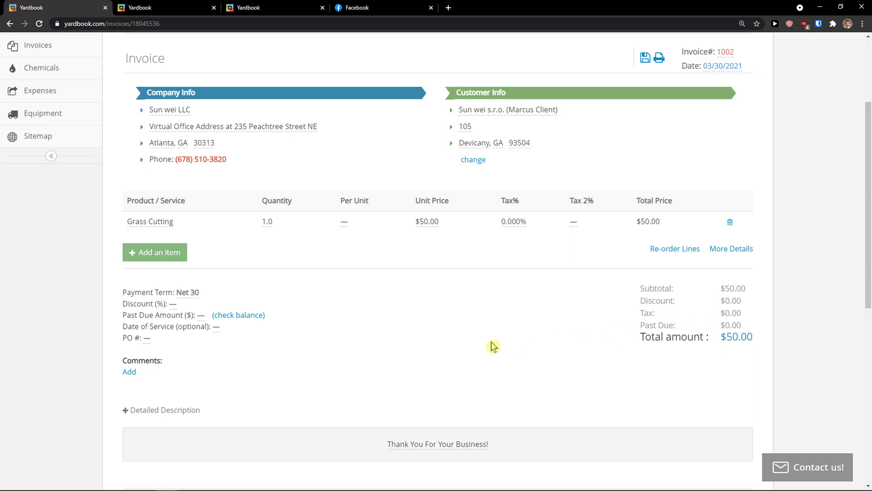
{"action": "scroll", "scroll_direction": "up", "scroll_amount": 3}
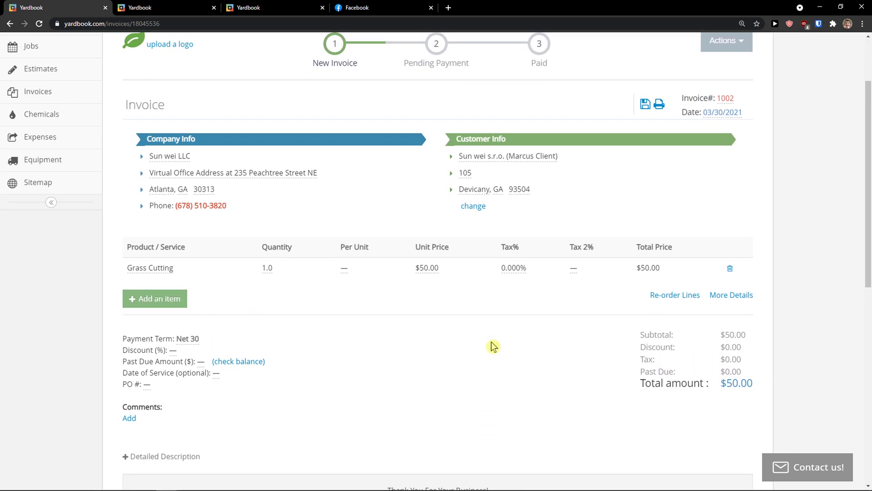
{"action": "scroll", "scroll_direction": "down", "scroll_amount": 3}
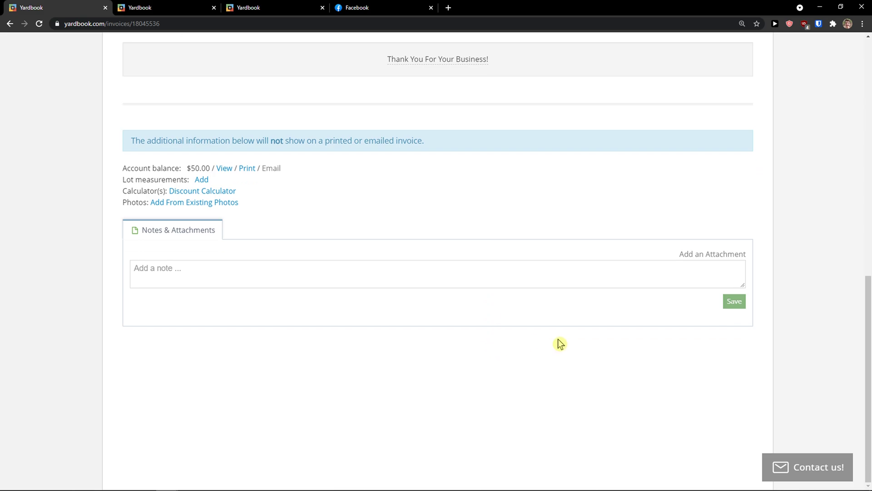
Step: Record payment for invoice 1002 via its Actions menu, marking the $50.00 Grass Cutting invoice paid
{"action": "scroll", "scroll_direction": "up", "scroll_amount": 3}
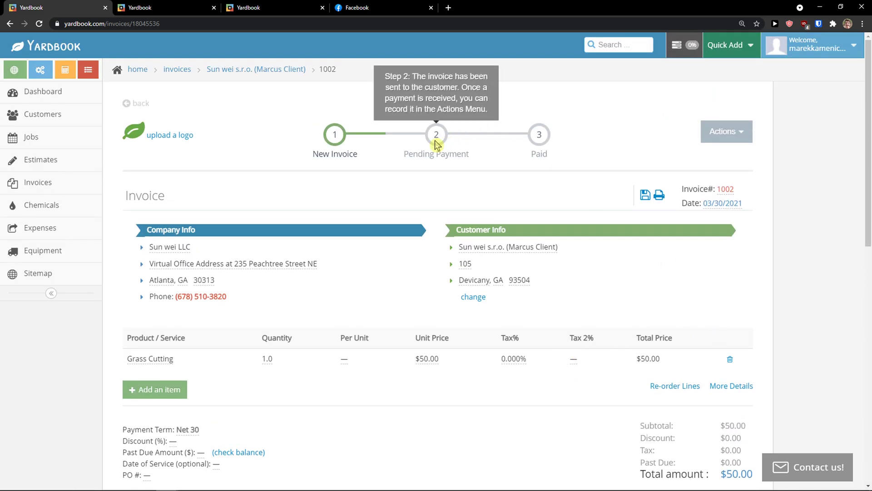
{"action": "mouse_move", "coordinate": [436, 138]}
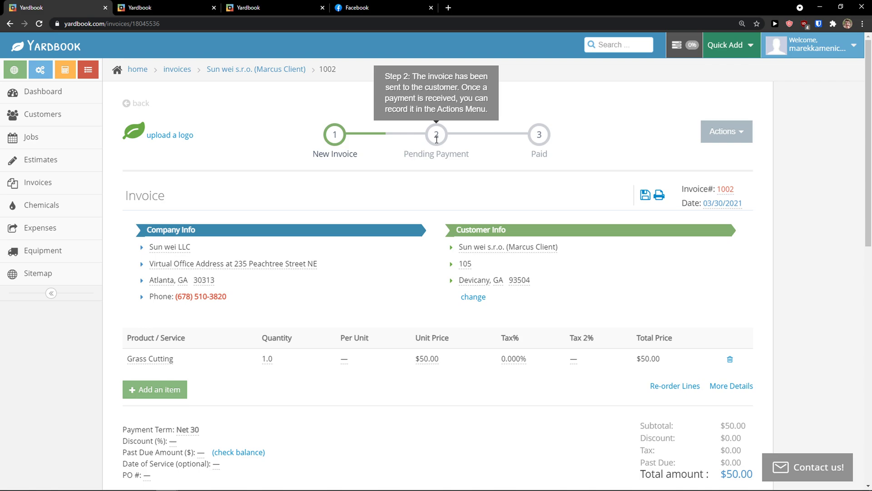
{"action": "mouse_move", "coordinate": [437, 146]}
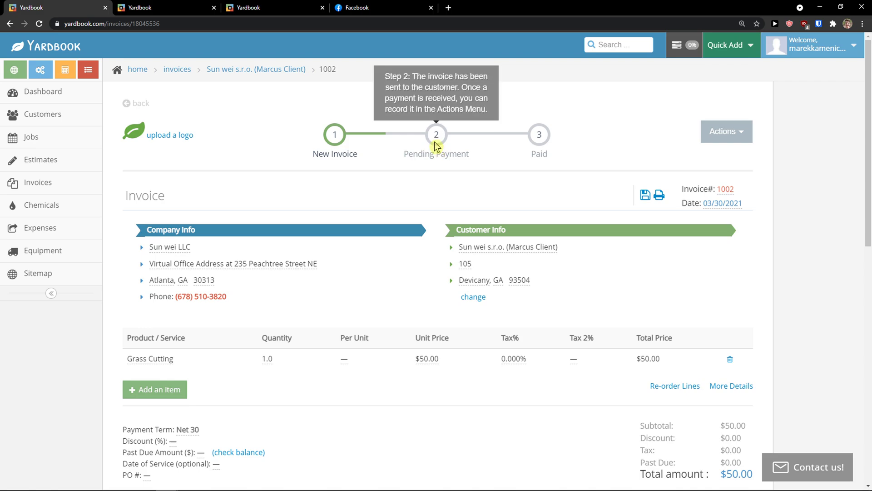
{"action": "mouse_move", "coordinate": [726, 131]}
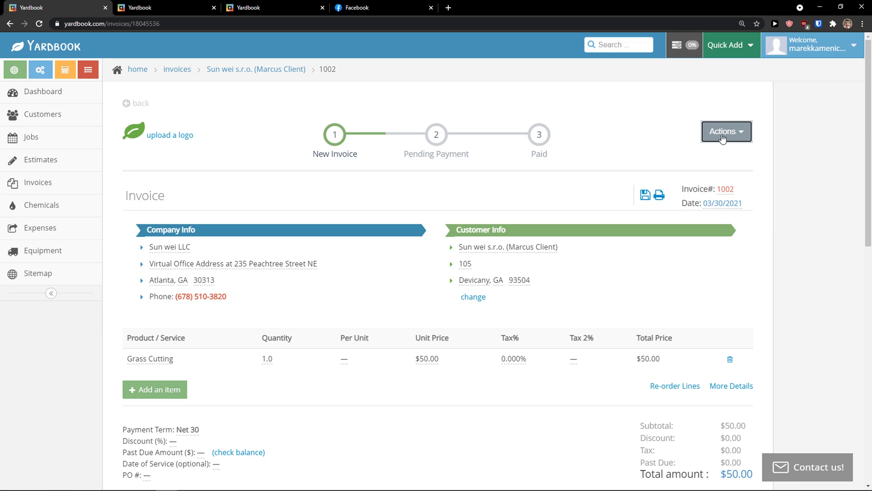
{"action": "left_click", "coordinate": [726, 131]}
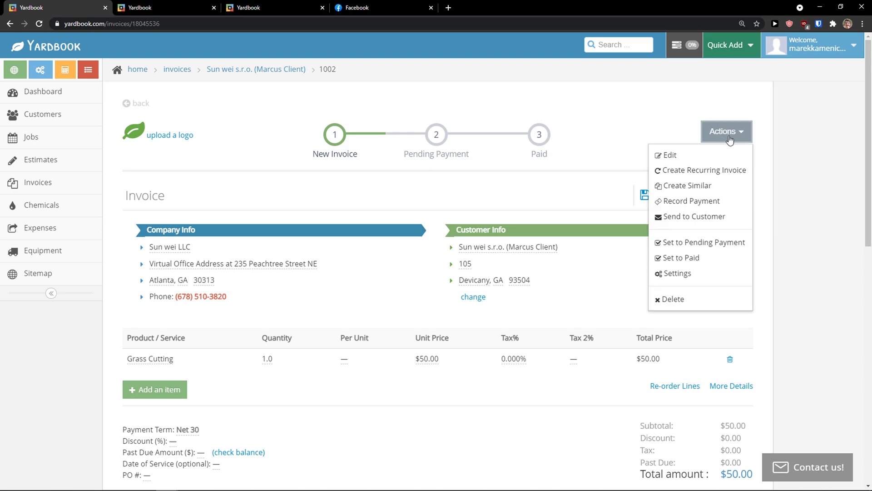
{"action": "mouse_move", "coordinate": [700, 154]}
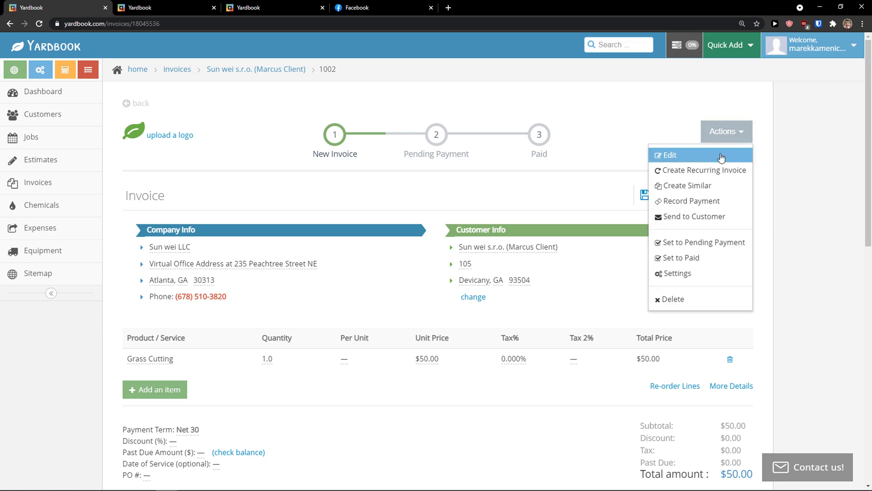
{"action": "mouse_move", "coordinate": [700, 170]}
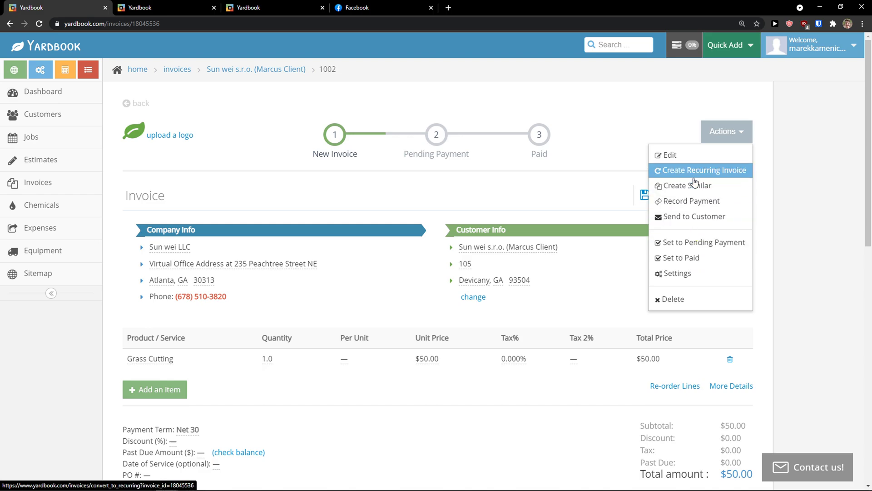
{"action": "mouse_move", "coordinate": [701, 217]}
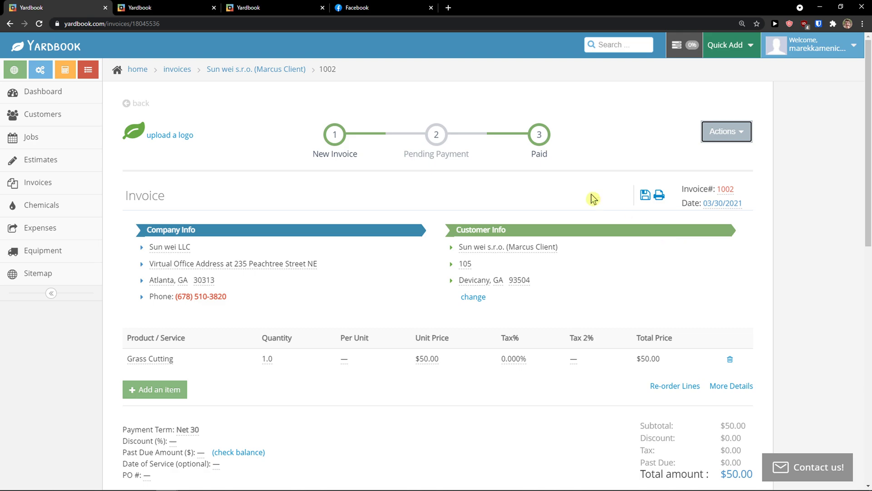
{"action": "left_click", "coordinate": [726, 131]}
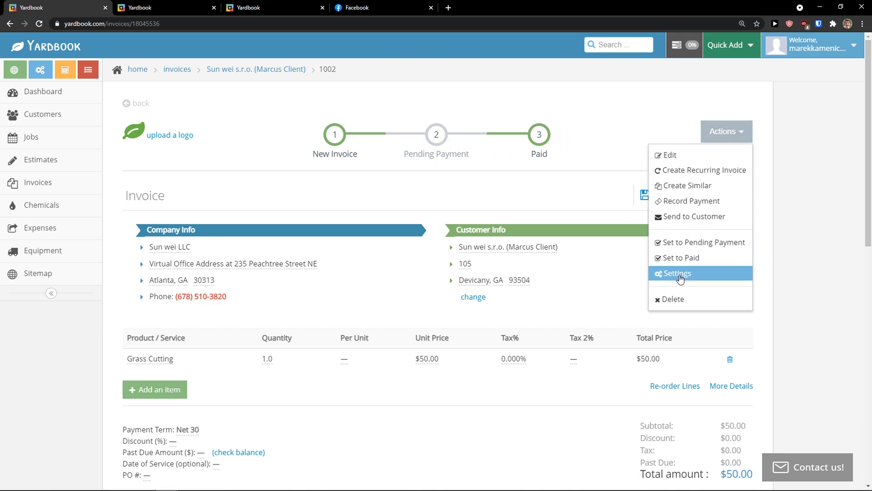
{"action": "mouse_move", "coordinate": [689, 201]}
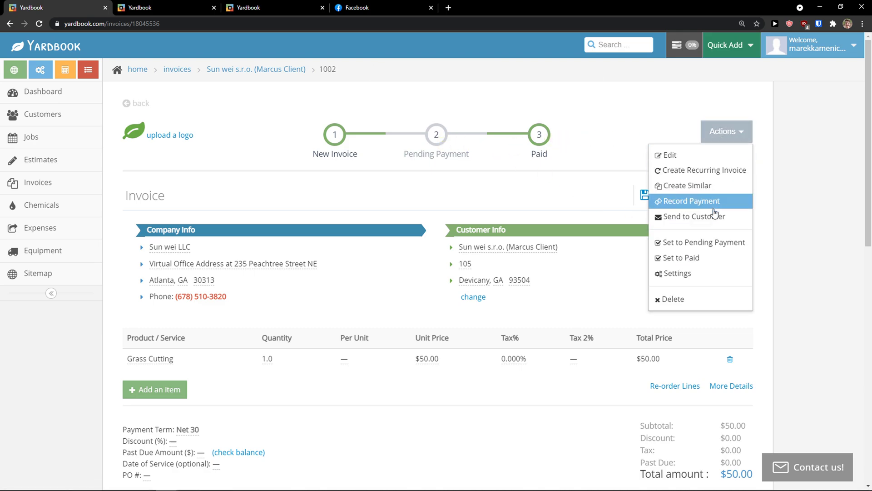
{"action": "left_click", "coordinate": [512, 155]}
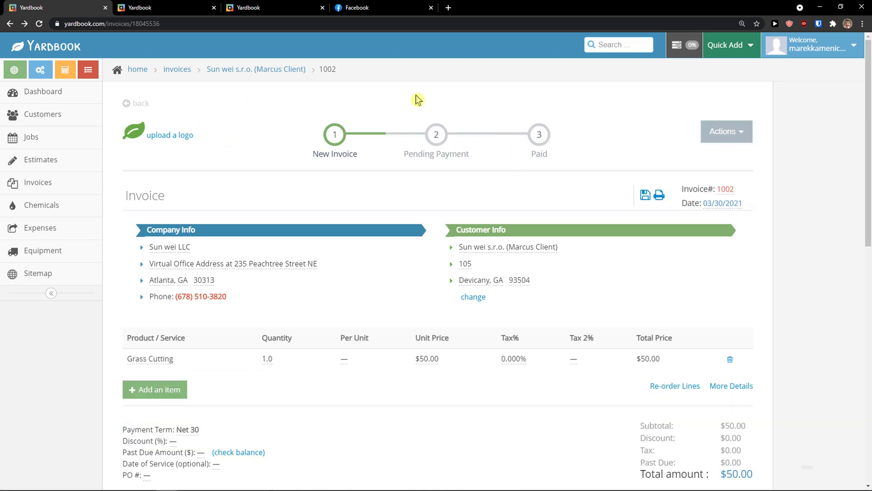
{"action": "mouse_move", "coordinate": [436, 134]}
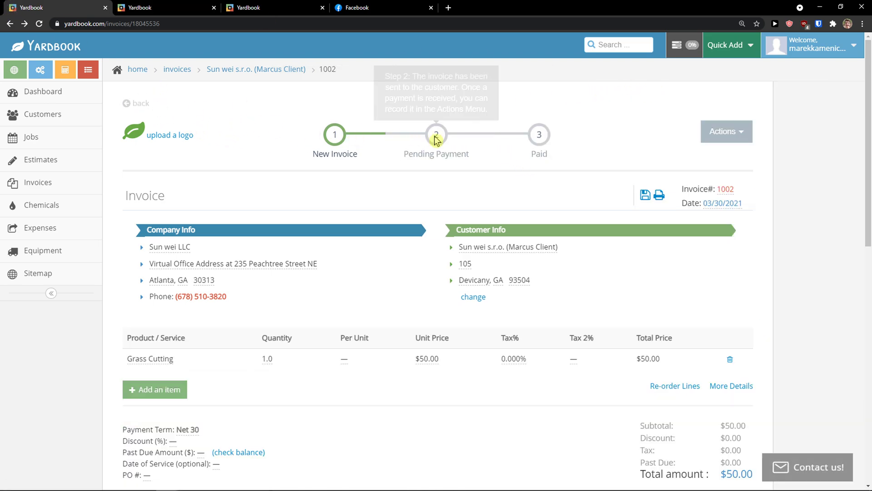
{"action": "mouse_move", "coordinate": [731, 151]}
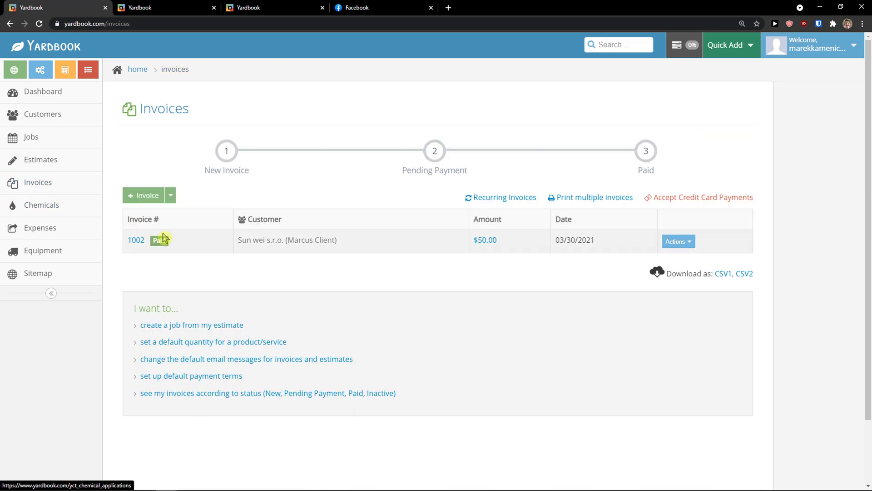
{"action": "mouse_move", "coordinate": [160, 239]}
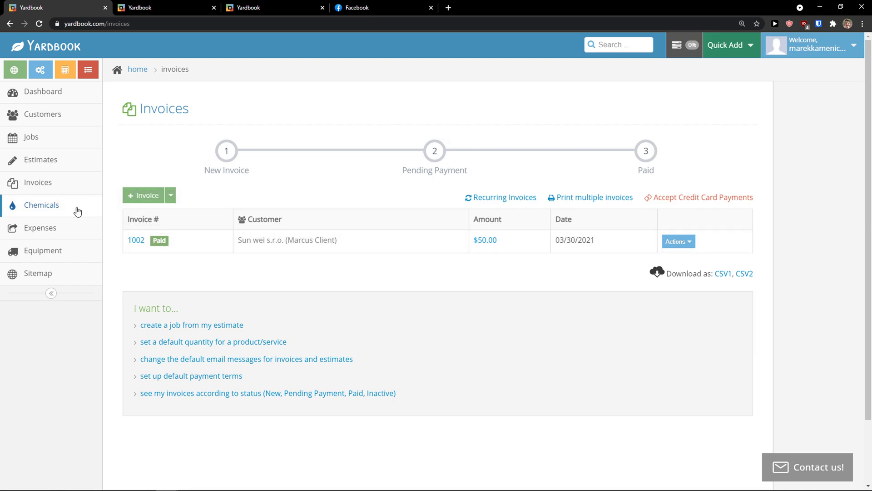
Step: Start a blank chemical application record dated 03/30/2021 with change_me as applicator, then head to Expenses
{"action": "left_click", "coordinate": [41, 204]}
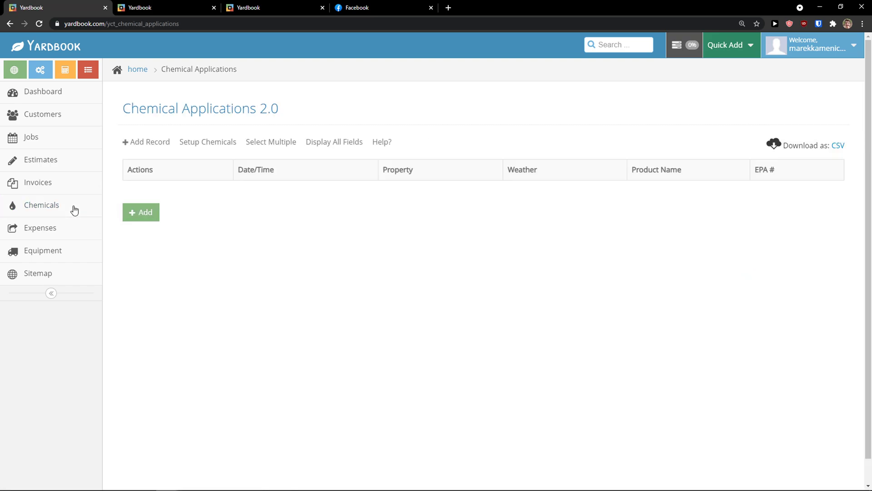
{"action": "left_click", "coordinate": [140, 212]}
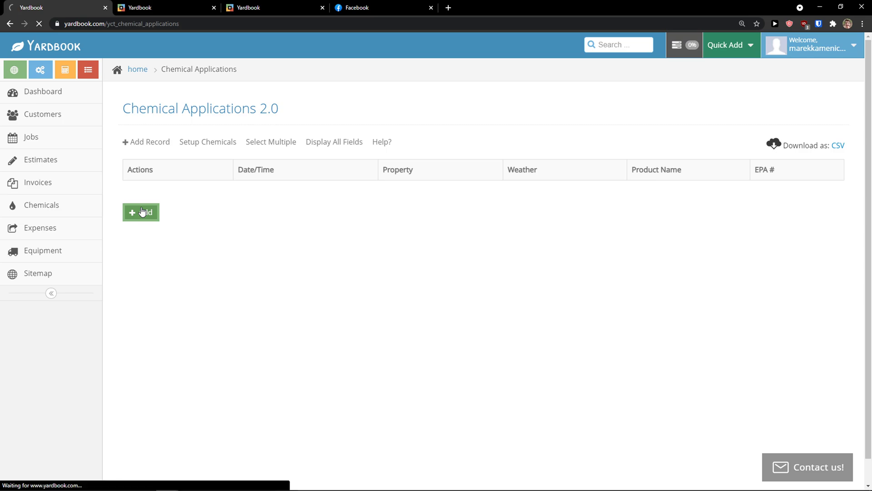
{"action": "left_click", "coordinate": [141, 212]}
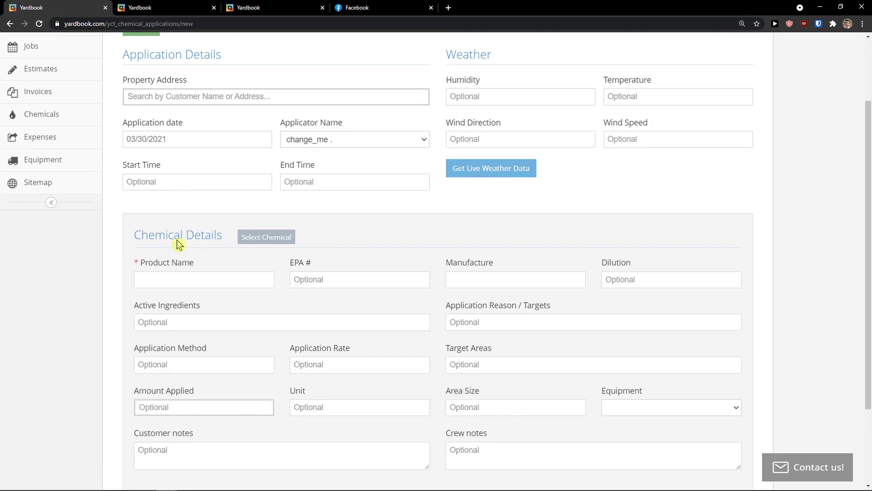
{"action": "scroll", "scroll_direction": "down", "scroll_amount": 3}
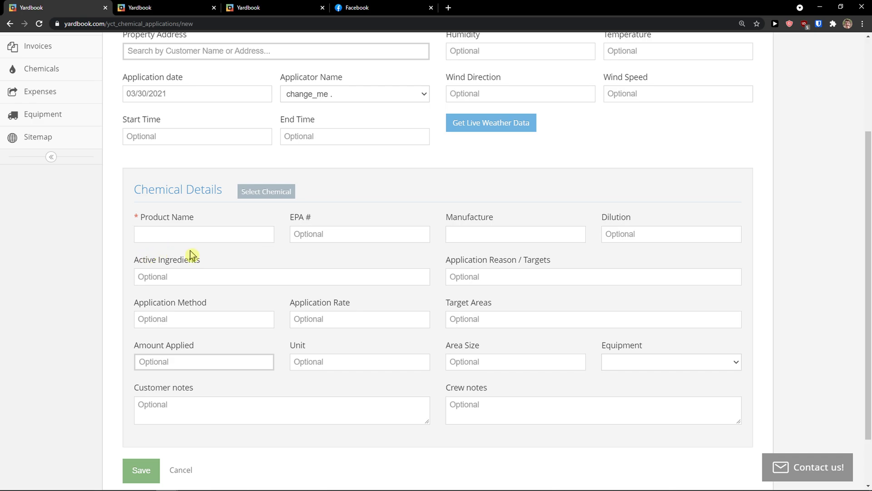
{"action": "scroll", "scroll_direction": "up", "scroll_amount": 3}
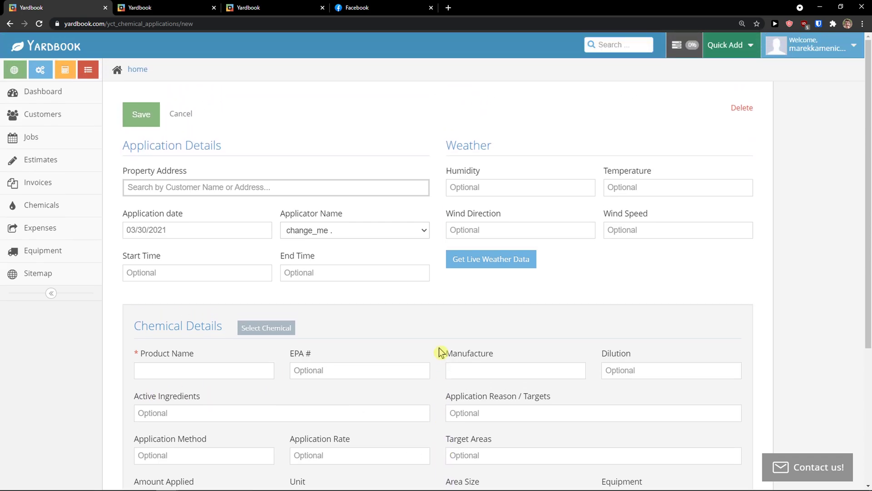
{"action": "scroll", "scroll_direction": "down", "scroll_amount": 3}
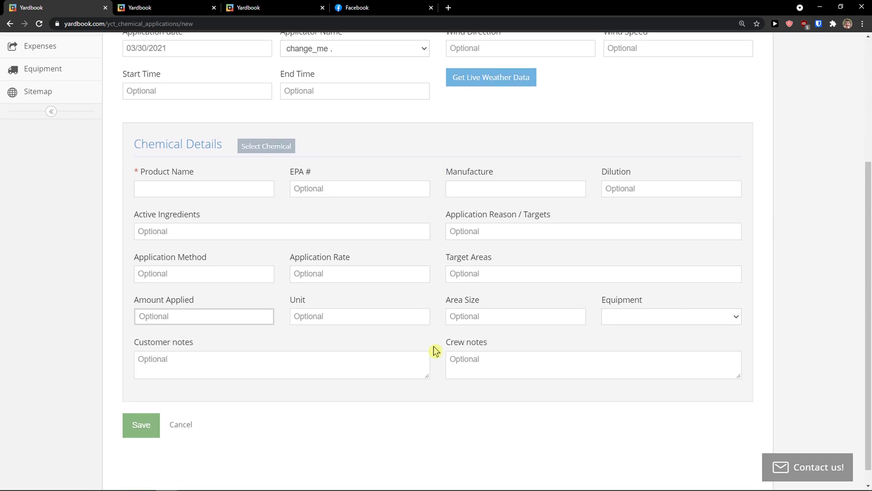
{"action": "scroll", "scroll_direction": "up", "scroll_amount": 3}
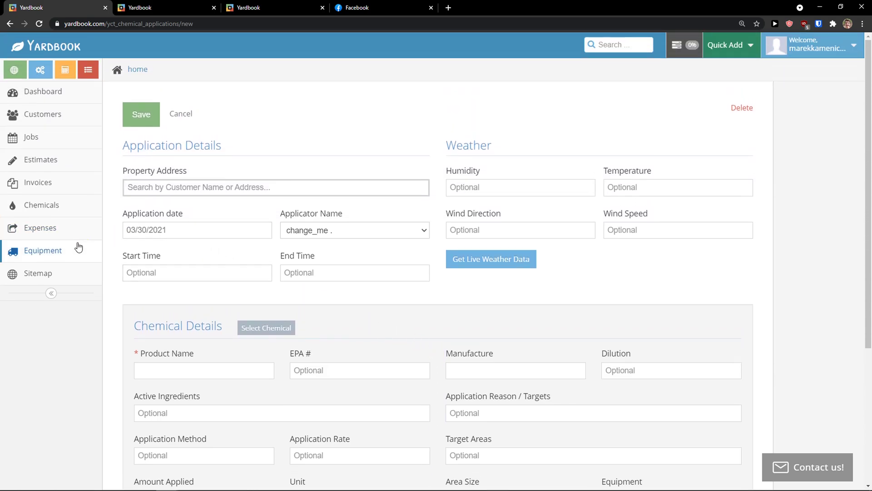
{"action": "left_click", "coordinate": [40, 227]}
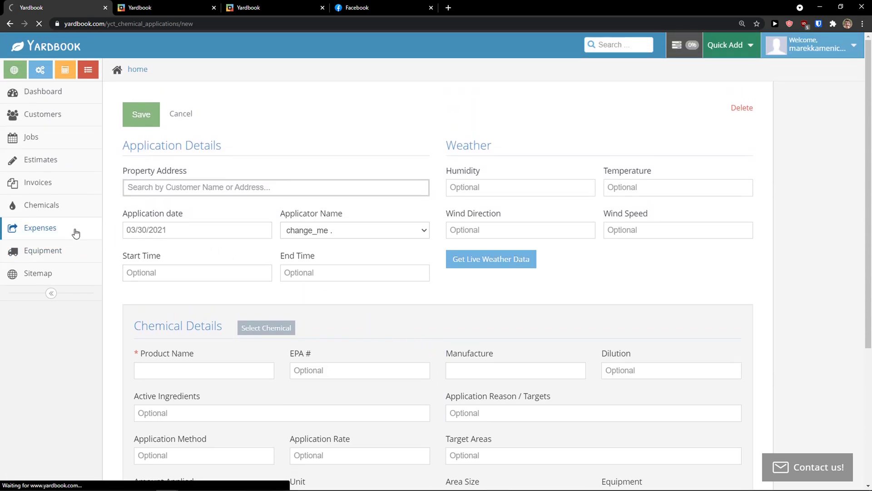
Step: Save a new $4.00 expense paid to marczs in the Dump Fees category, dated 03/30/2021
{"action": "left_click", "coordinate": [40, 227]}
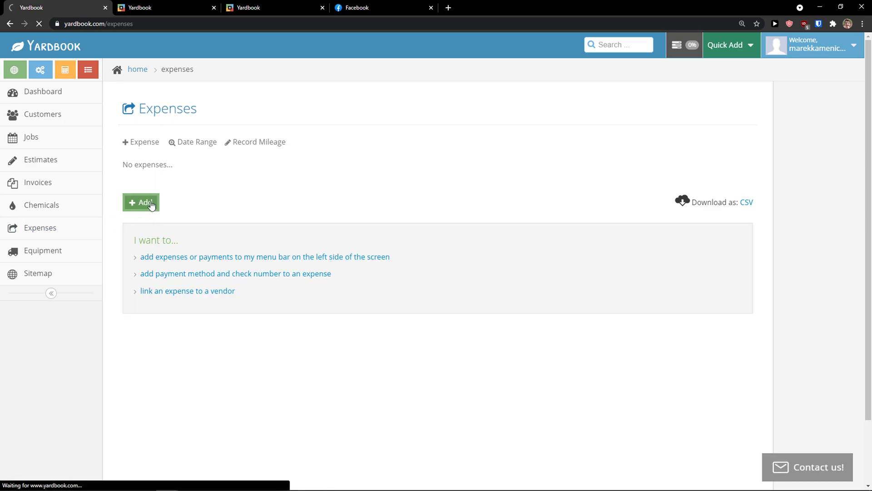
{"action": "left_click", "coordinate": [141, 202]}
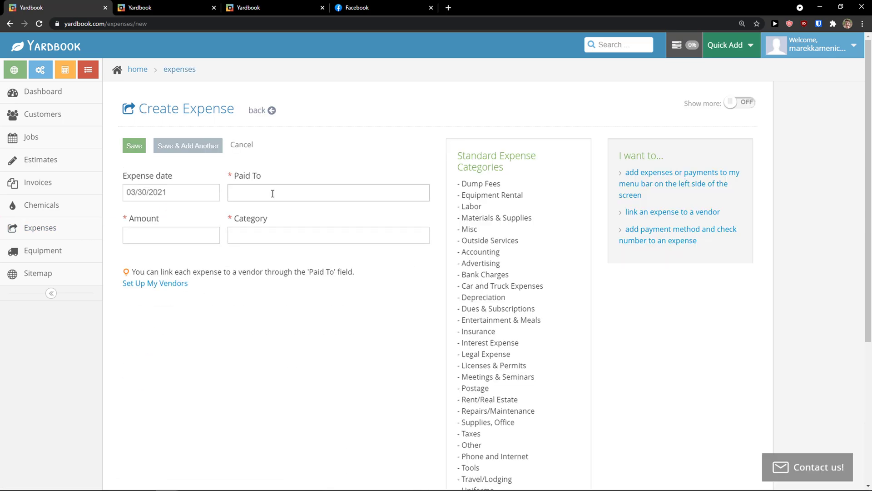
{"action": "type", "text": "marc"}
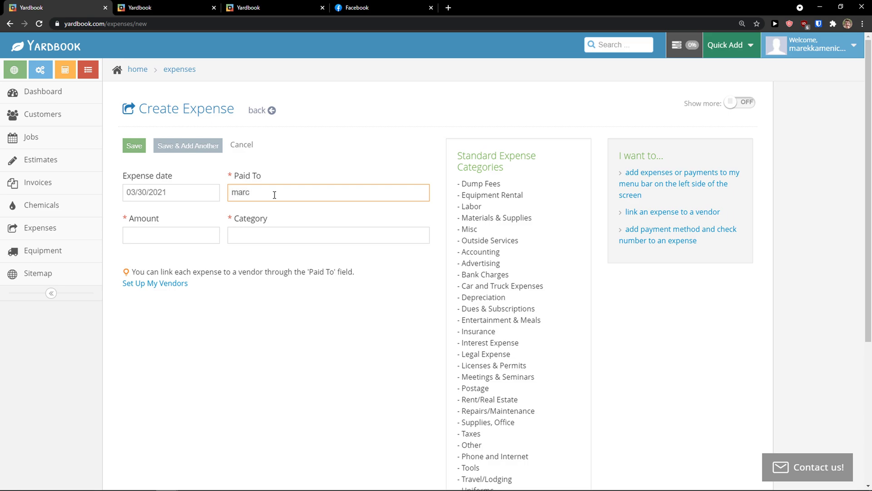
{"action": "type", "text": "zs"}
{"action": "left_click", "coordinate": [171, 234]}
{"action": "type", "text": "4"}
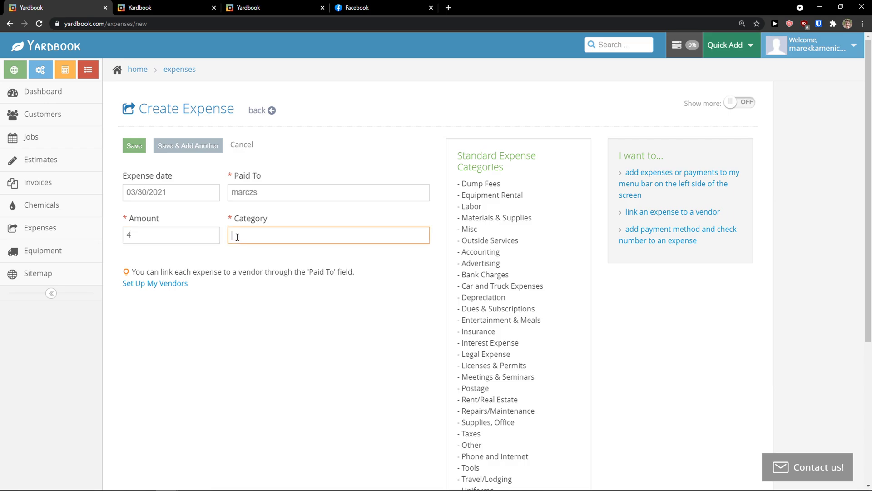
{"action": "mouse_move", "coordinate": [487, 195]}
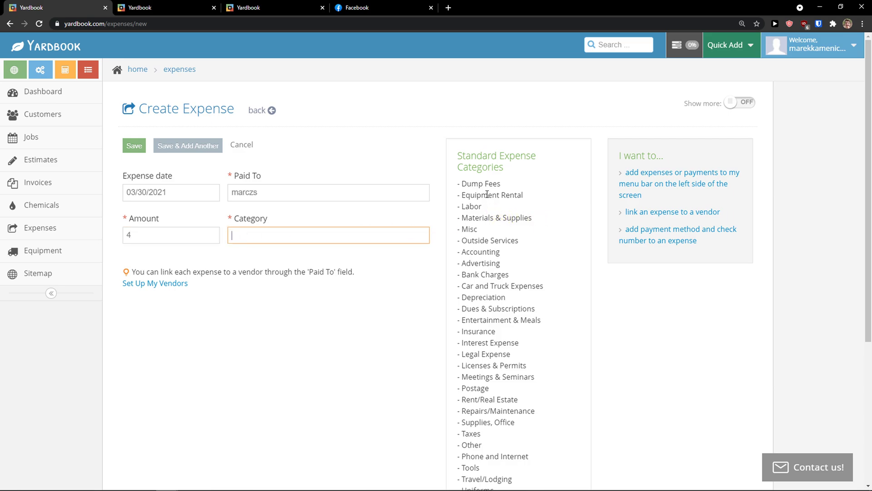
{"action": "type", "text": "Du"}
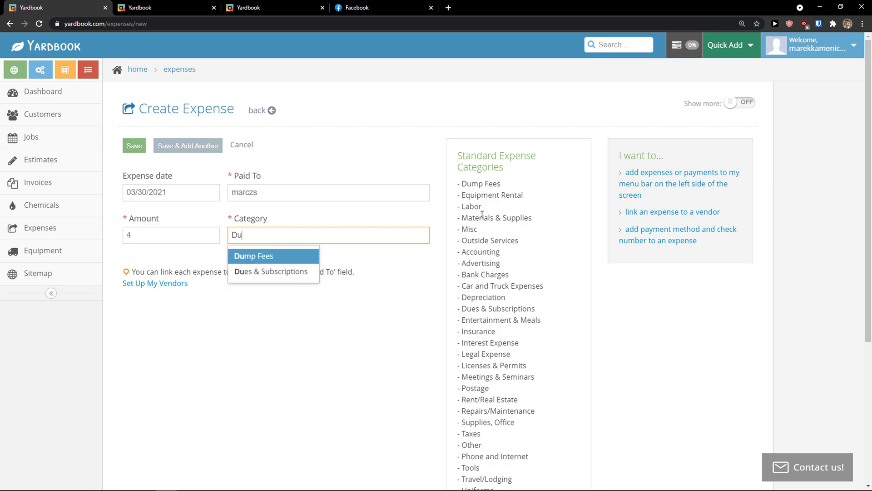
{"action": "left_click", "coordinate": [253, 256]}
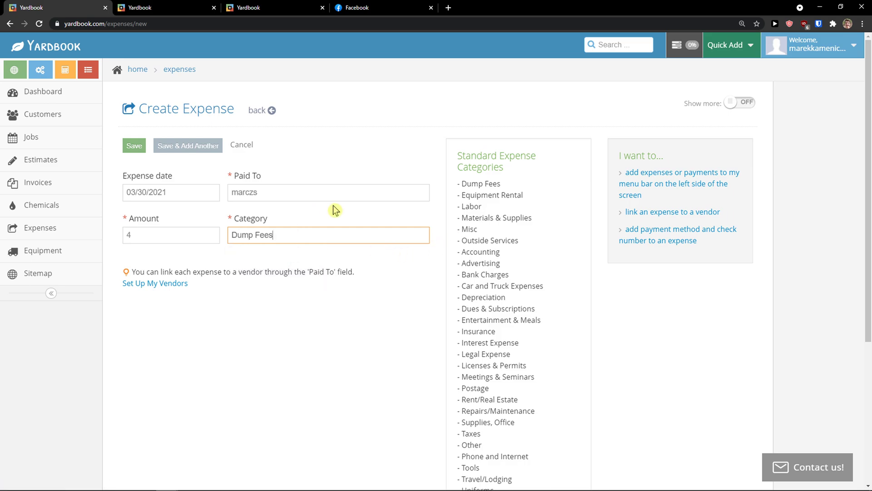
{"action": "left_click", "coordinate": [133, 146]}
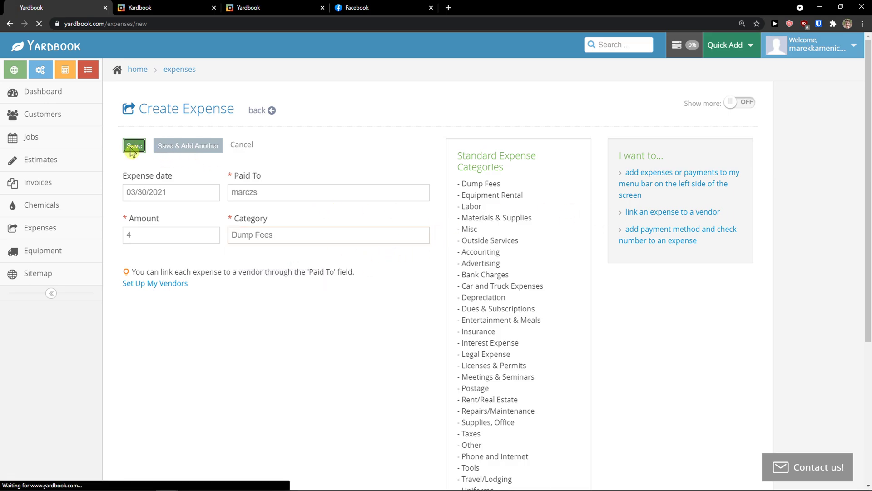
{"action": "left_click", "coordinate": [133, 145]}
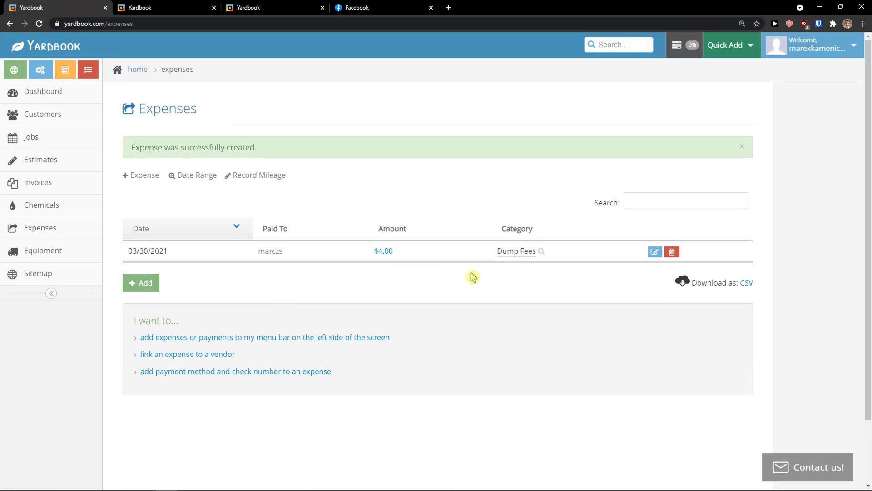
{"action": "mouse_move", "coordinate": [42, 250]}
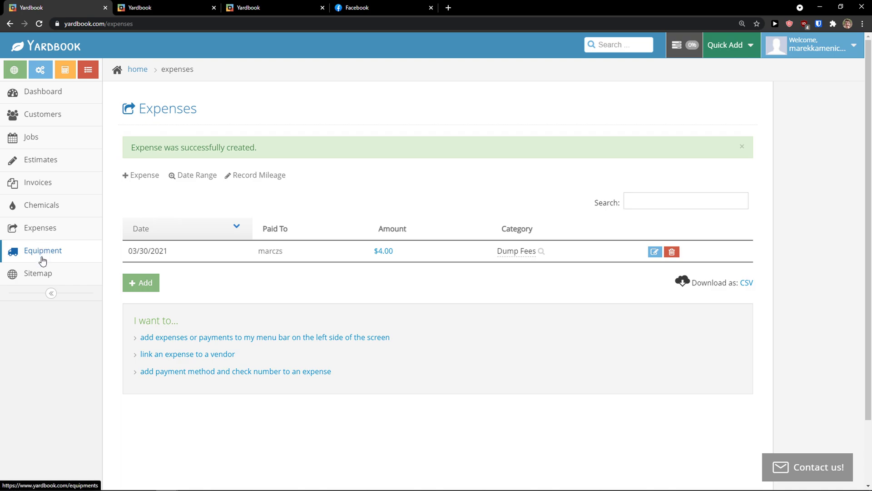
Step: Start a new equipment record named Walk Behind Mower with status Available and purchase date 03/30/2021
{"action": "left_click", "coordinate": [42, 251]}
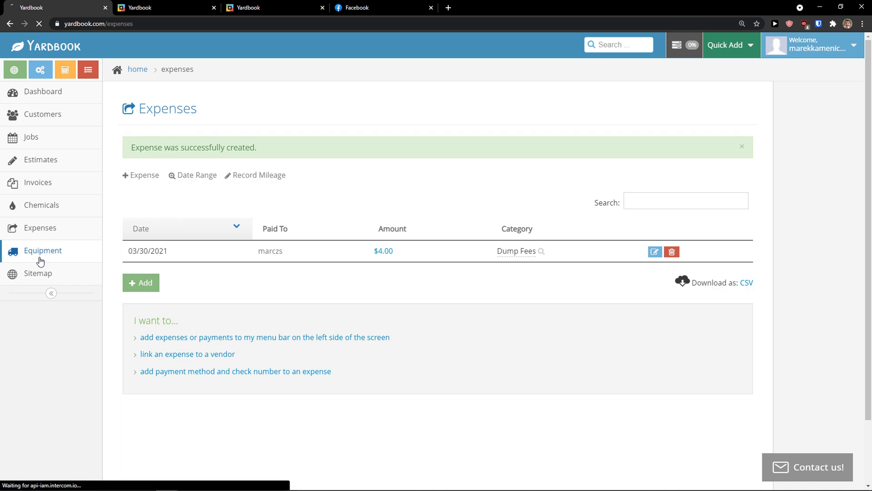
{"action": "left_click", "coordinate": [42, 251]}
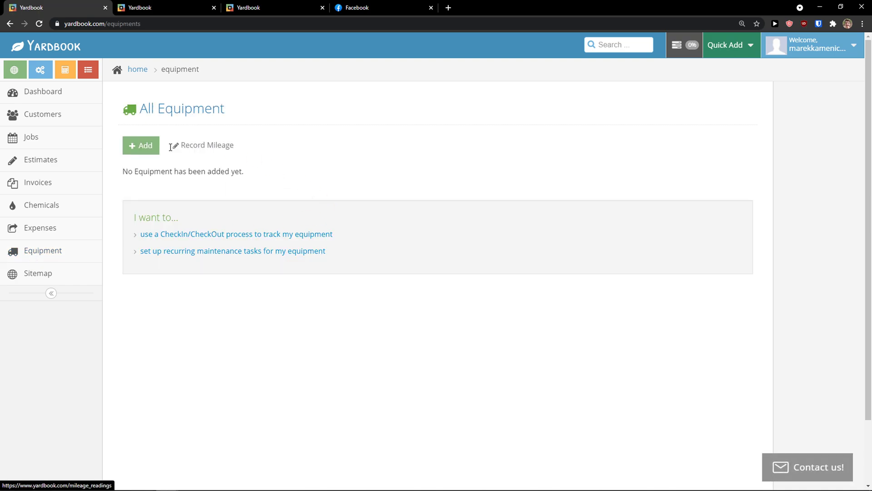
{"action": "left_click", "coordinate": [140, 145]}
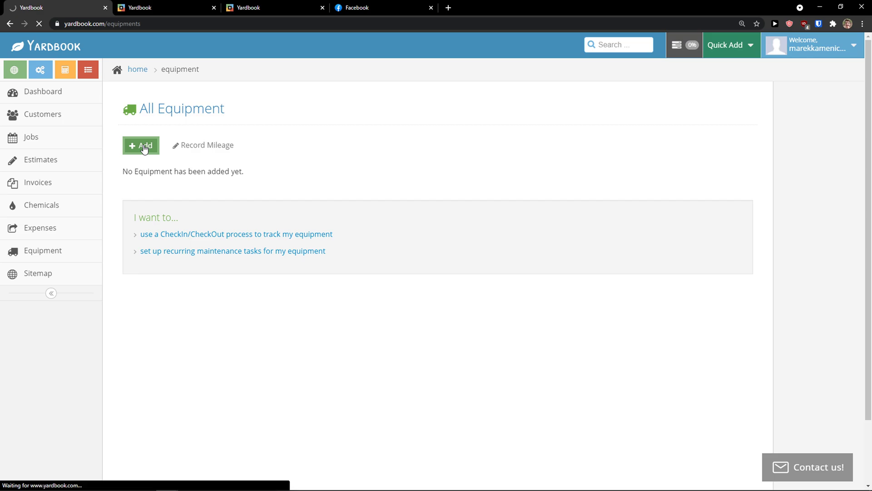
{"action": "left_click", "coordinate": [140, 145]}
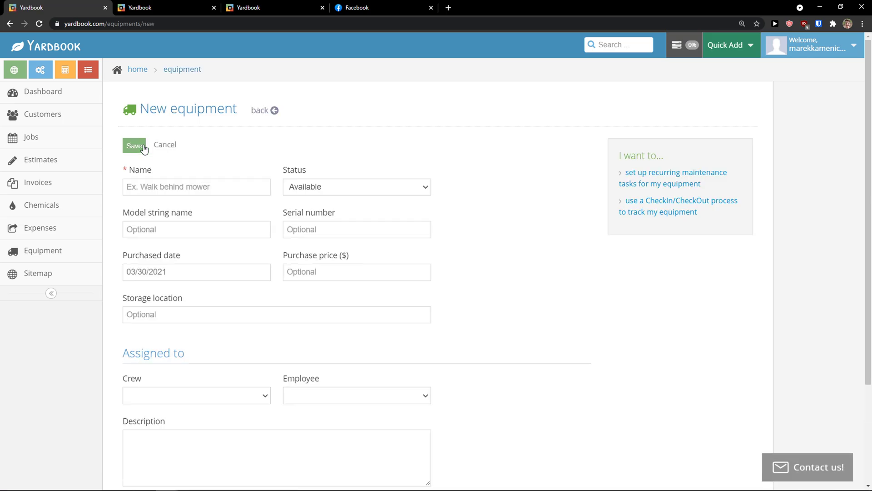
{"action": "mouse_move", "coordinate": [277, 217]}
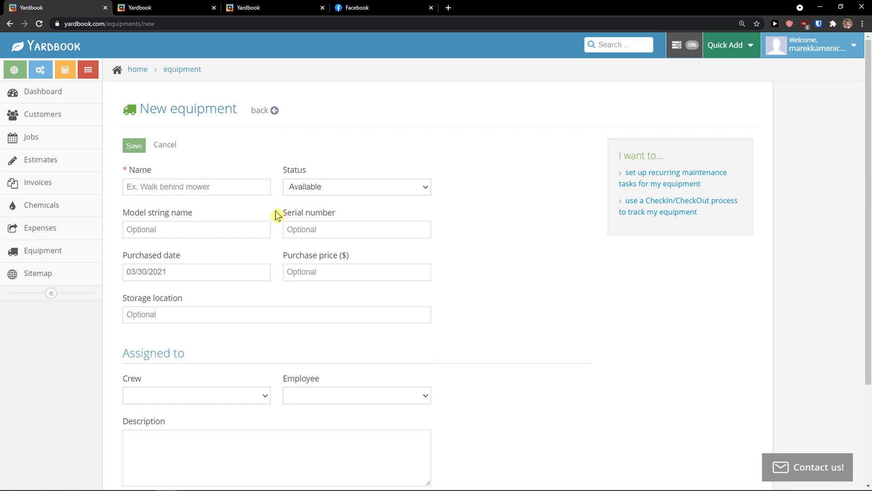
{"action": "mouse_move", "coordinate": [298, 195]}
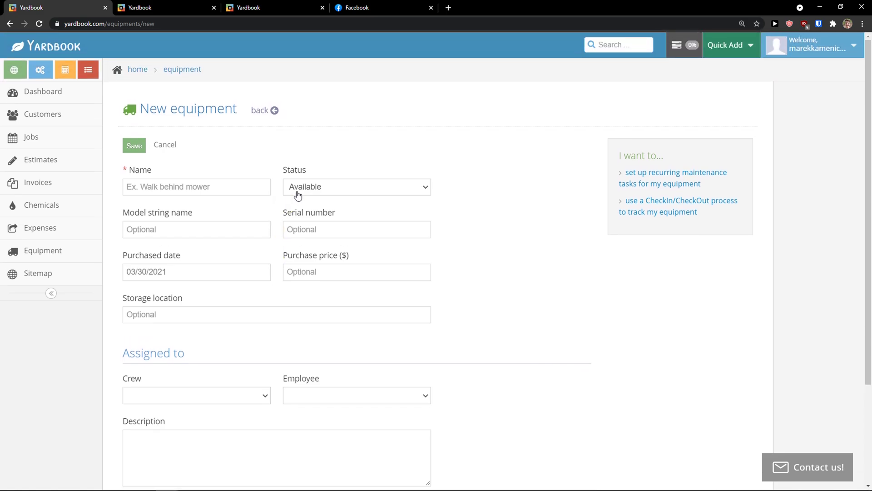
{"action": "left_click", "coordinate": [197, 186]}
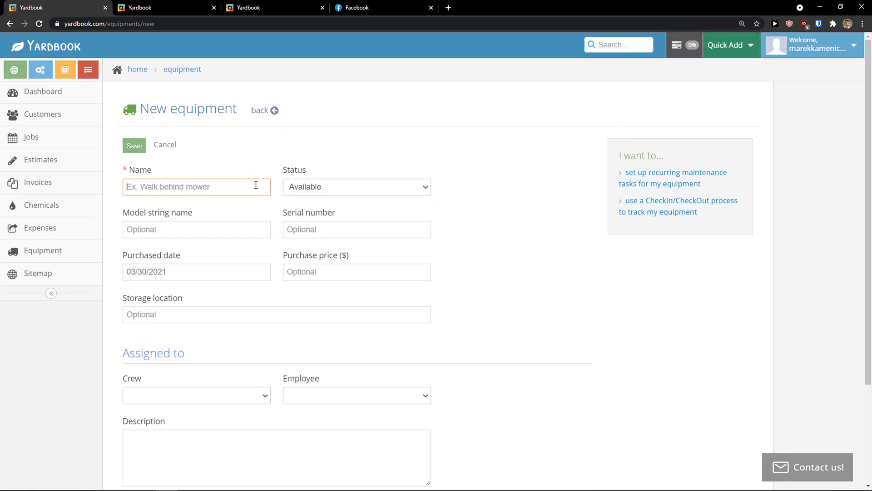
{"action": "type", "text": "Walk Behind Mower"}
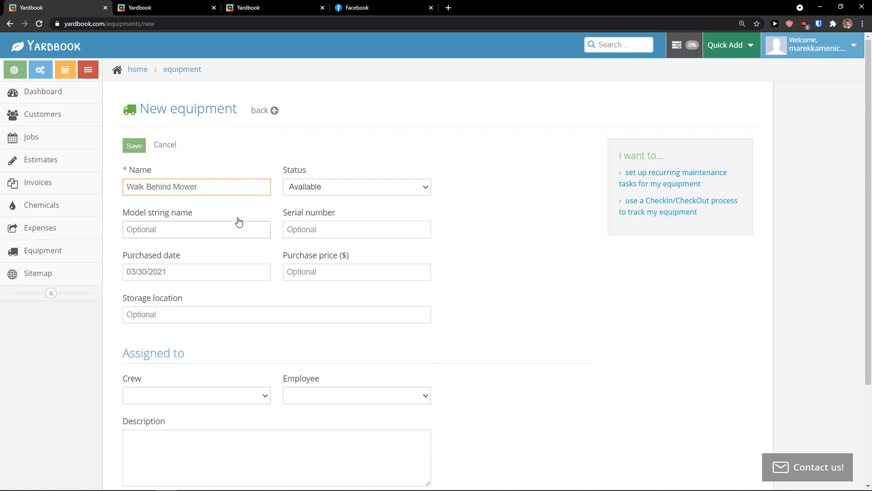
{"action": "left_click", "coordinate": [196, 229]}
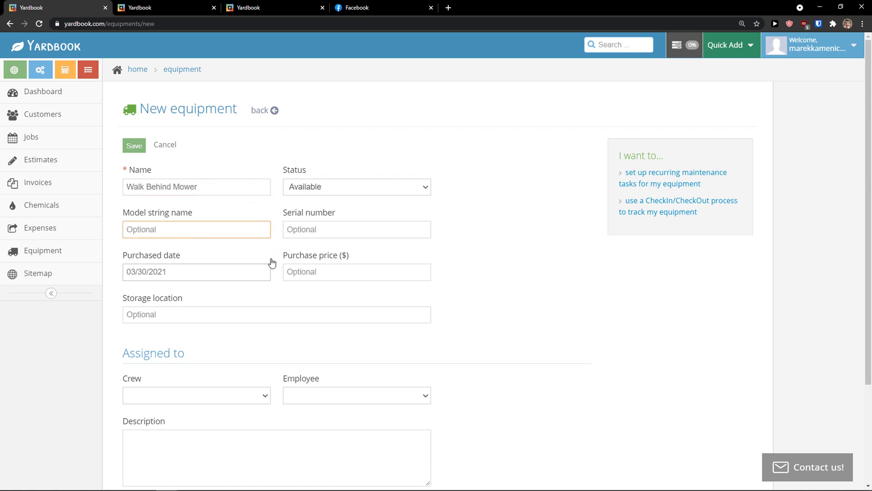
Step: Review the rest of the equipment form without saving and go to the Sitemap
{"action": "scroll", "scroll_direction": "down", "scroll_amount": 3}
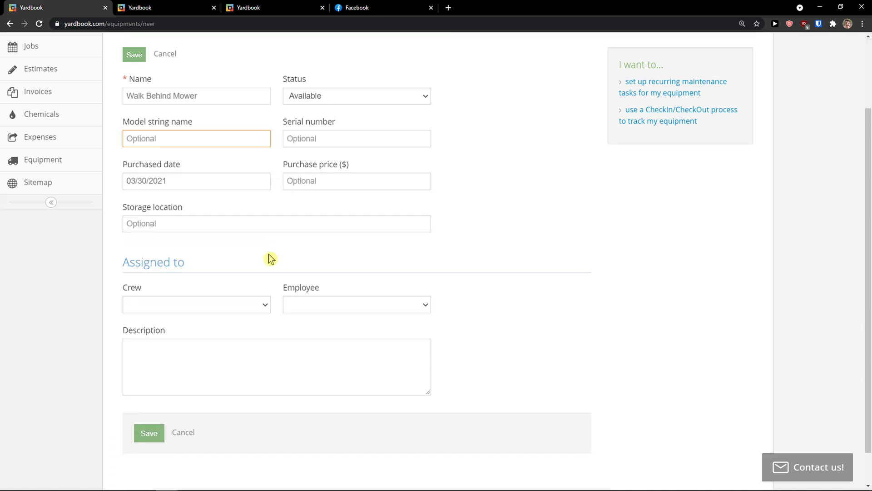
{"action": "scroll", "scroll_direction": "down", "scroll_amount": 3}
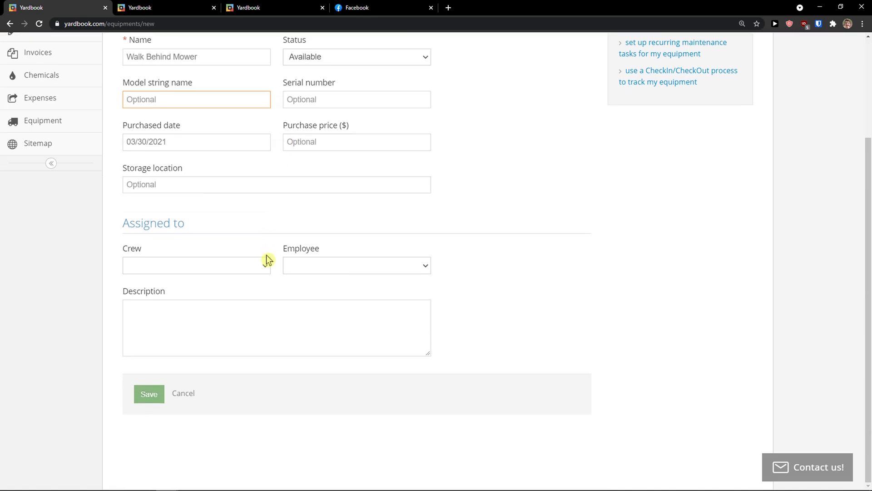
{"action": "scroll", "scroll_direction": "up", "scroll_amount": 3}
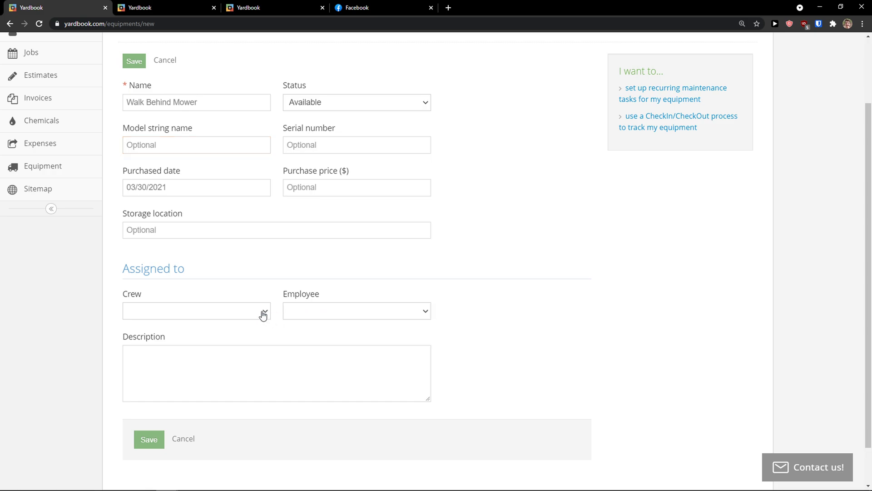
{"action": "scroll", "scroll_direction": "up", "scroll_amount": 3}
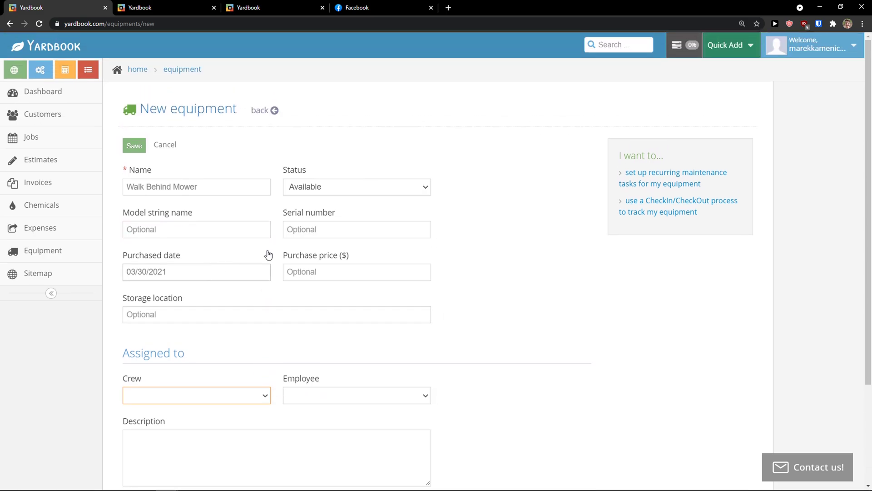
{"action": "left_click", "coordinate": [133, 144]}
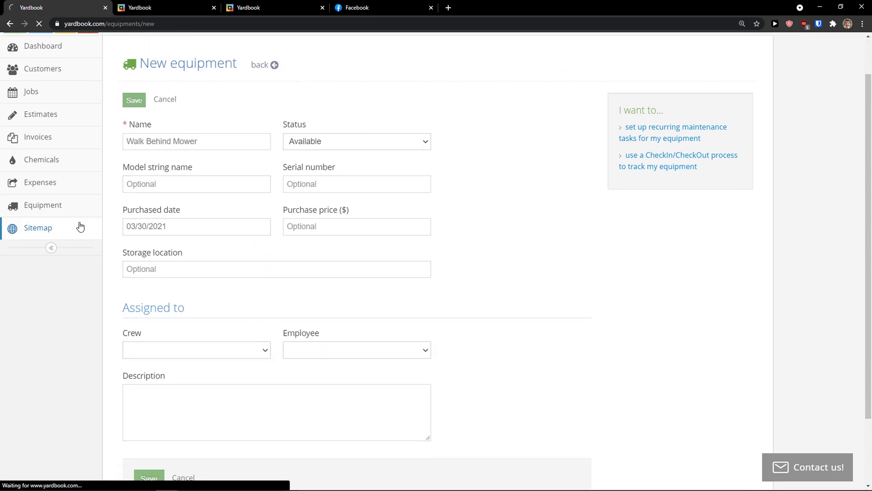
Step: From the Sitemap, open View all Employees in a new tab showing the single employee change_me
{"action": "left_click", "coordinate": [38, 227]}
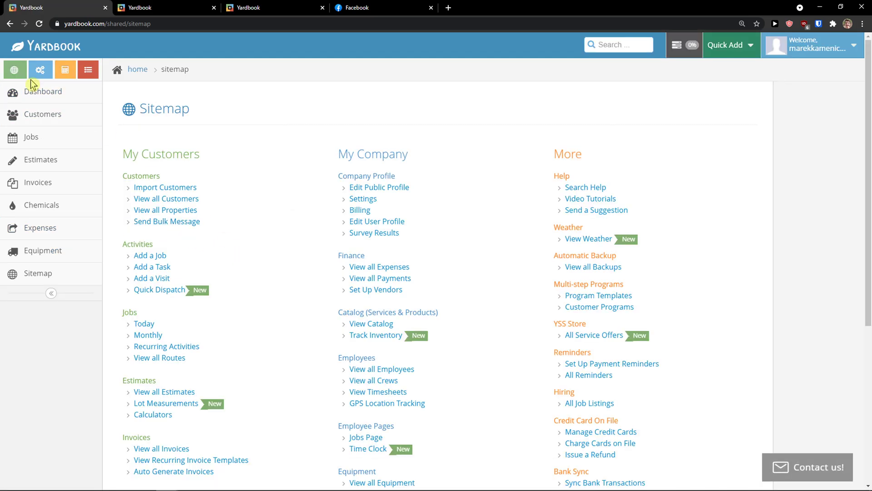
{"action": "scroll", "scroll_direction": "down", "scroll_amount": 3}
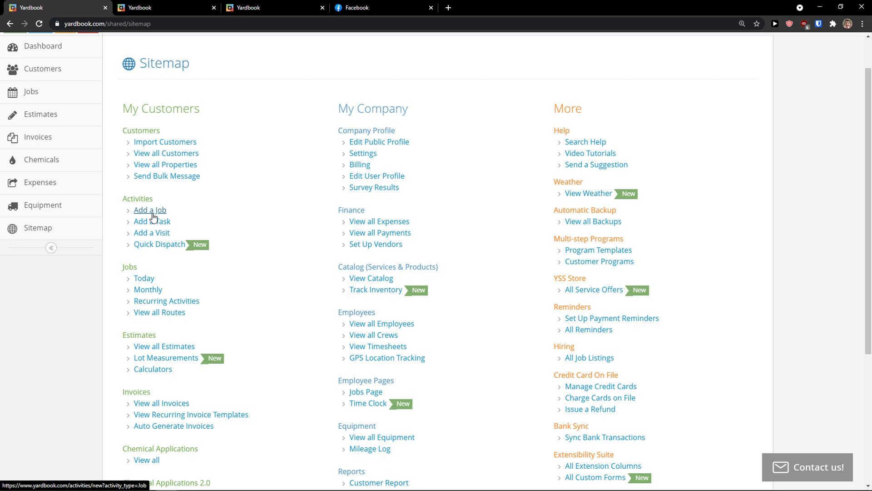
{"action": "scroll", "scroll_direction": "down", "scroll_amount": 3}
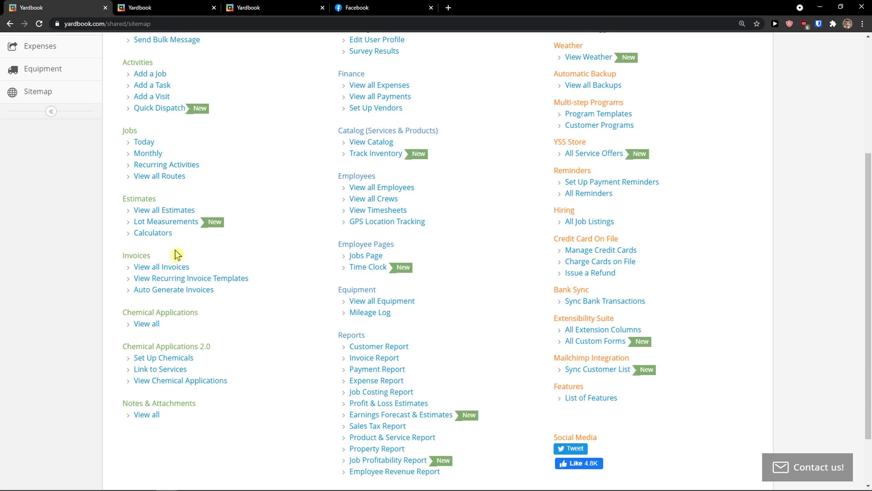
{"action": "scroll", "scroll_direction": "up", "scroll_amount": 3}
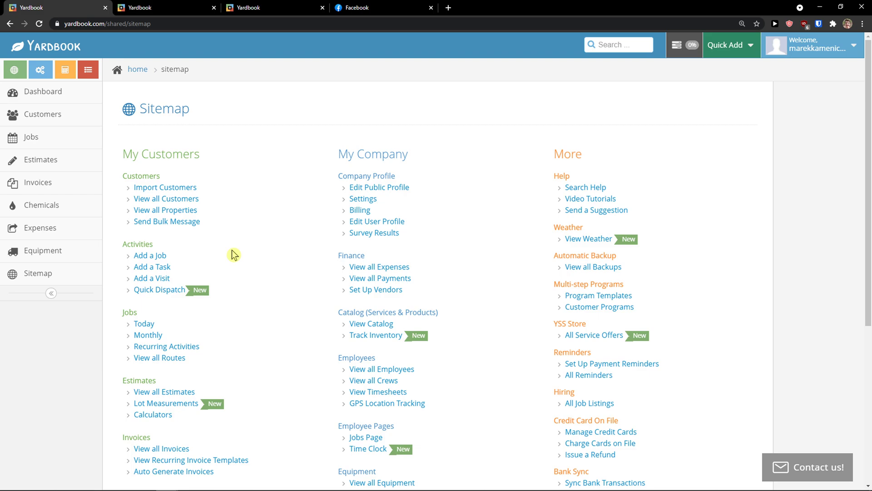
{"action": "scroll", "scroll_direction": "down", "scroll_amount": 3}
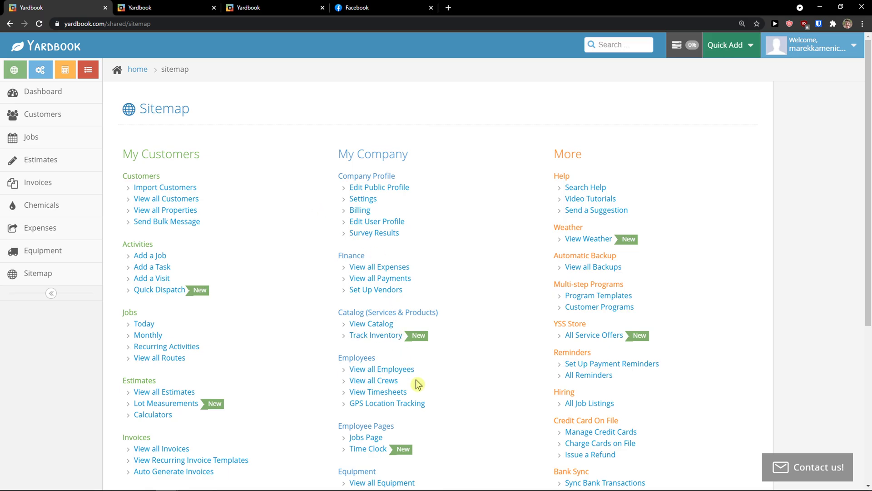
{"action": "left_click", "coordinate": [374, 380]}
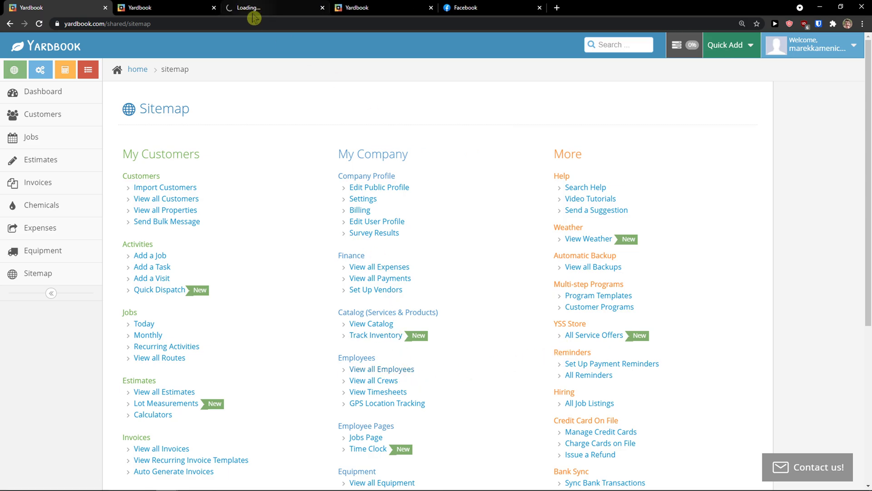
{"action": "left_click", "coordinate": [382, 368]}
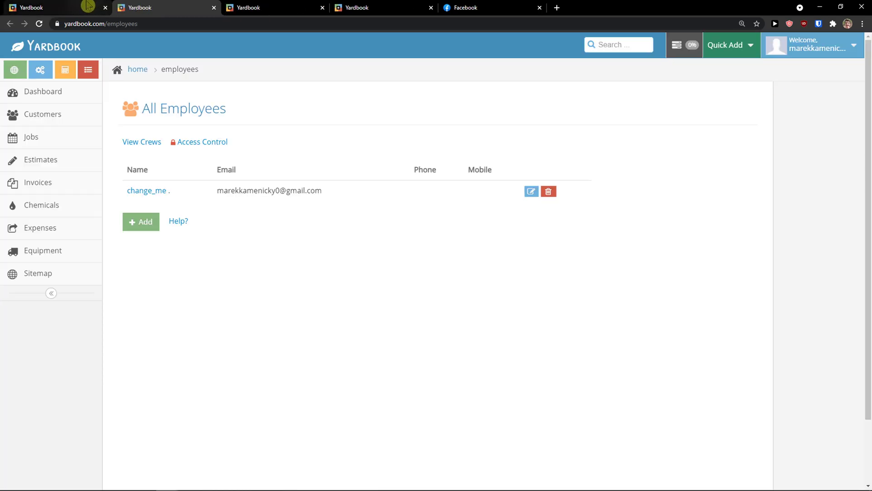
Step: Create employee Marcus Employee with job title GroundsKeeper and save the profile
{"action": "left_click", "coordinate": [141, 221]}
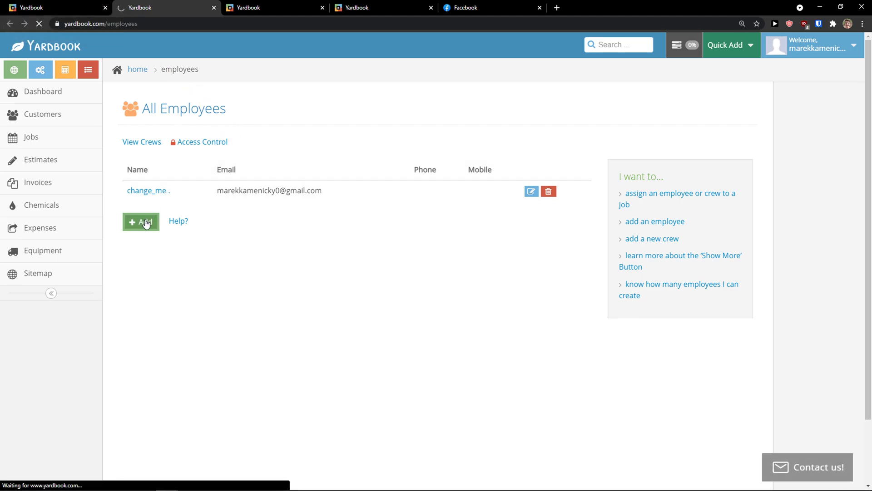
{"action": "left_click", "coordinate": [141, 222]}
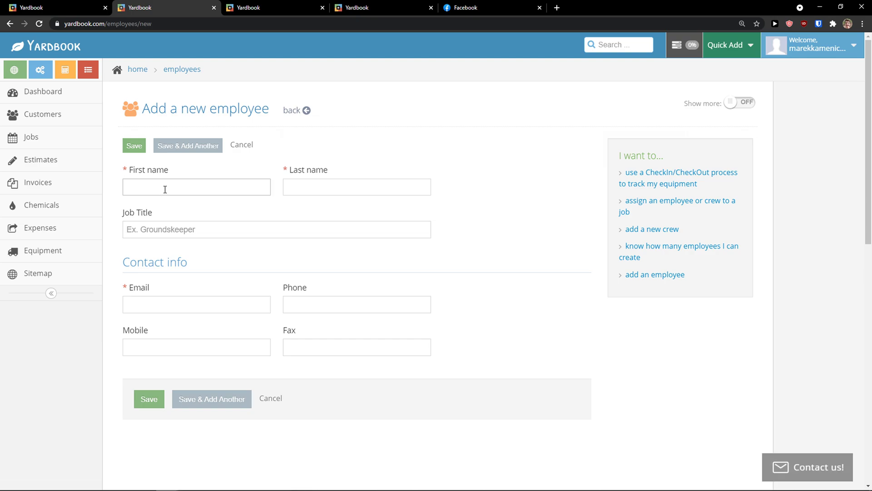
{"action": "left_click", "coordinate": [196, 186]}
{"action": "type", "text": "Marcus"}
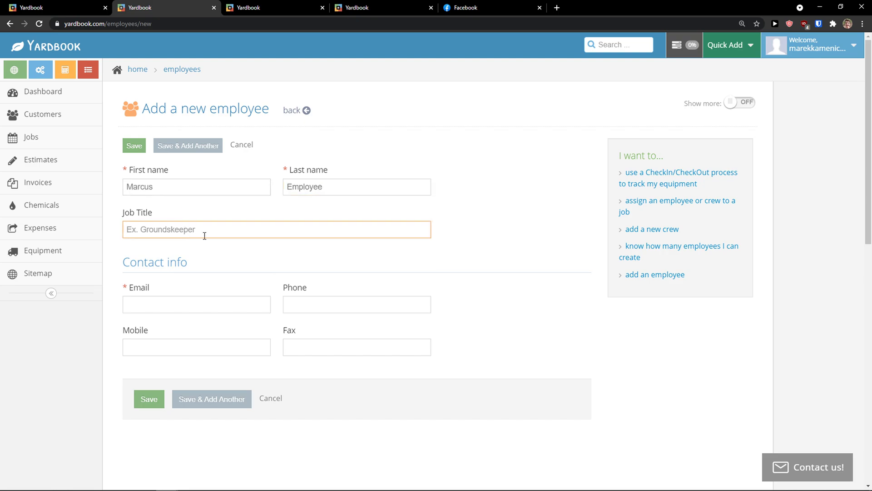
{"action": "type", "text": "GroundsK"}
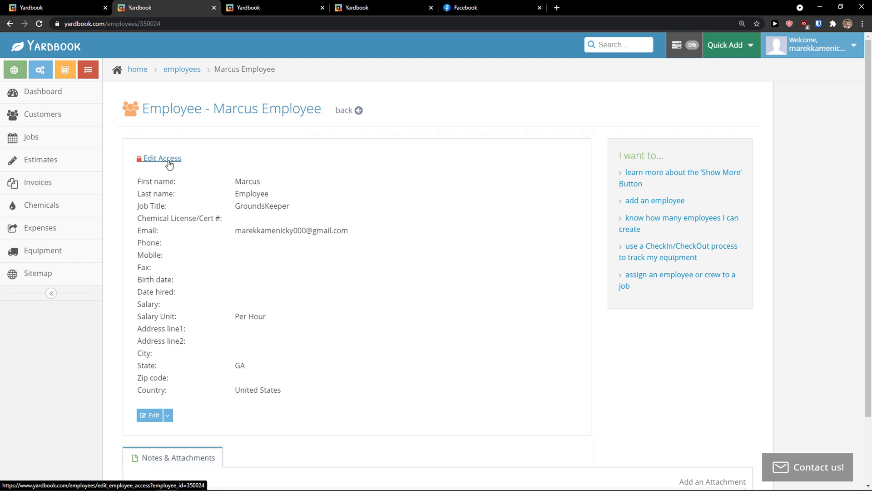
Step: Check Marcus's login access page (no access granted), then return toward the dashboard and Settings
{"action": "left_click", "coordinate": [162, 158]}
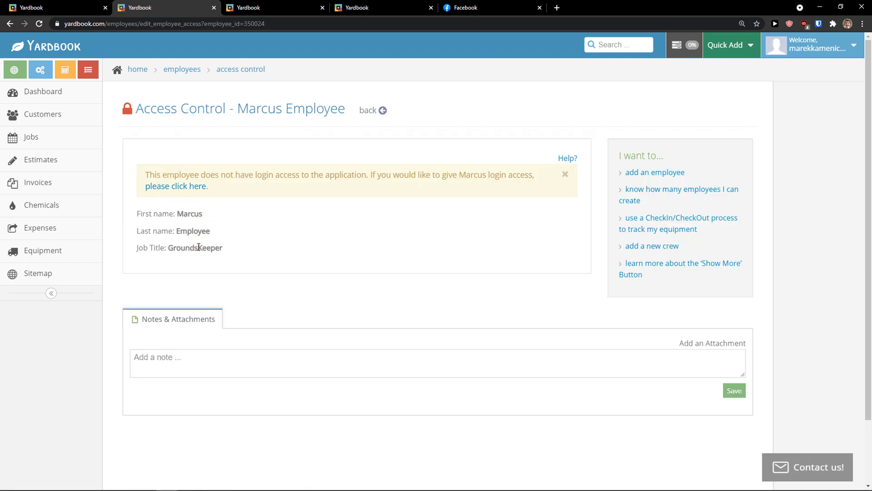
{"action": "mouse_move", "coordinate": [183, 185]}
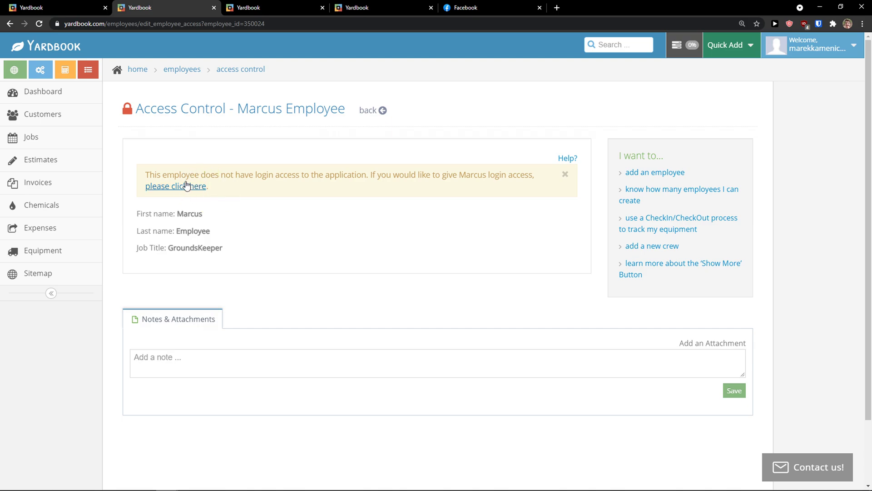
{"action": "mouse_move", "coordinate": [252, 192]}
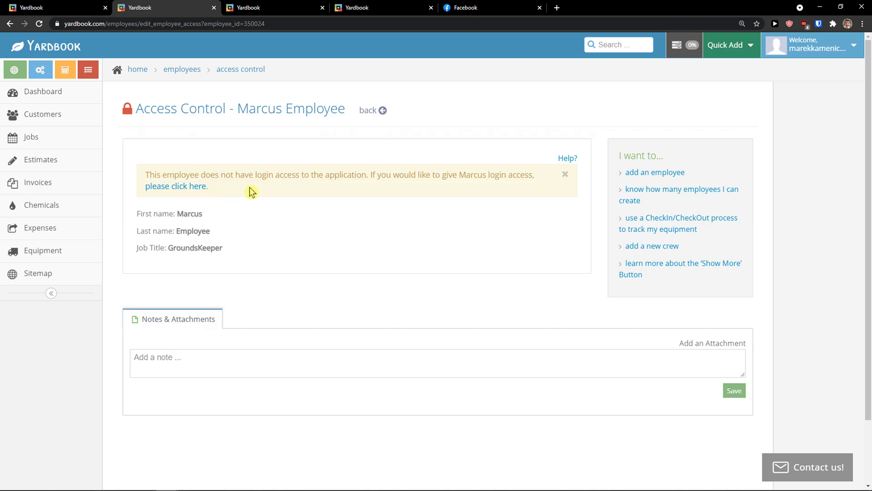
{"action": "left_click", "coordinate": [176, 186]}
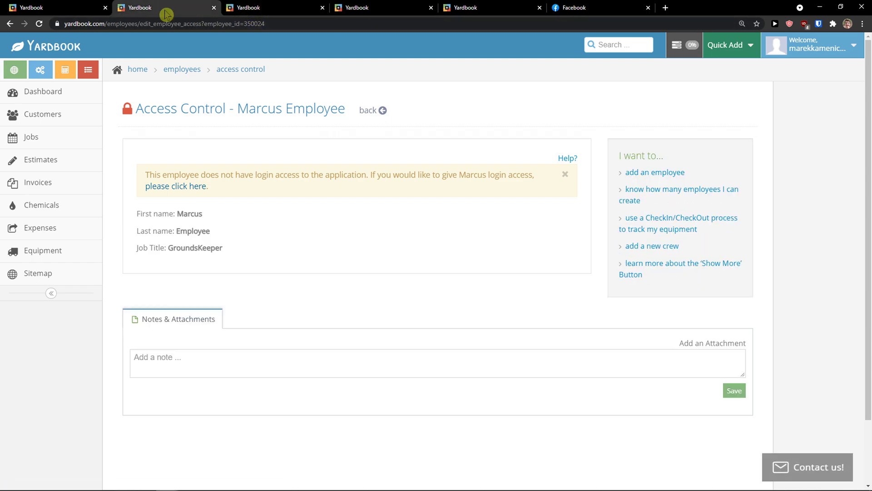
{"action": "mouse_move", "coordinate": [43, 90]}
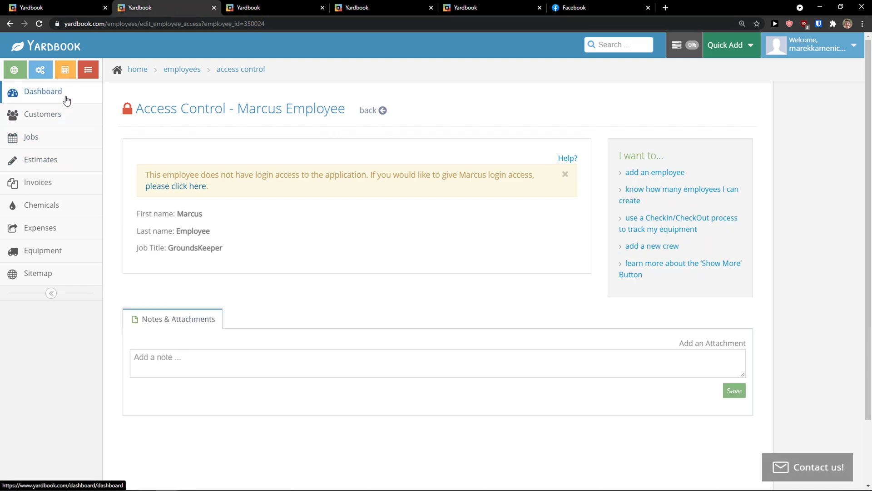
{"action": "left_click", "coordinate": [14, 69]}
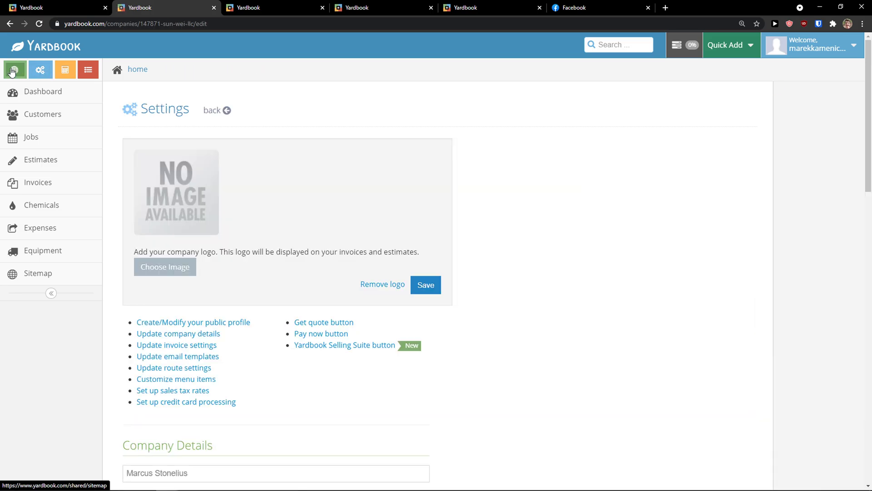
{"action": "left_click", "coordinate": [15, 70]}
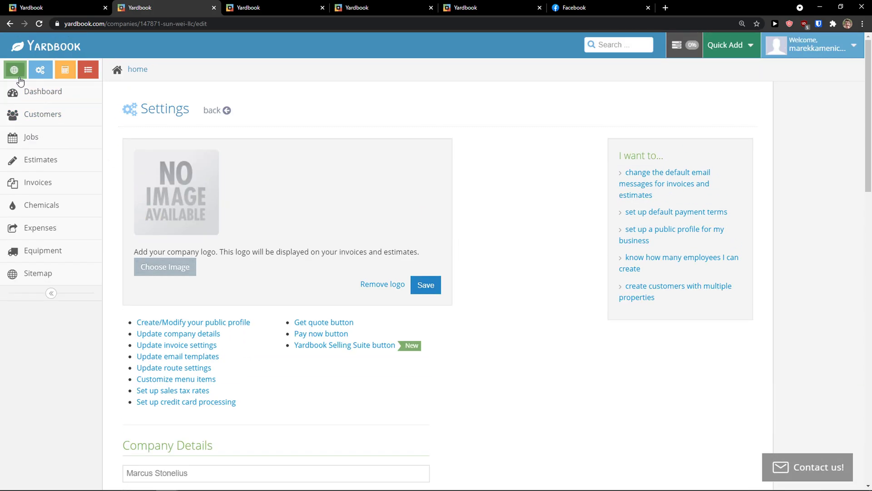
{"action": "scroll", "scroll_direction": "down", "scroll_amount": 3}
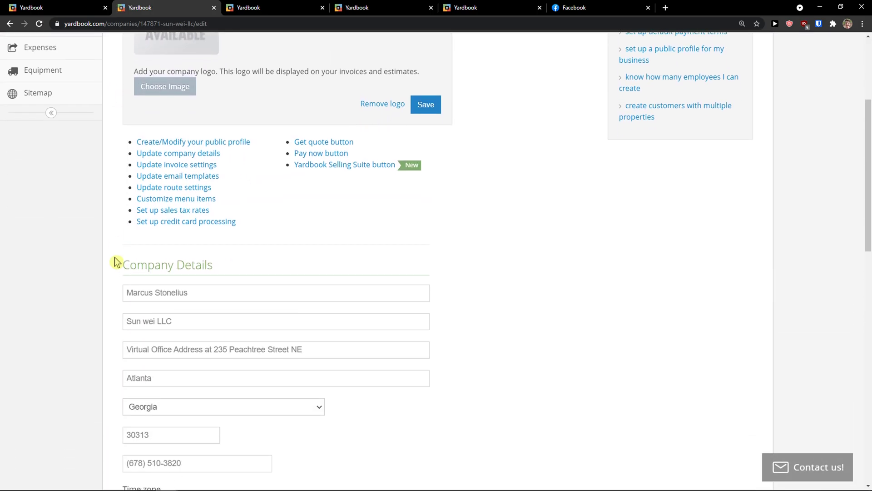
{"action": "scroll", "scroll_direction": "down", "scroll_amount": 3}
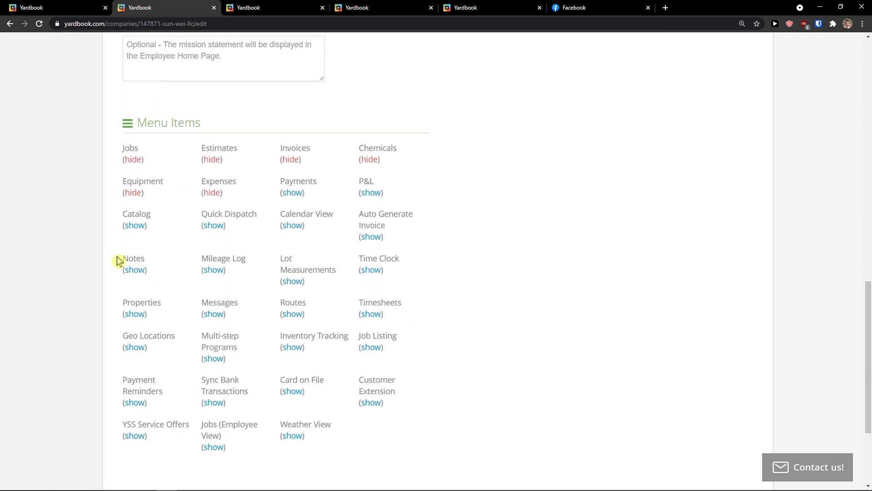
{"action": "scroll", "scroll_direction": "down", "scroll_amount": 3}
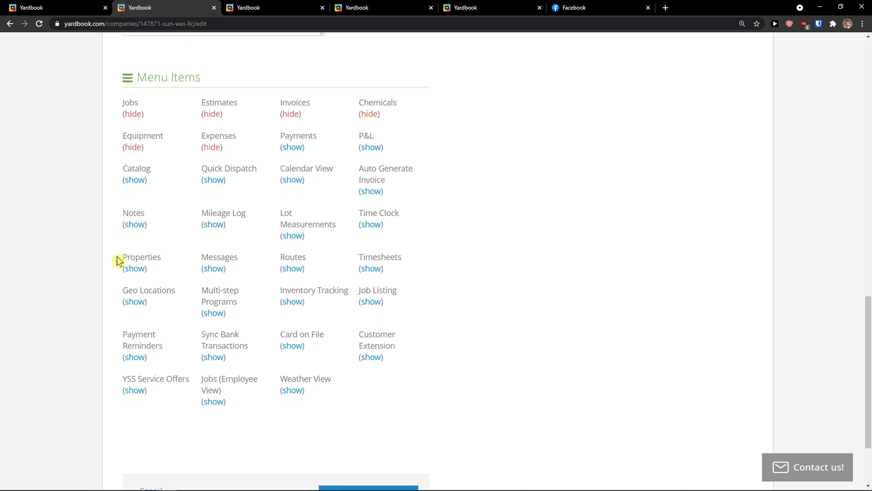
{"action": "mouse_move", "coordinate": [178, 337]}
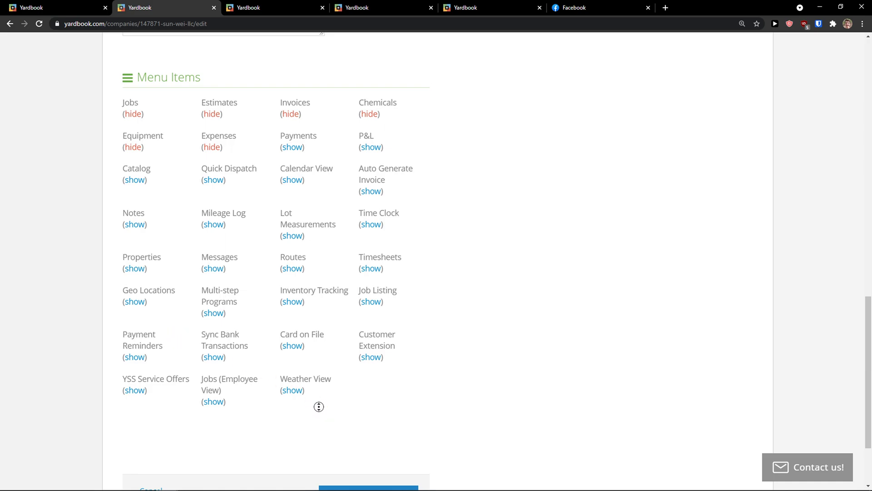
{"action": "scroll", "scroll_direction": "up", "scroll_amount": 3}
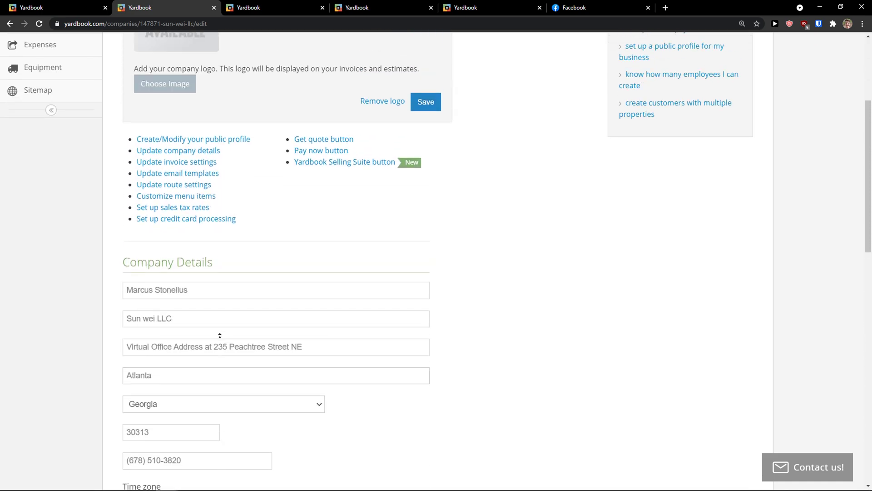
{"action": "scroll", "scroll_direction": "up", "scroll_amount": 3}
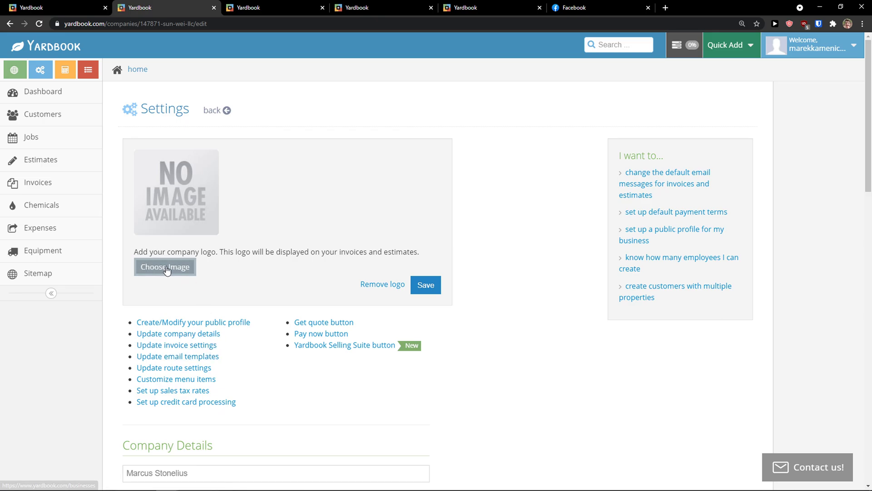
{"action": "mouse_move", "coordinate": [110, 281]}
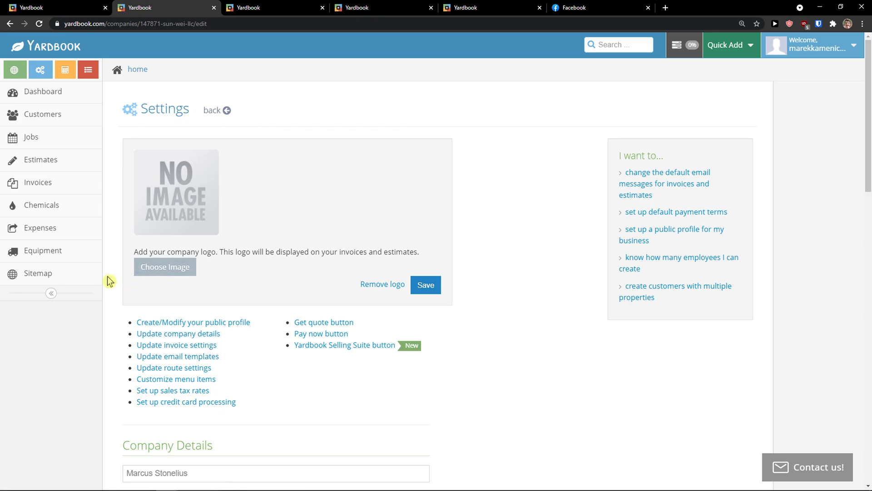
{"action": "scroll", "scroll_direction": "down", "scroll_amount": 3}
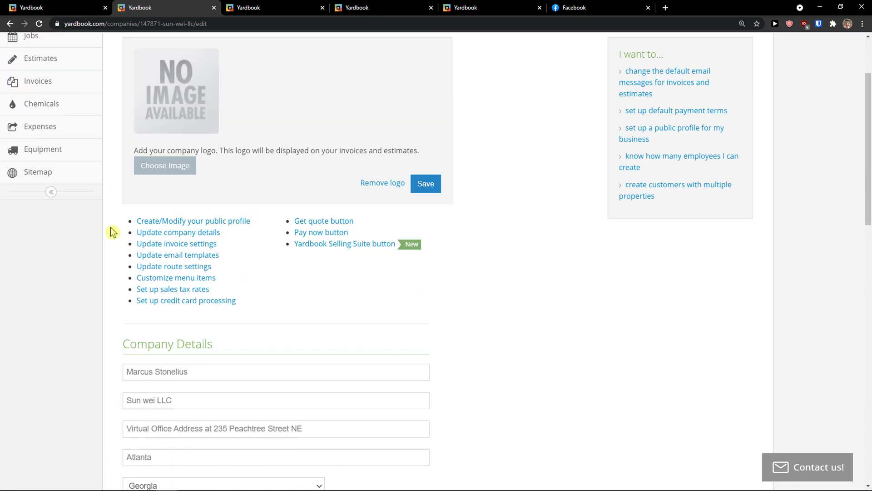
{"action": "scroll", "scroll_direction": "down", "scroll_amount": 3}
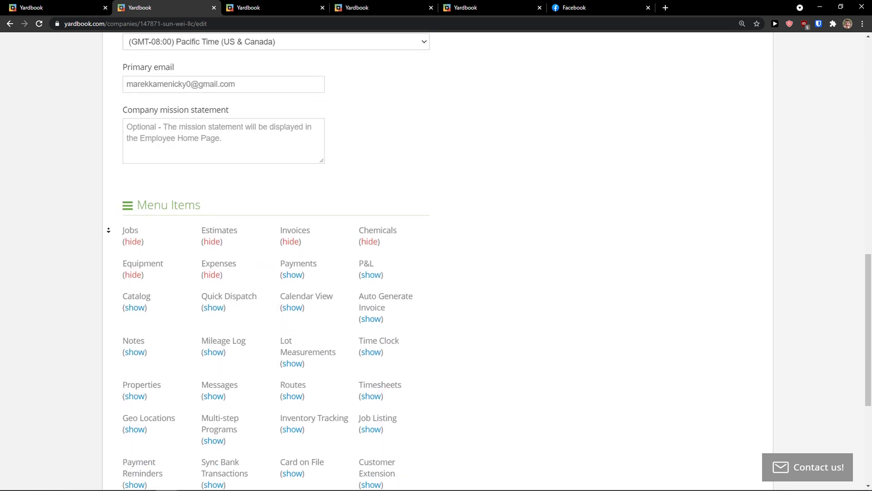
{"action": "scroll", "scroll_direction": "down", "scroll_amount": 3}
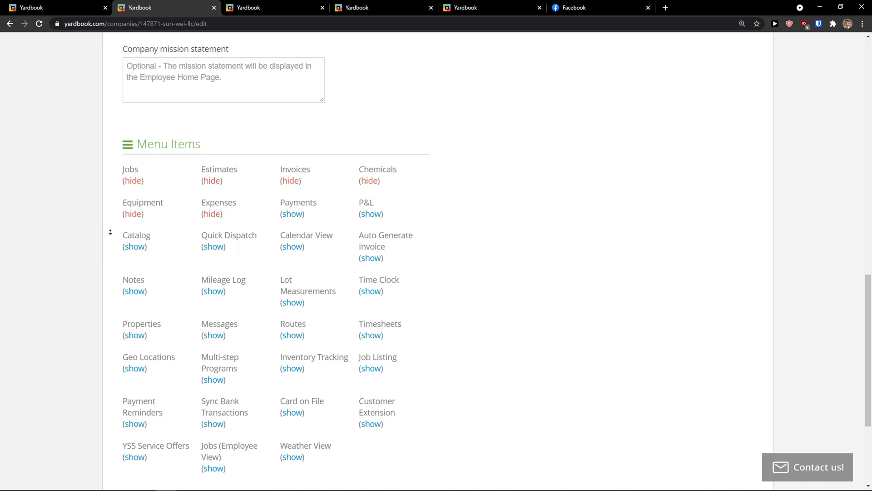
{"action": "scroll", "scroll_direction": "down", "scroll_amount": 3}
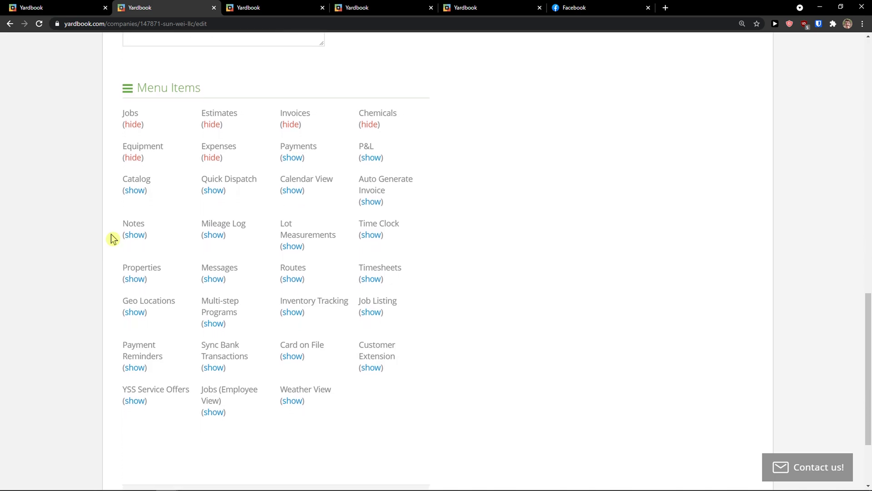
{"action": "scroll", "scroll_direction": "up", "scroll_amount": 3}
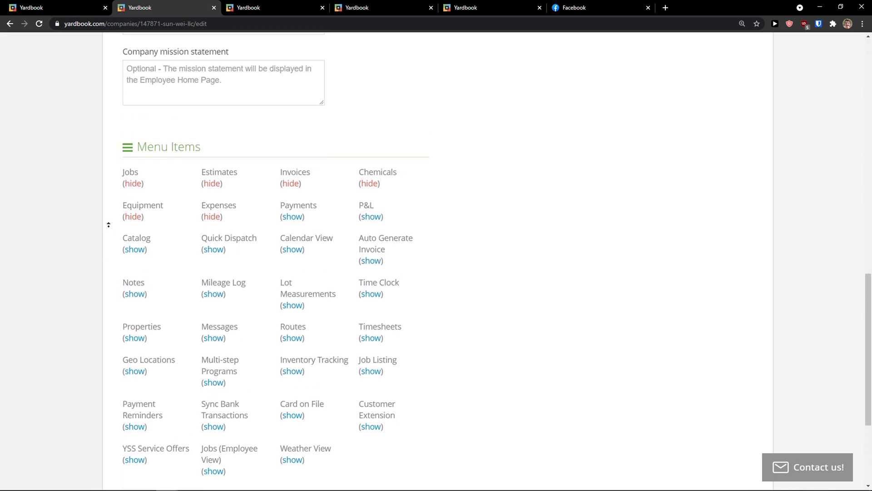
{"action": "scroll", "scroll_direction": "up", "scroll_amount": 3}
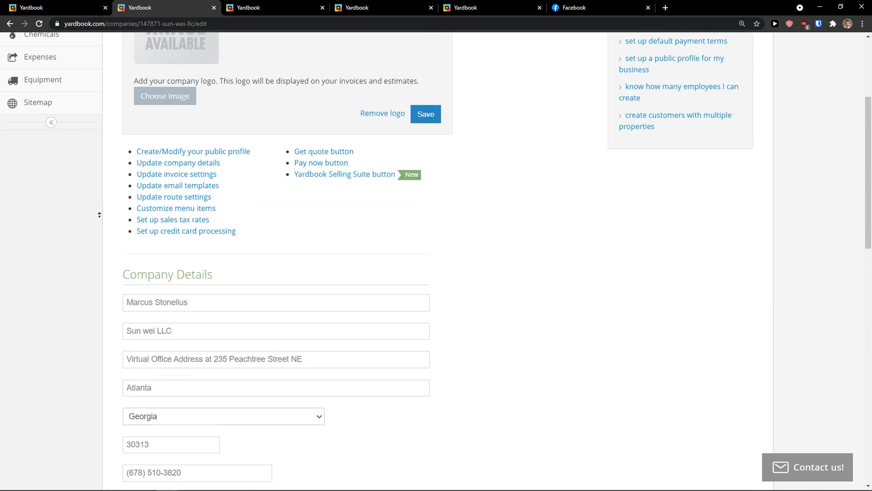
{"action": "scroll", "scroll_direction": "up", "scroll_amount": 3}
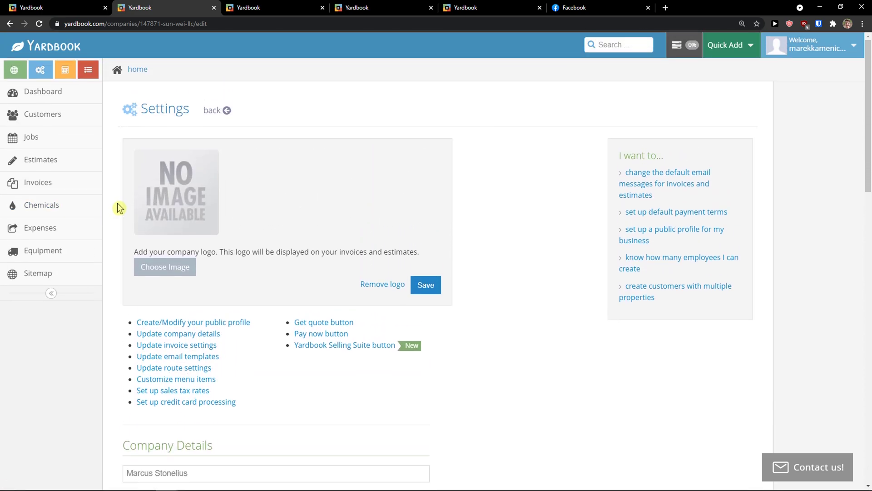
{"action": "mouse_move", "coordinate": [136, 200]}
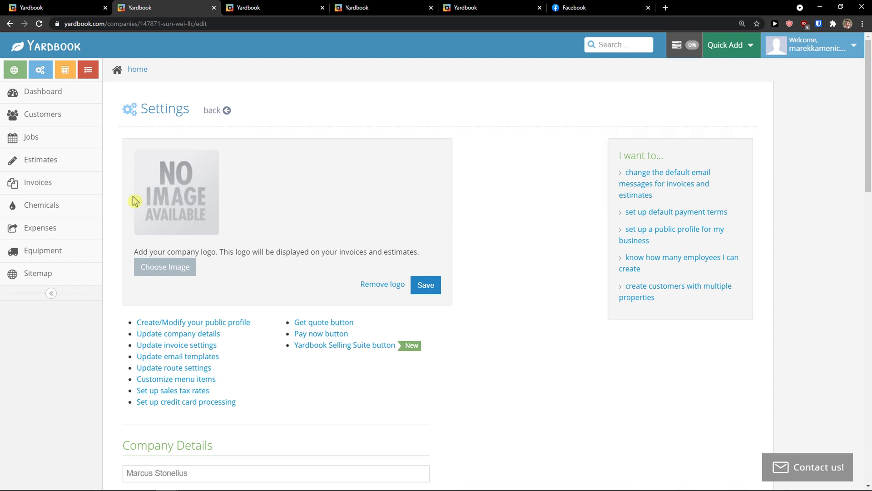
{"action": "mouse_move", "coordinate": [114, 212]}
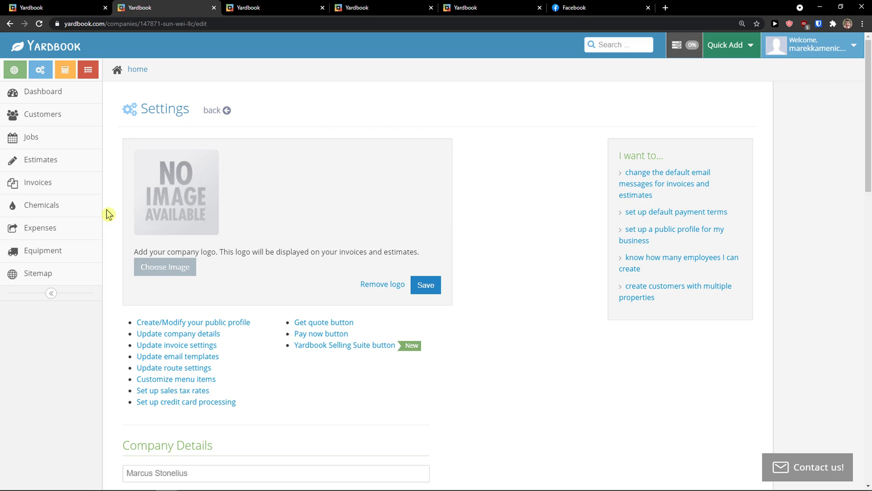
{"action": "left_click", "coordinate": [51, 294]}
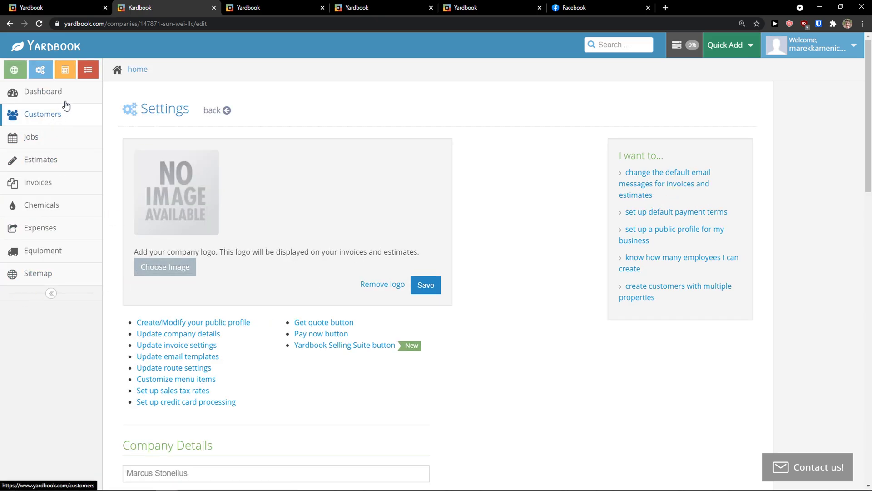
{"action": "left_click", "coordinate": [42, 91]}
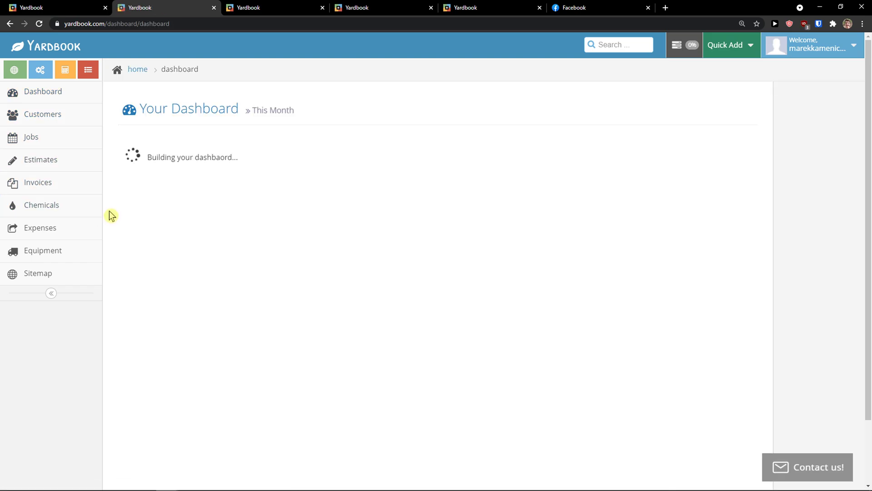
Step: View the dashboard stats: one new estimate and one new invoice at $50.00, no new customers or payments
{"action": "left_click", "coordinate": [42, 91]}
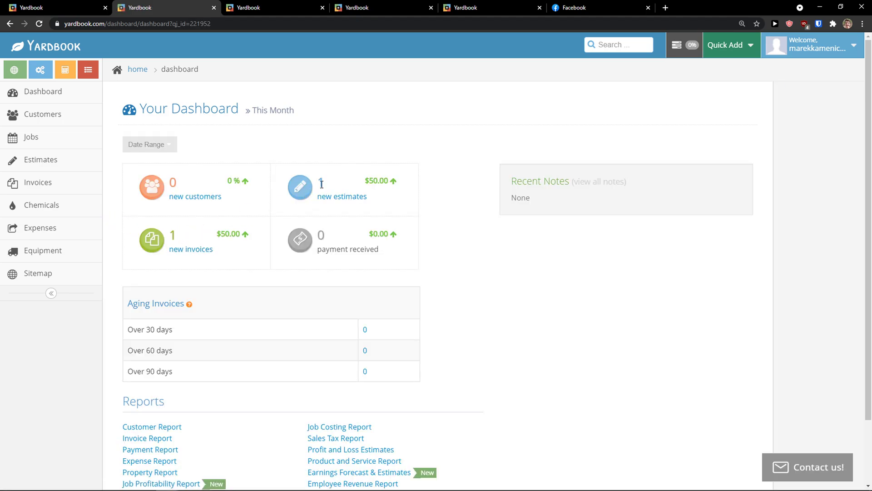
{"action": "scroll", "scroll_direction": "down", "scroll_amount": 3}
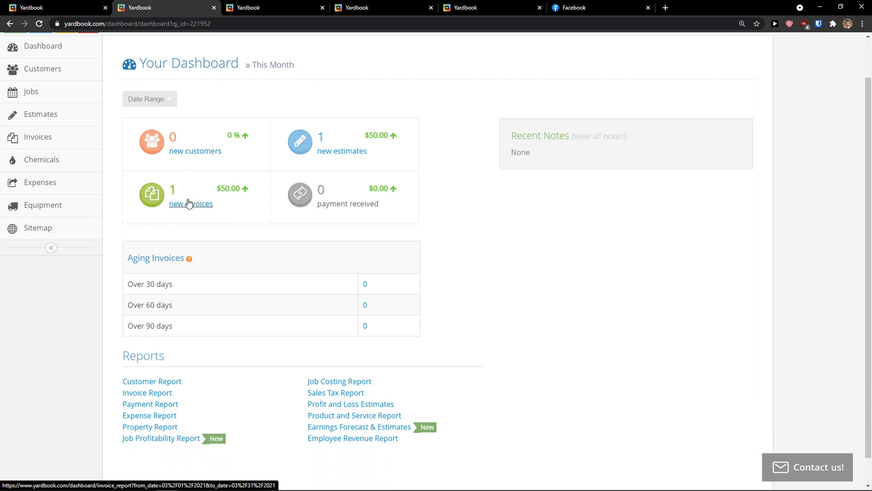
{"action": "scroll", "scroll_direction": "down", "scroll_amount": 3}
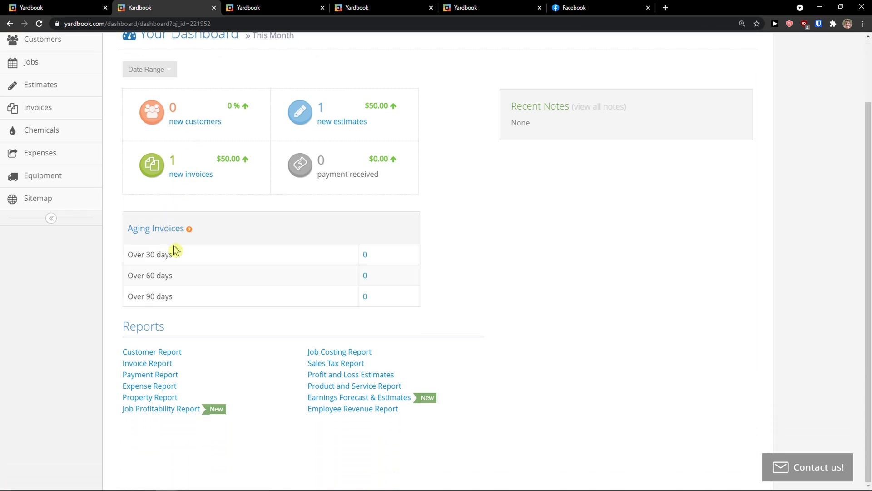
{"action": "mouse_move", "coordinate": [150, 374]}
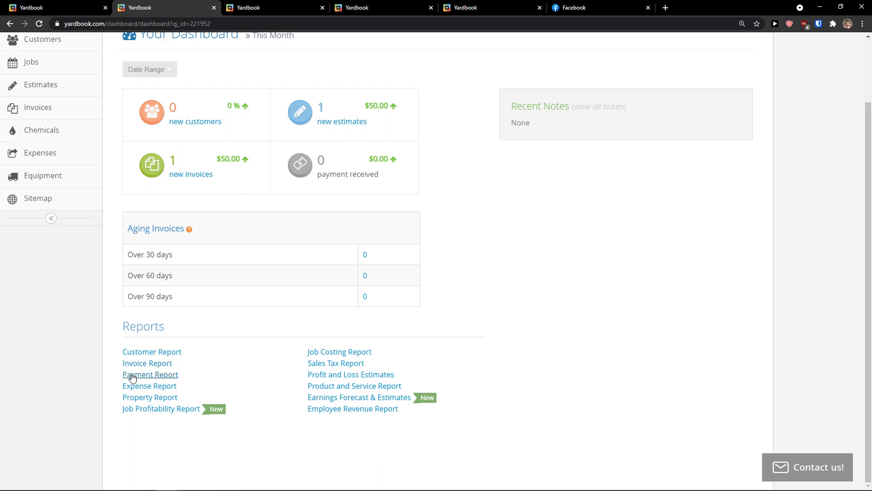
{"action": "mouse_move", "coordinate": [212, 383]}
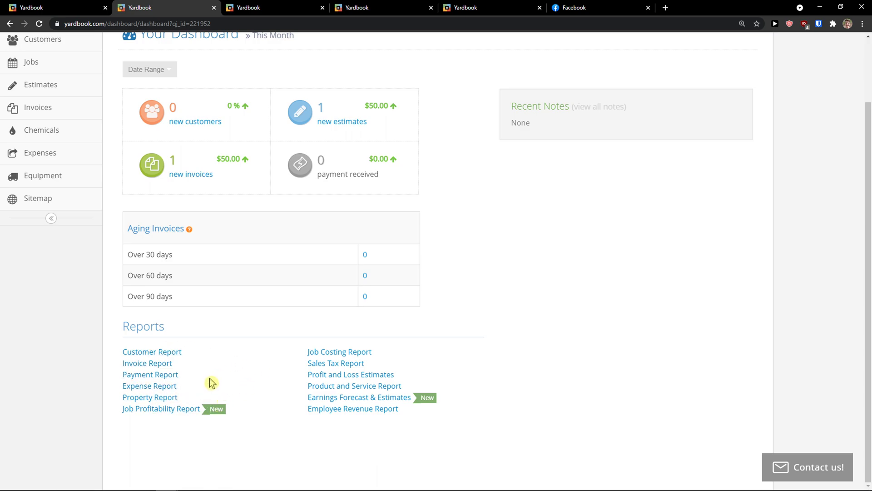
{"action": "mouse_move", "coordinate": [208, 382]}
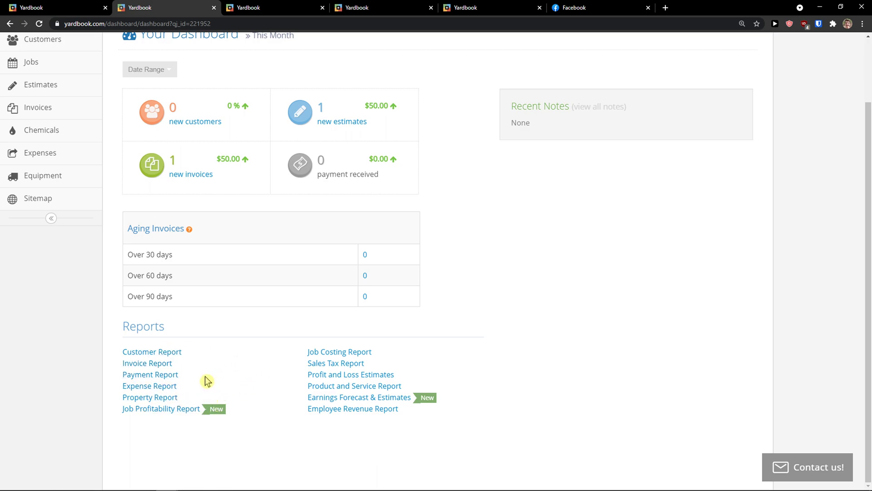
{"action": "mouse_move", "coordinate": [200, 380]}
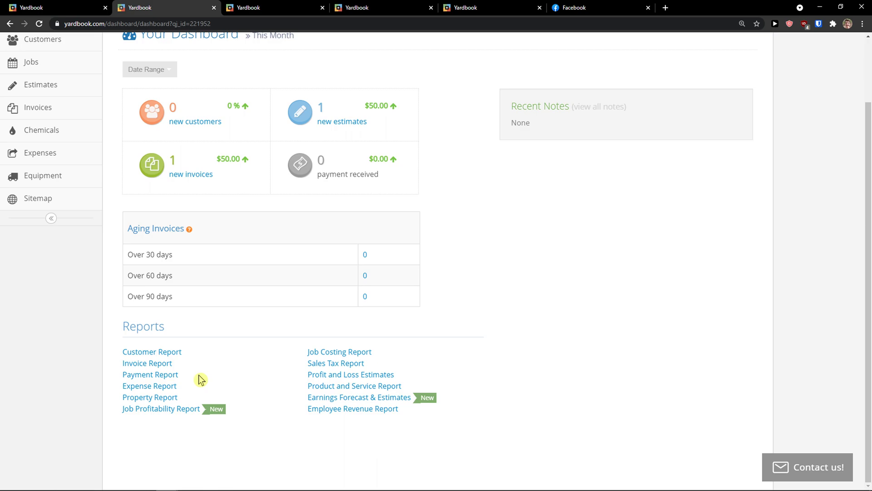
{"action": "mouse_move", "coordinate": [198, 383]}
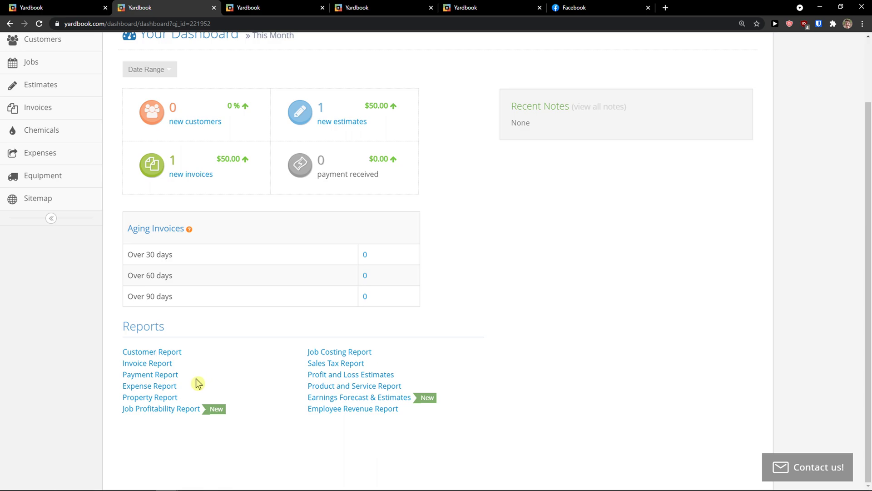
{"action": "mouse_move", "coordinate": [194, 388]}
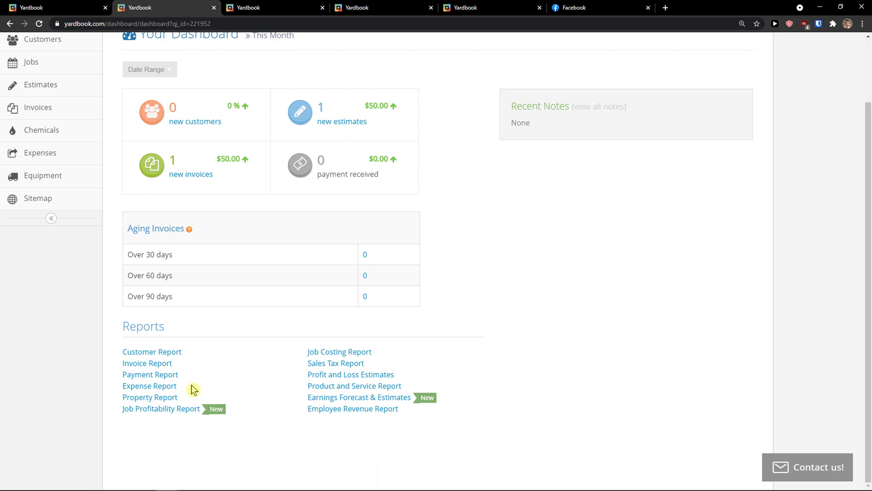